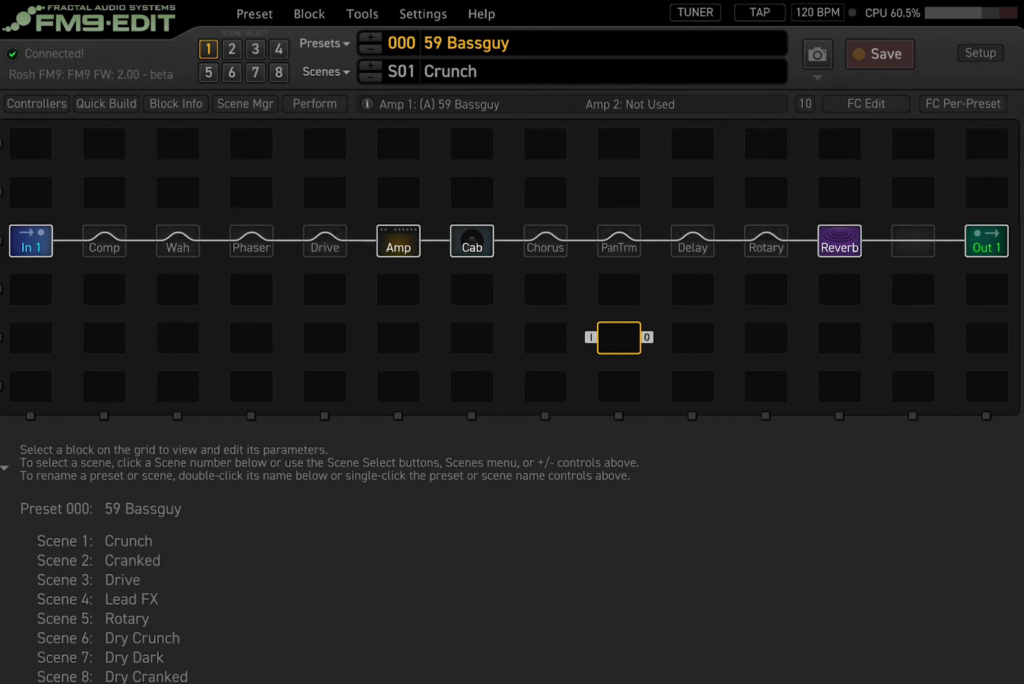
pyautogui.moveTo(336, 54)
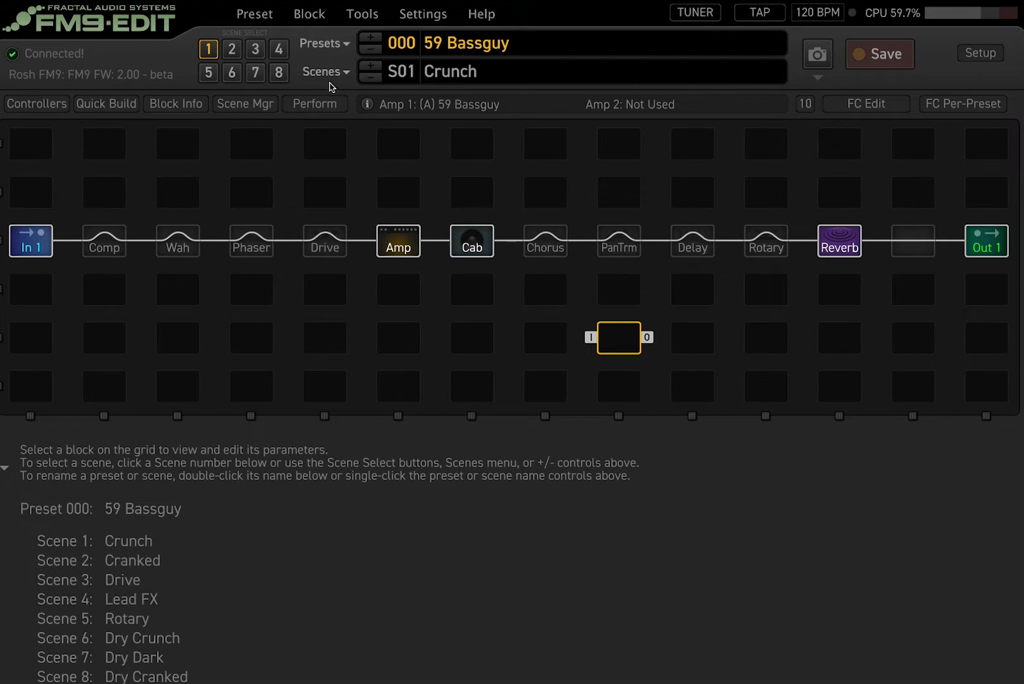
pyautogui.moveTo(106, 243)
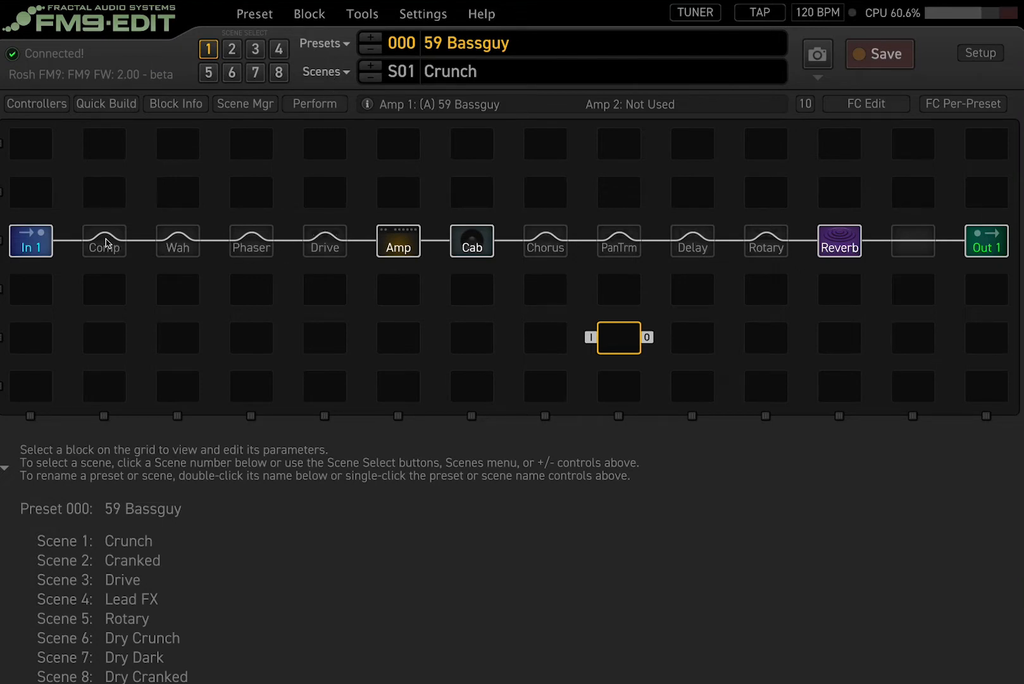
# Step: Review 59 Bassguy's scene list and the Amp, Phaser and Drive block settings
pyautogui.click(325, 70)
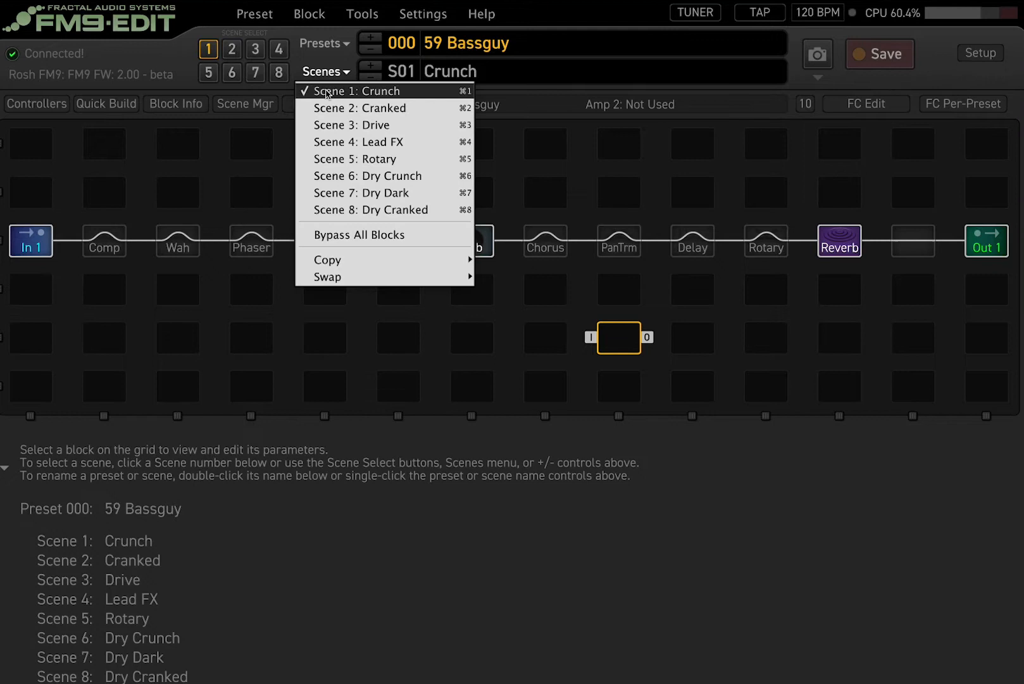
pyautogui.moveTo(643, 423)
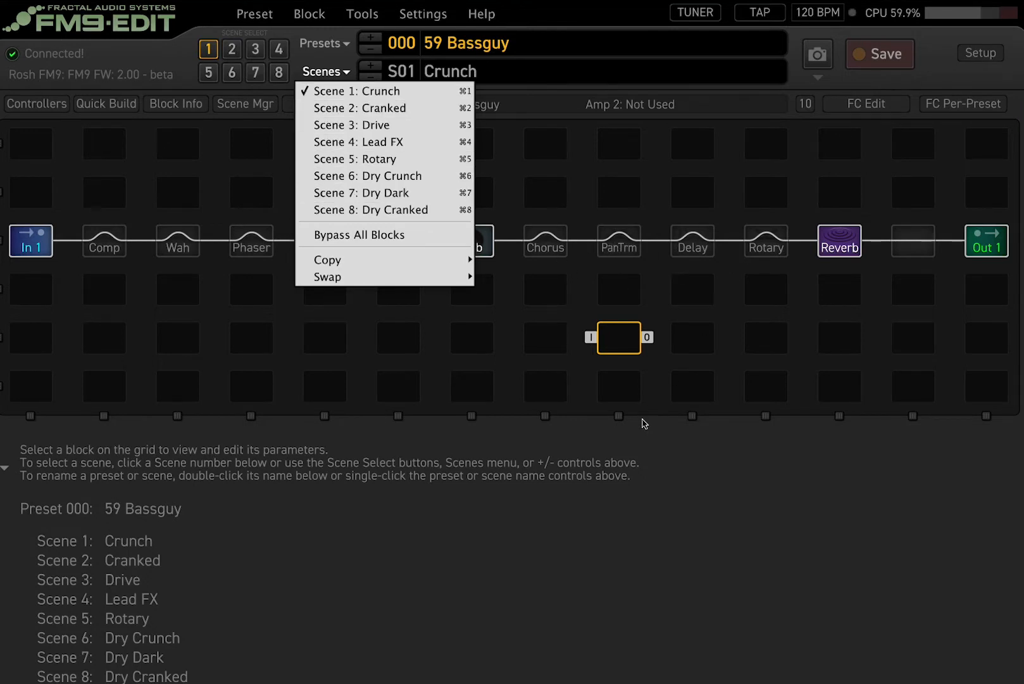
pyautogui.click(325, 71)
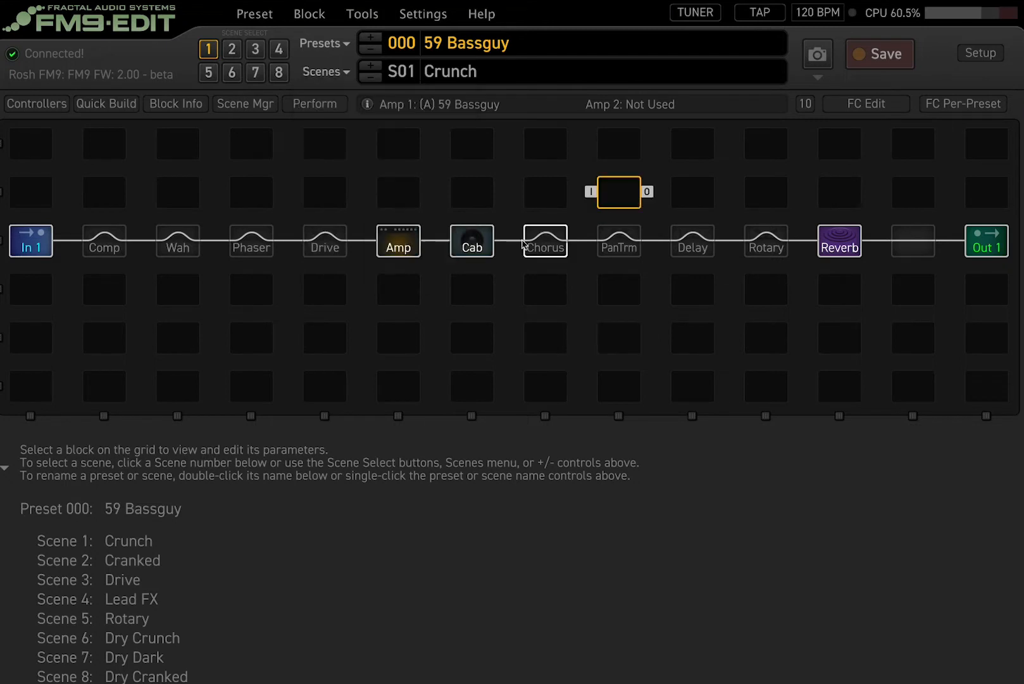
pyautogui.click(397, 240)
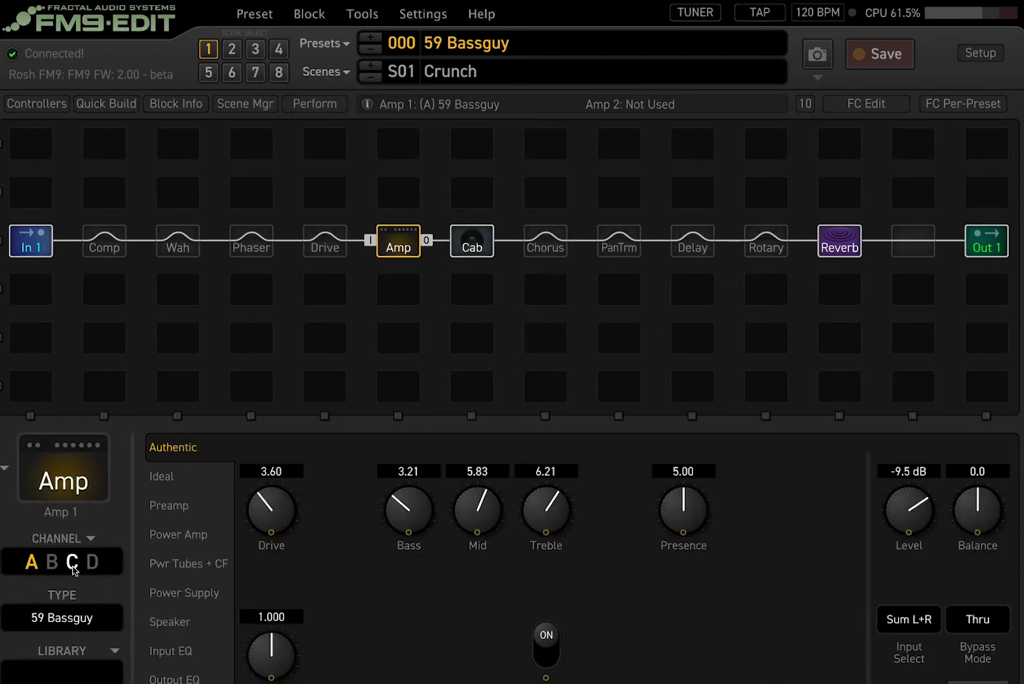
pyautogui.click(251, 241)
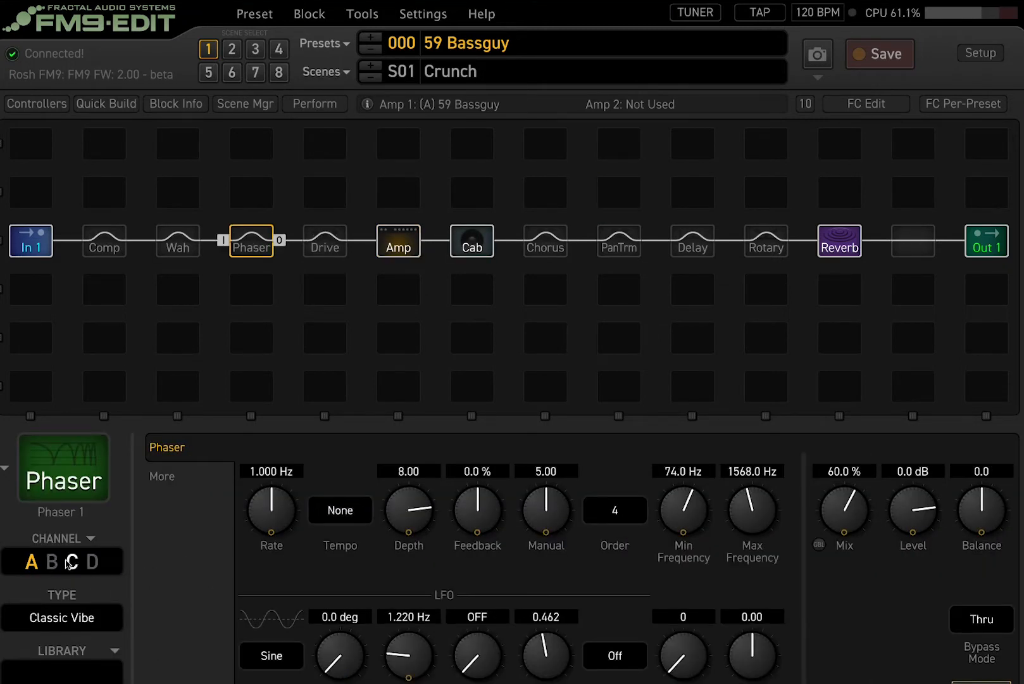
pyautogui.moveTo(324, 241)
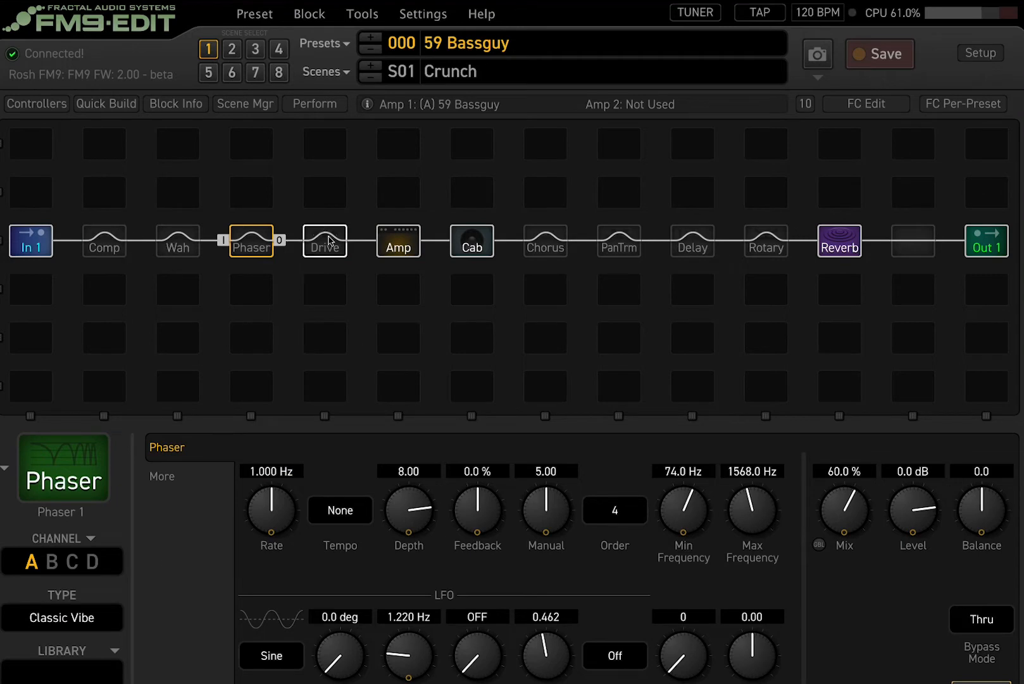
pyautogui.click(324, 241)
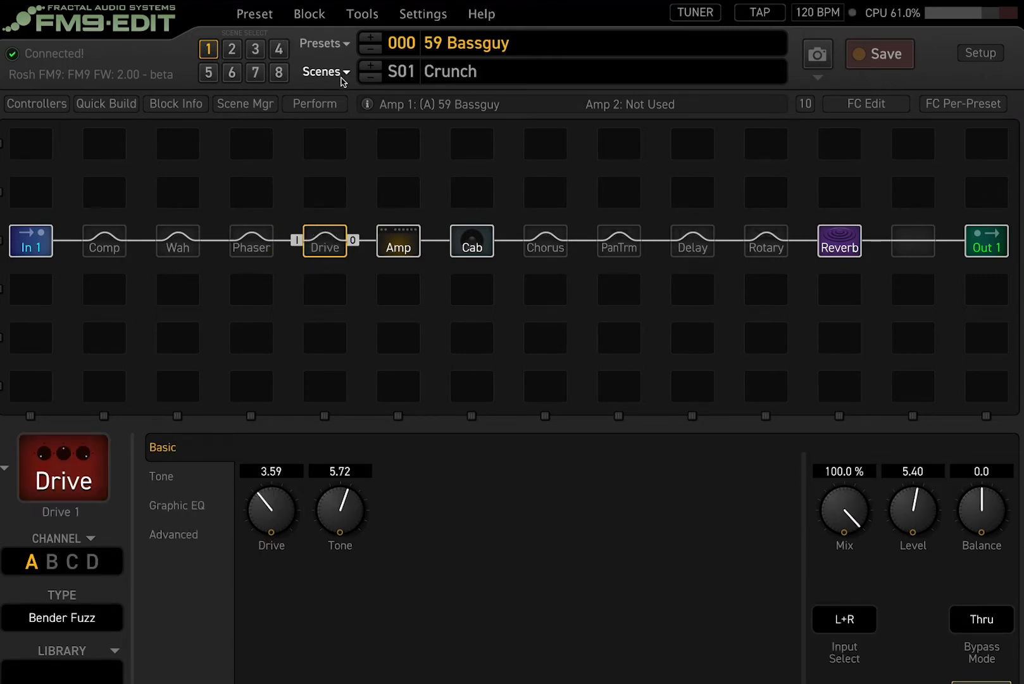
pyautogui.doubleClick(466, 43)
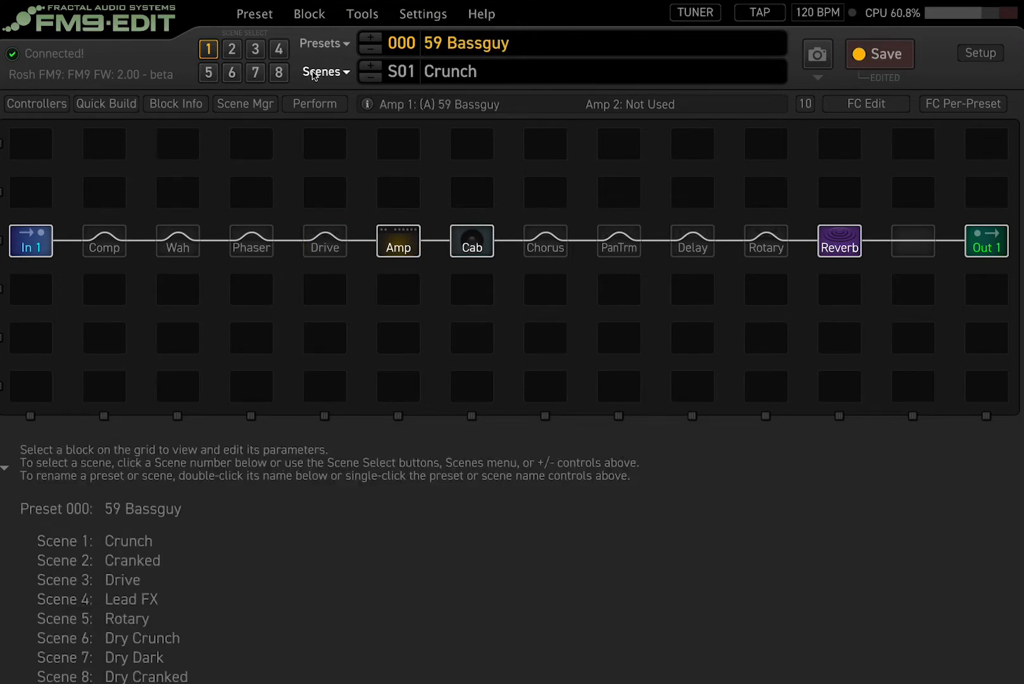
pyautogui.click(324, 71)
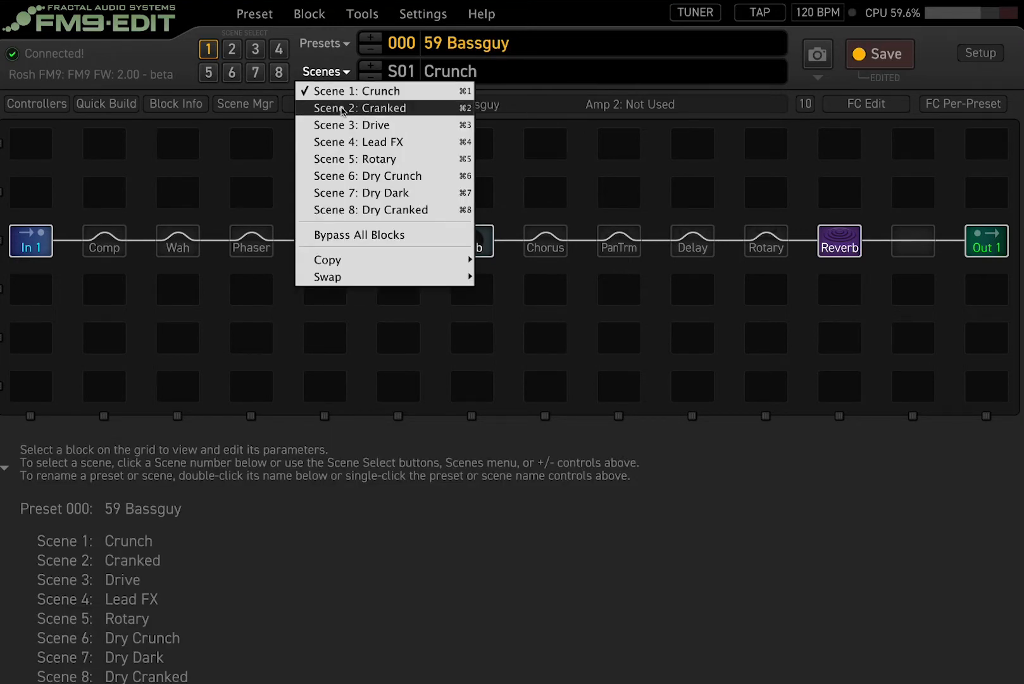
pyautogui.moveTo(366, 159)
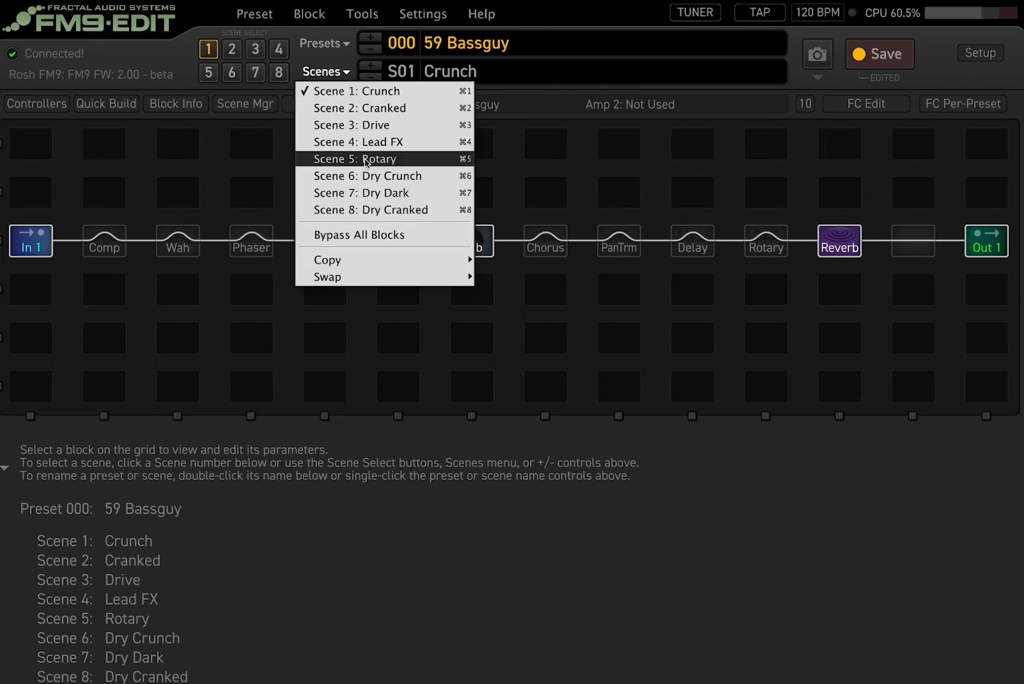
pyautogui.moveTo(388, 175)
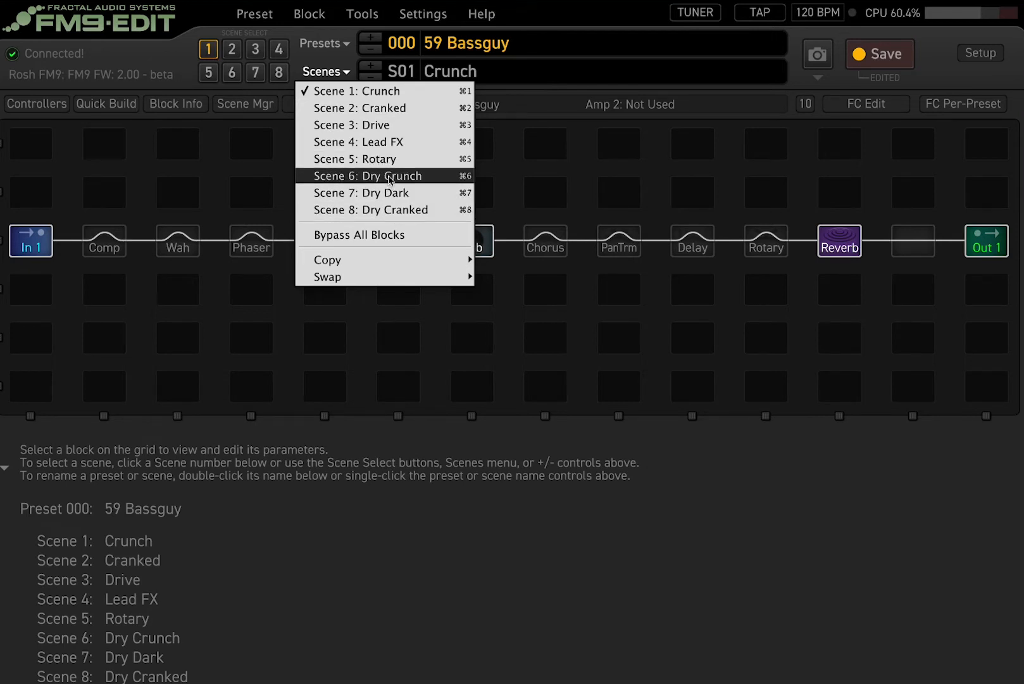
pyautogui.moveTo(541, 186)
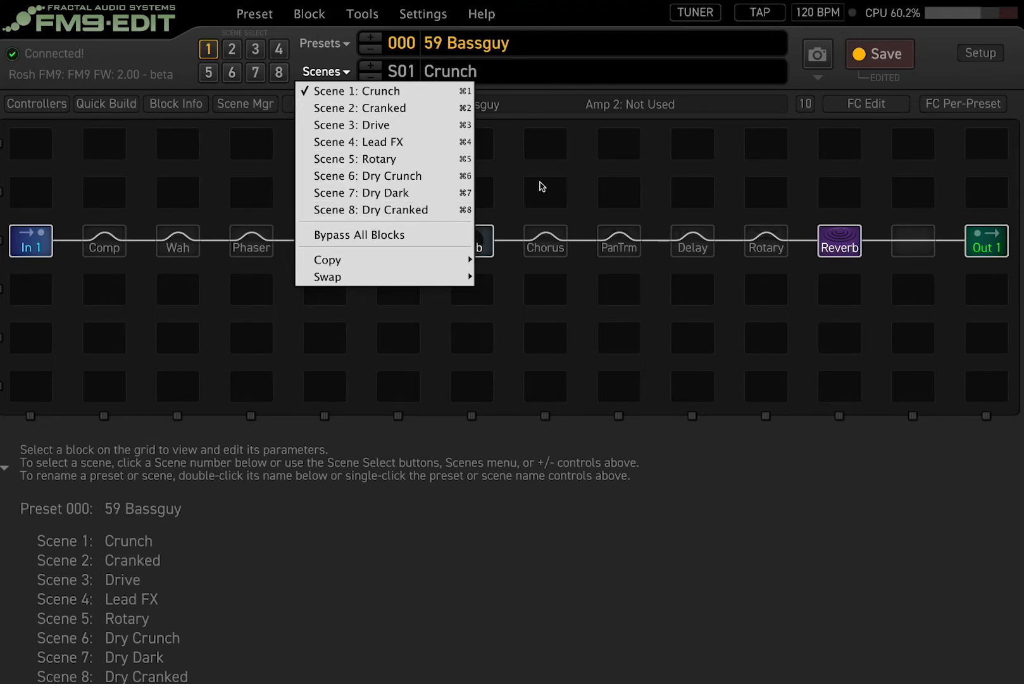
# Step: Compare the amp's channel B on scene 2 'Cranked' with scene 1, ending on scene 2
pyautogui.click(397, 240)
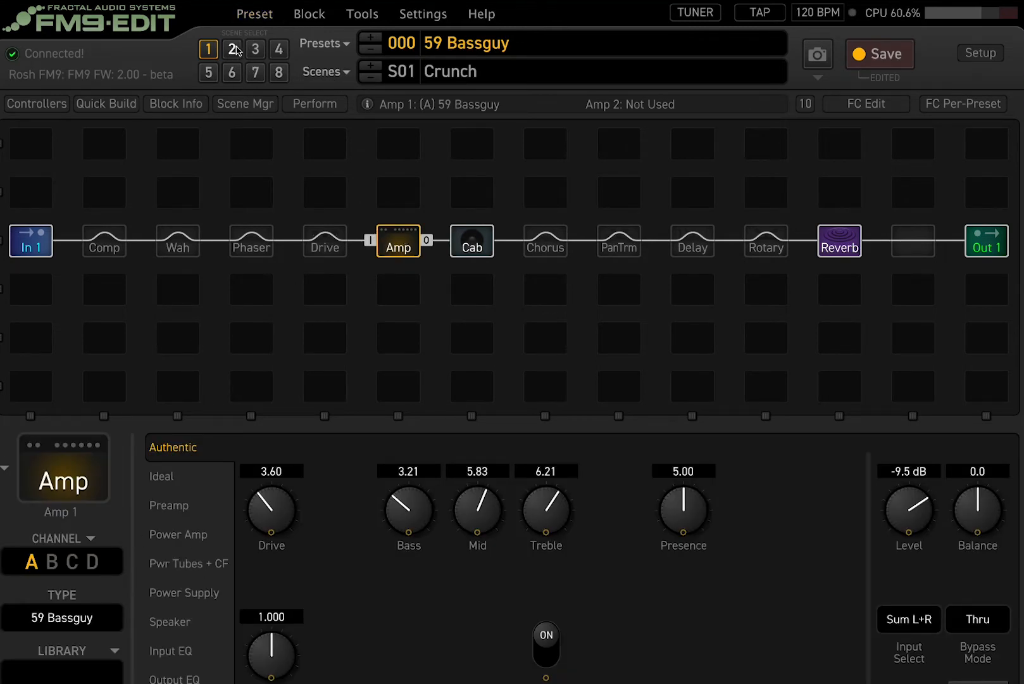
pyautogui.click(231, 49)
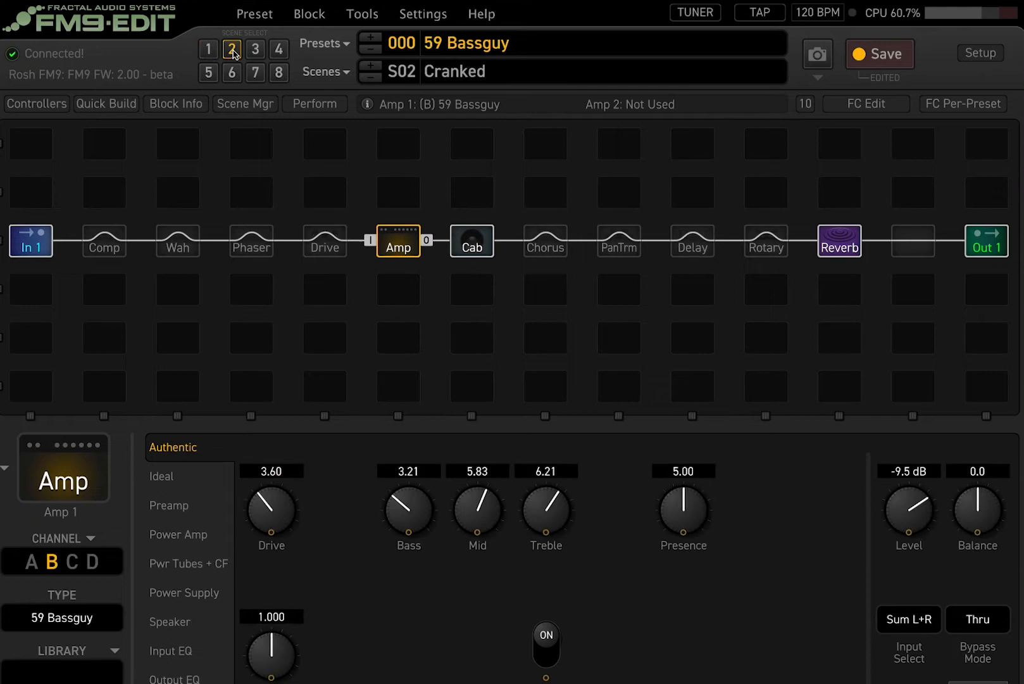
pyautogui.click(51, 561)
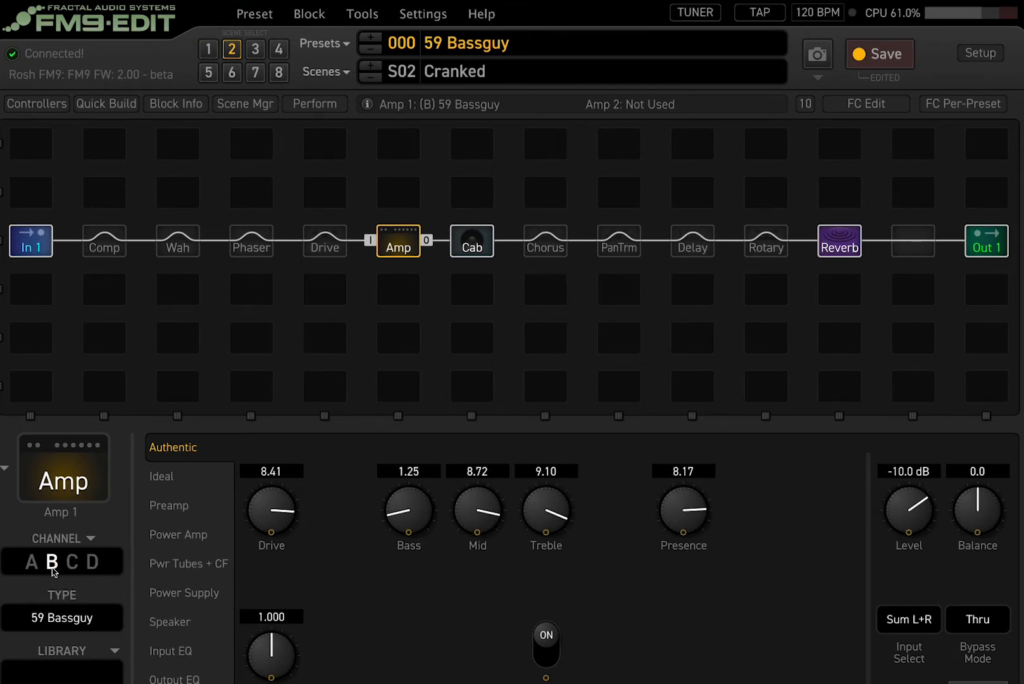
pyautogui.moveTo(254, 14)
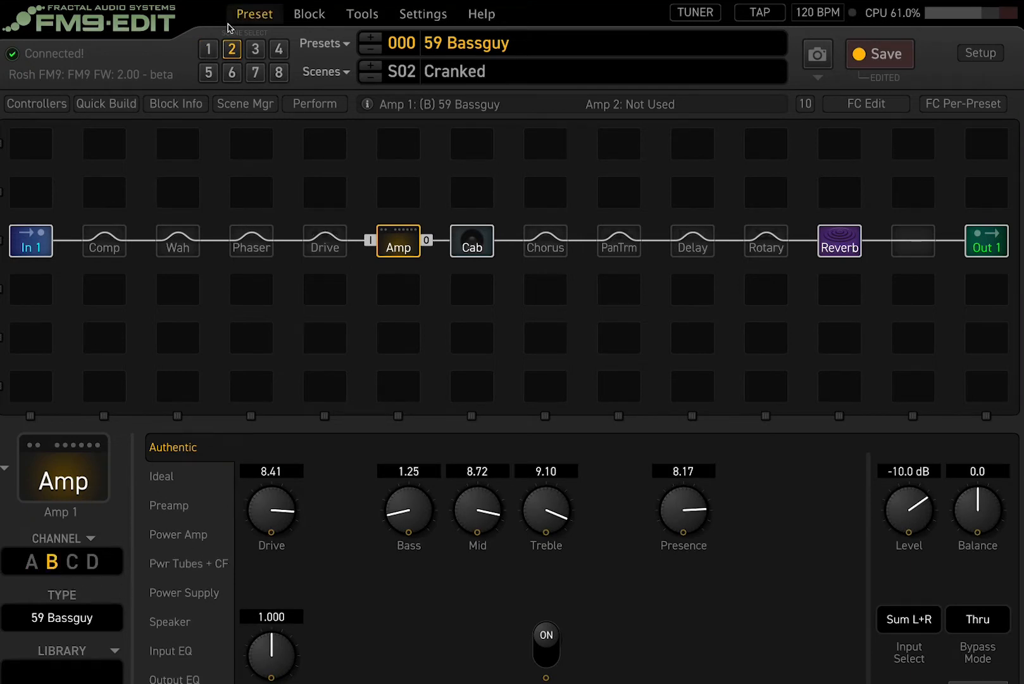
pyautogui.click(208, 49)
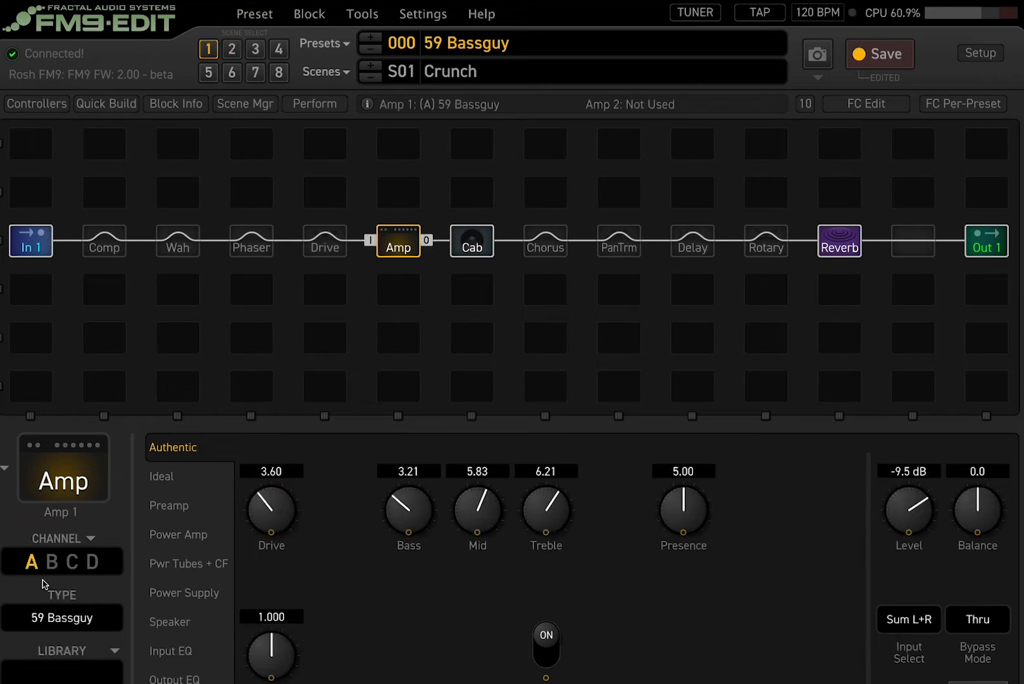
pyautogui.moveTo(281, 40)
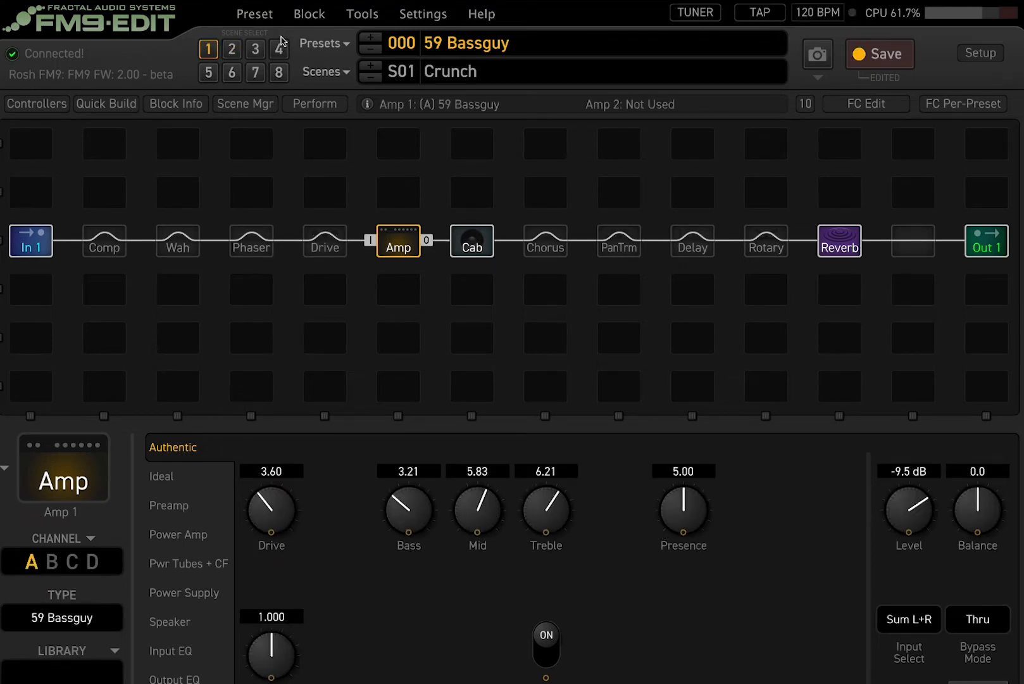
pyautogui.moveTo(45, 578)
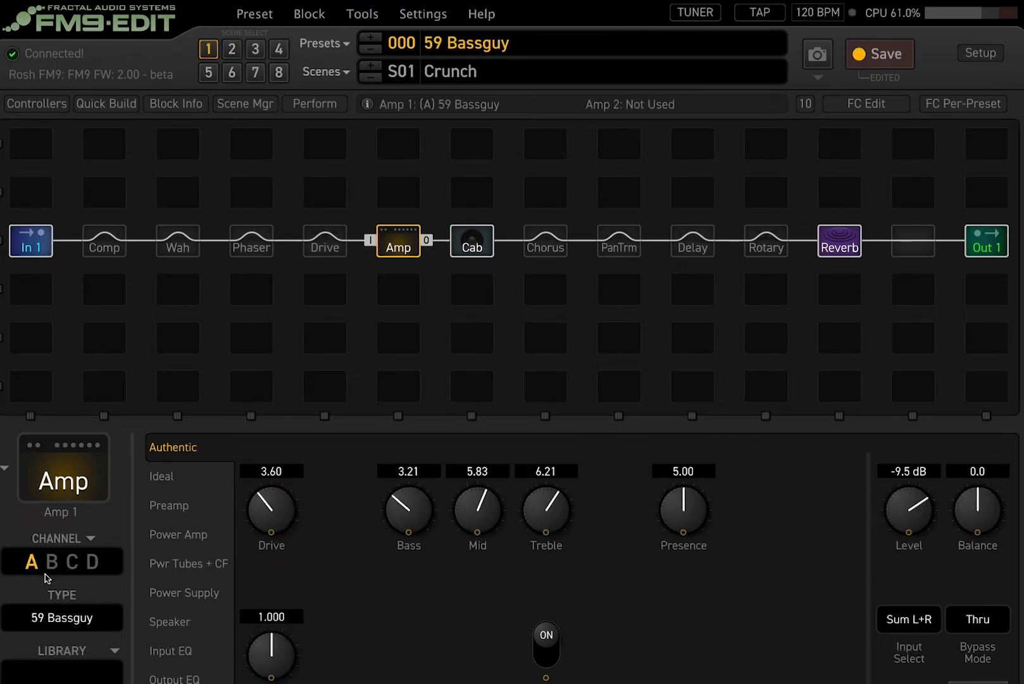
pyautogui.moveTo(232, 50)
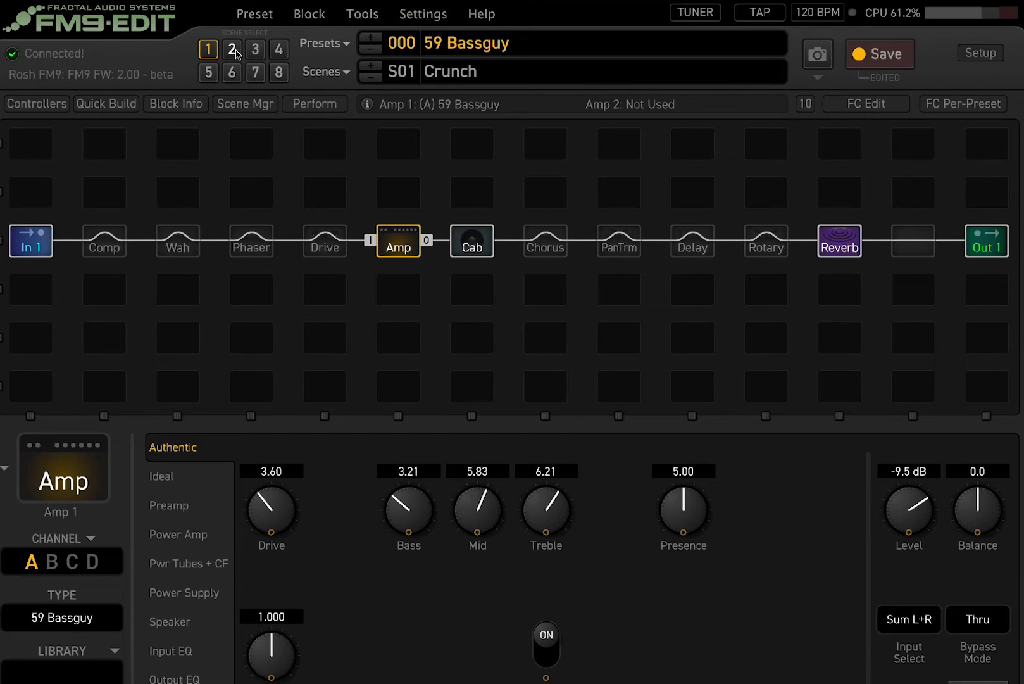
pyautogui.click(231, 48)
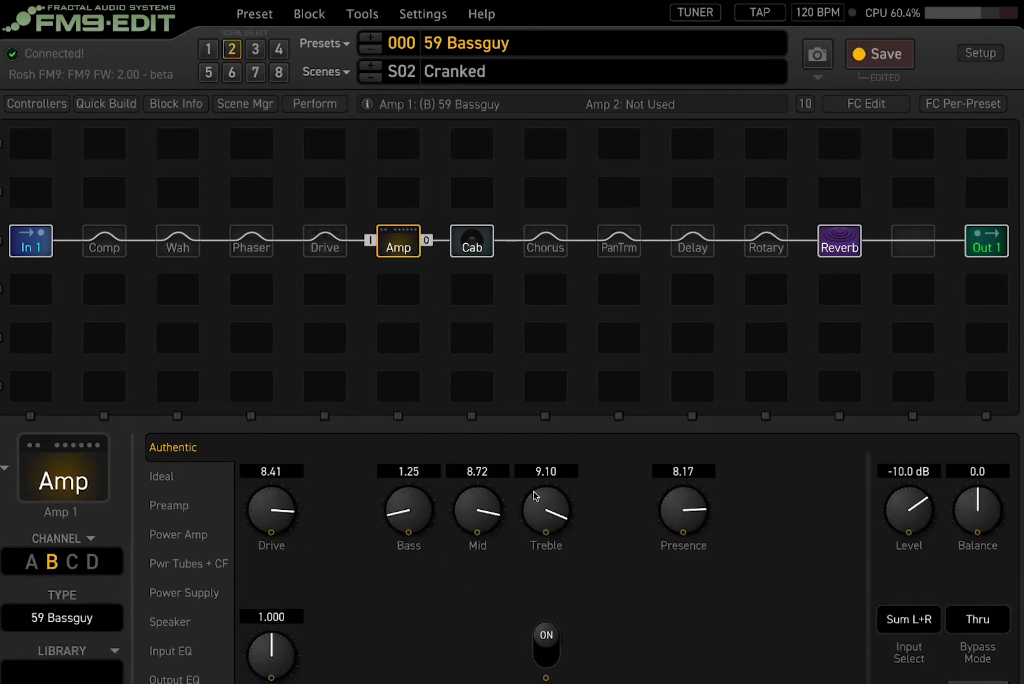
pyautogui.moveTo(383, 467)
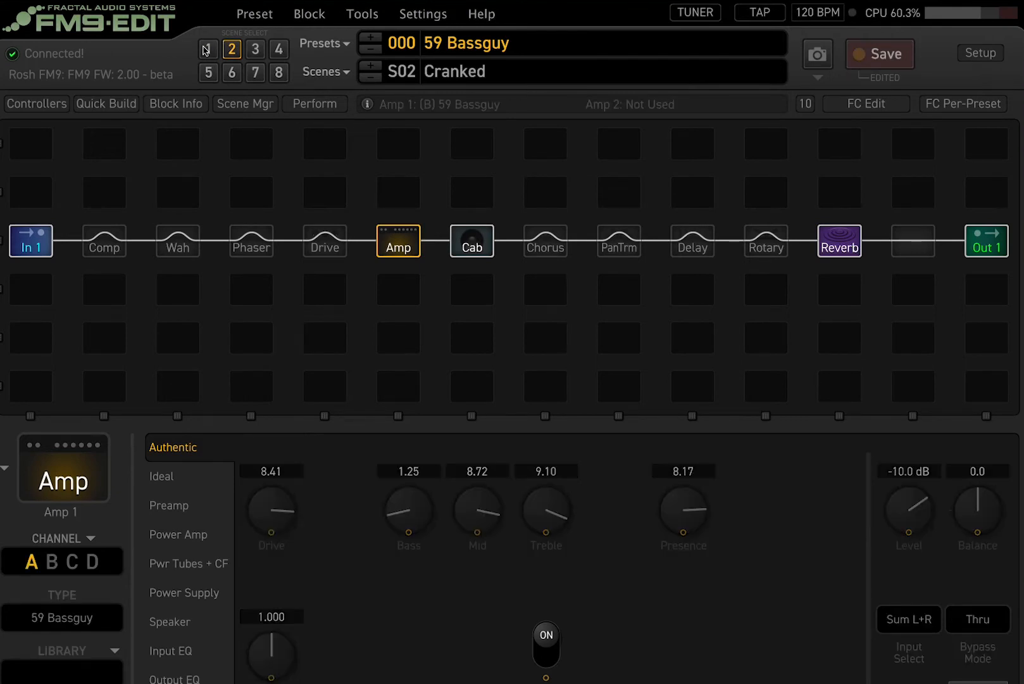
# Step: Toggle between scenes 1 and 2, ending on scene 1 'Crunch' with amp channel A
pyautogui.click(208, 49)
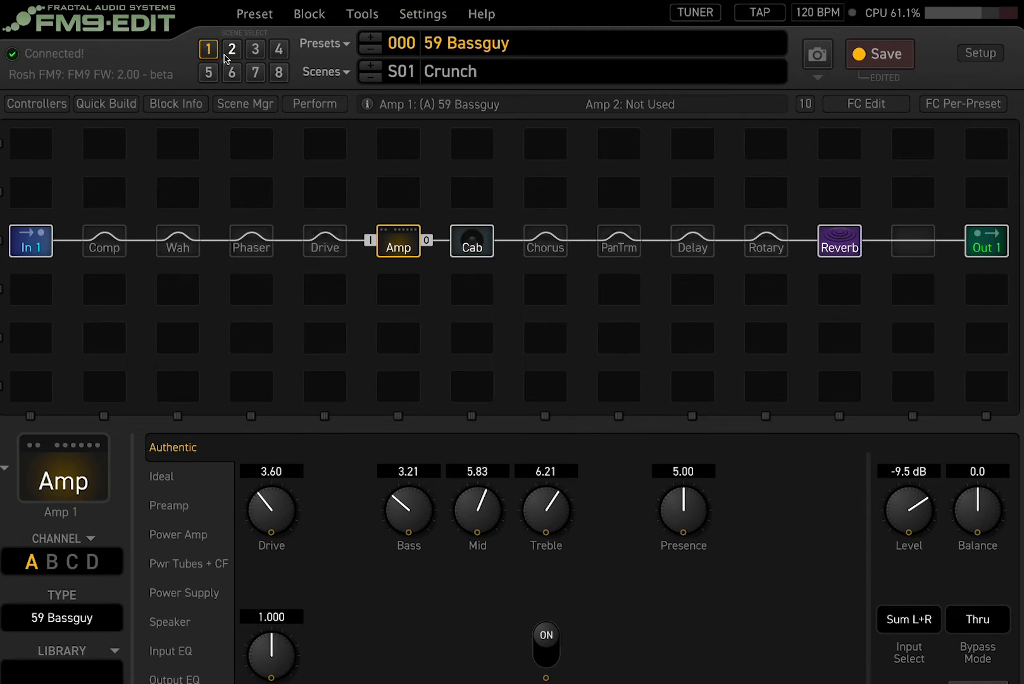
pyautogui.click(231, 49)
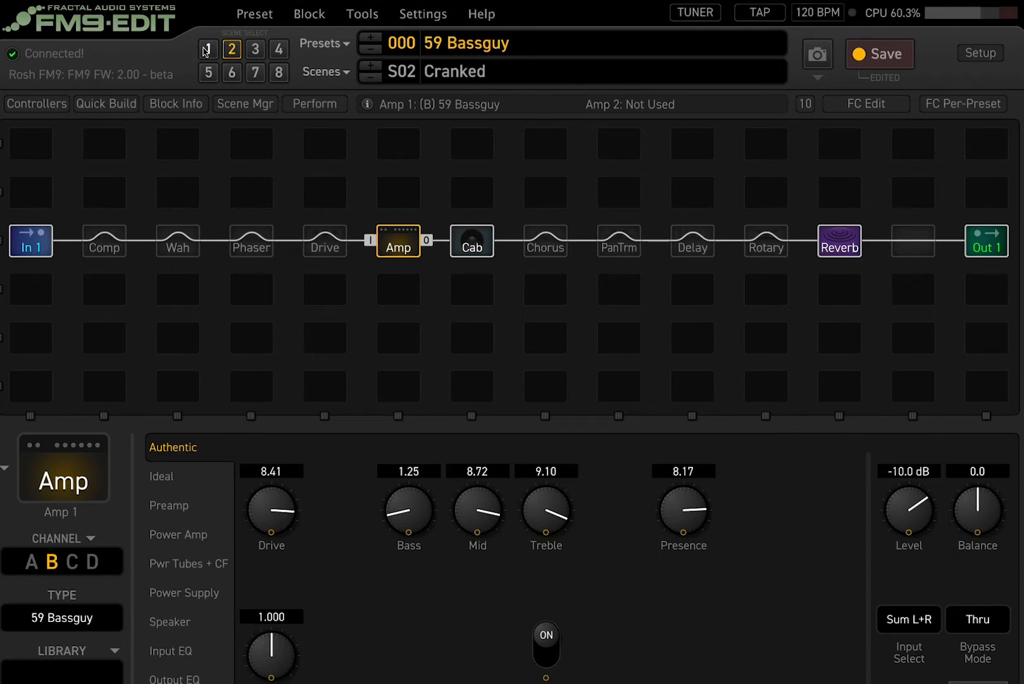
pyautogui.click(30, 562)
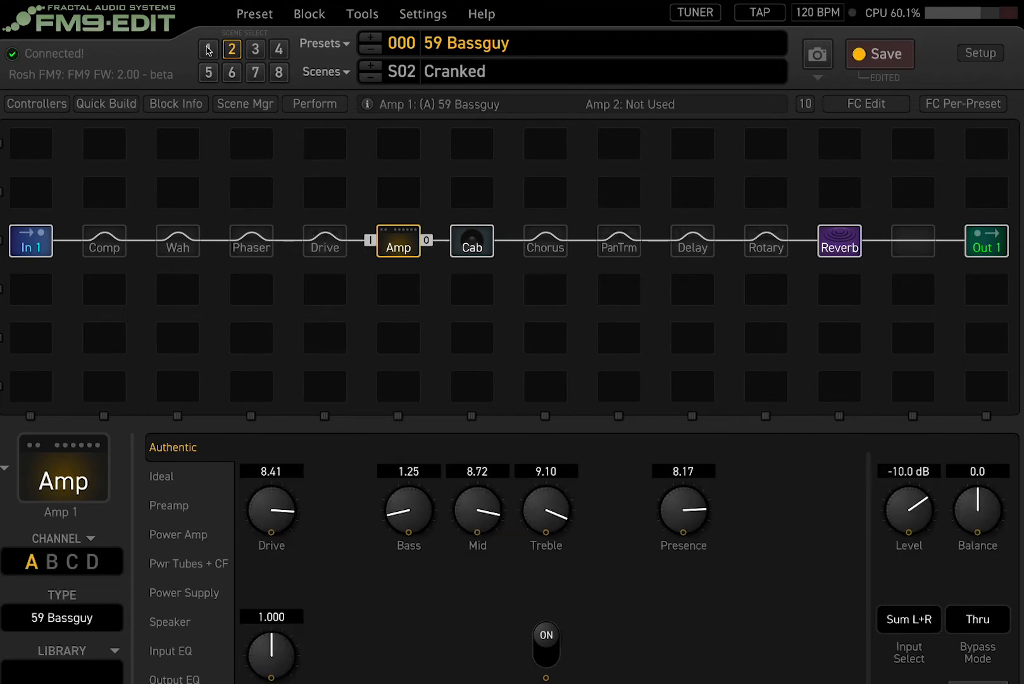
pyautogui.click(208, 49)
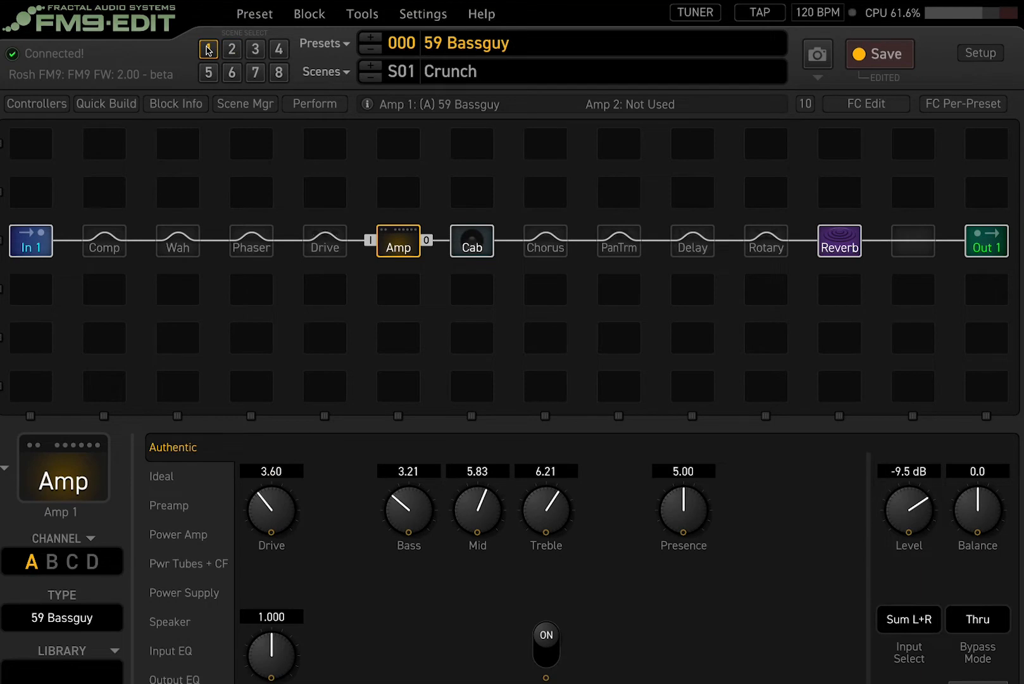
# Step: Switch to scene 4 'Lead FX' and inspect its Delay, Cab and Amp blocks
pyautogui.click(324, 71)
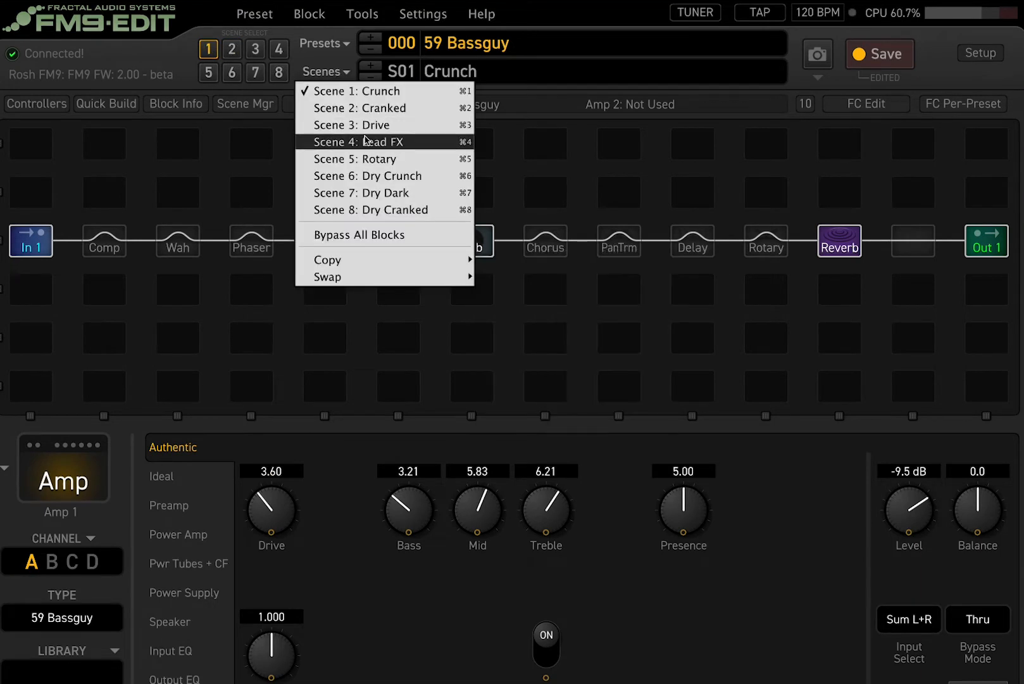
pyautogui.click(361, 142)
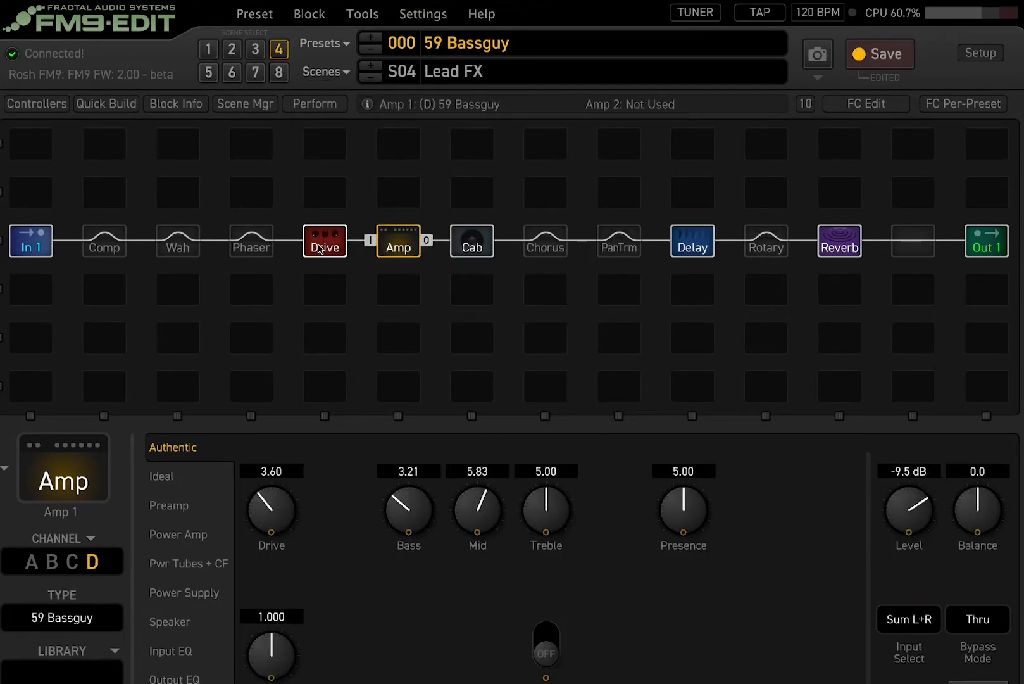
pyautogui.click(691, 241)
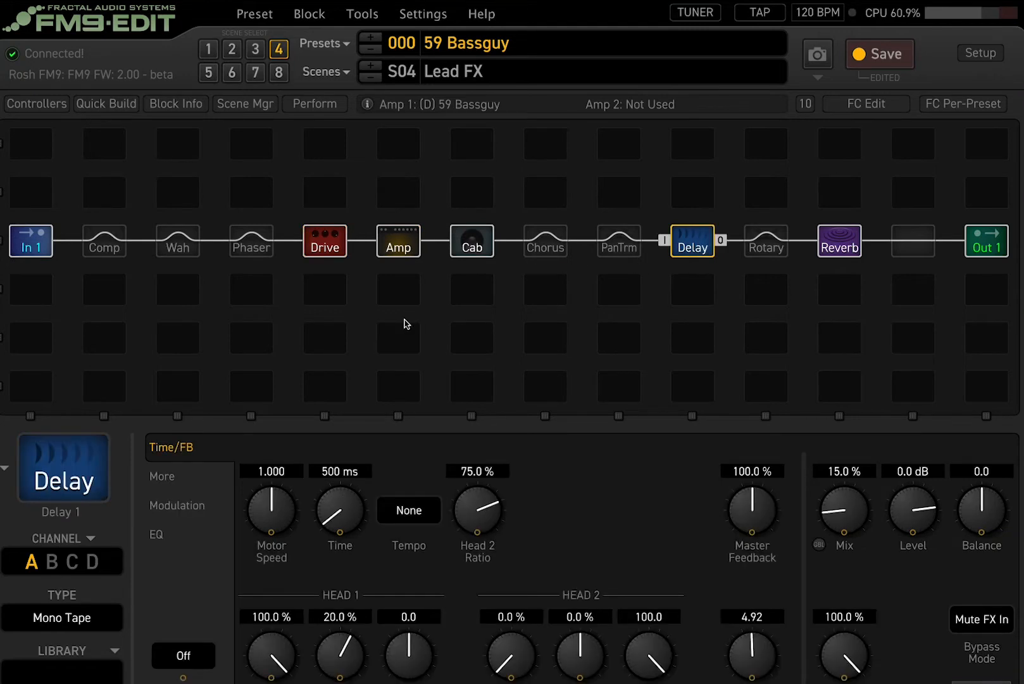
pyautogui.moveTo(273, 173)
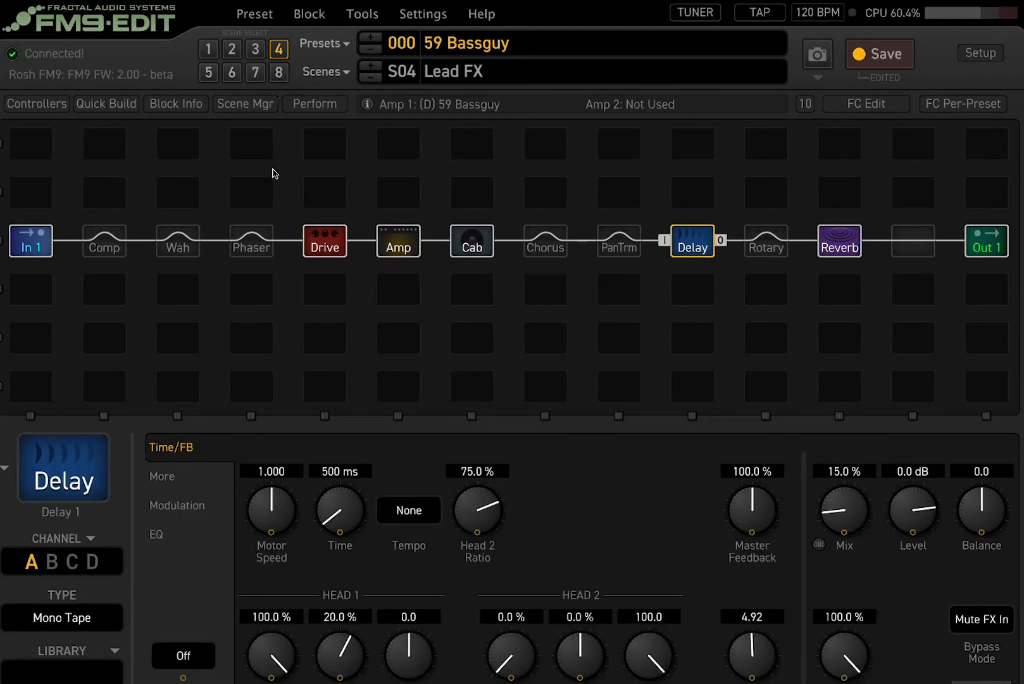
pyautogui.click(471, 240)
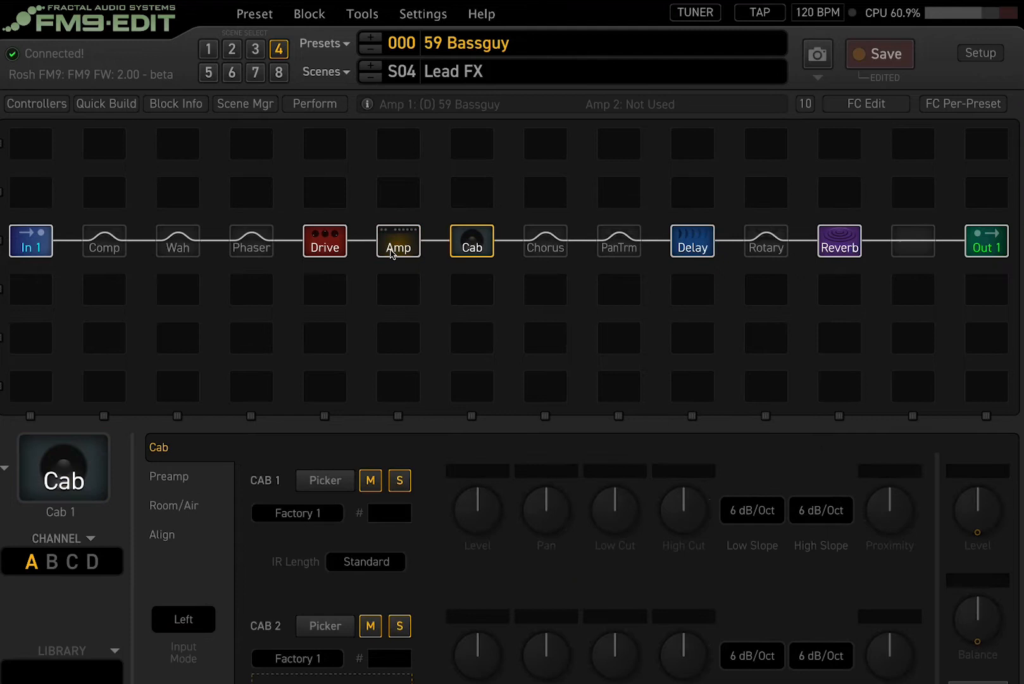
pyautogui.click(397, 241)
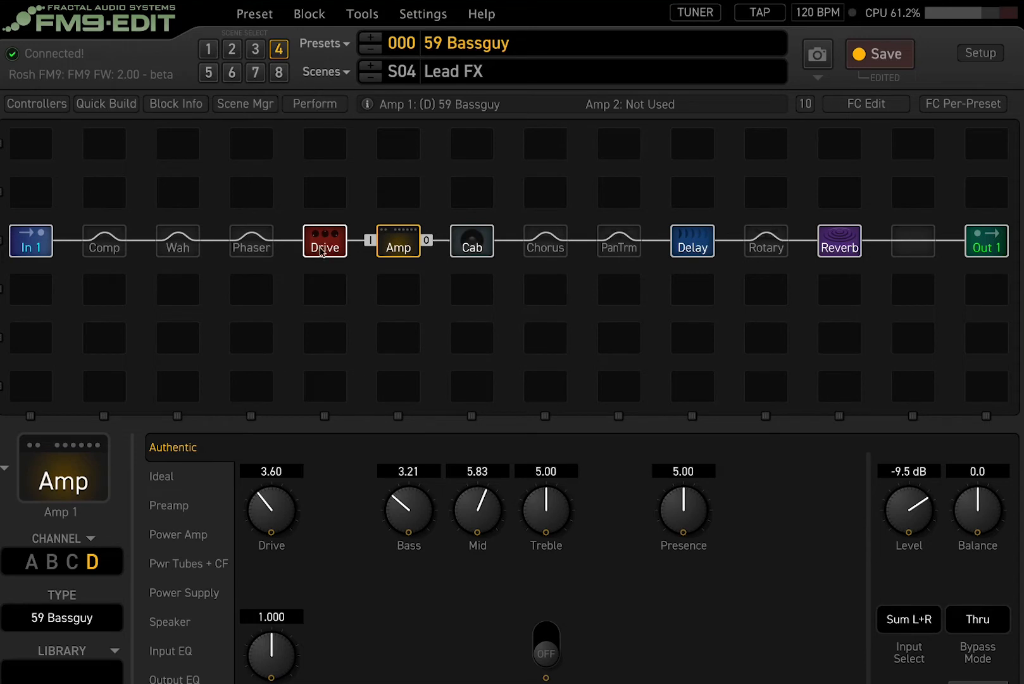
pyautogui.click(692, 241)
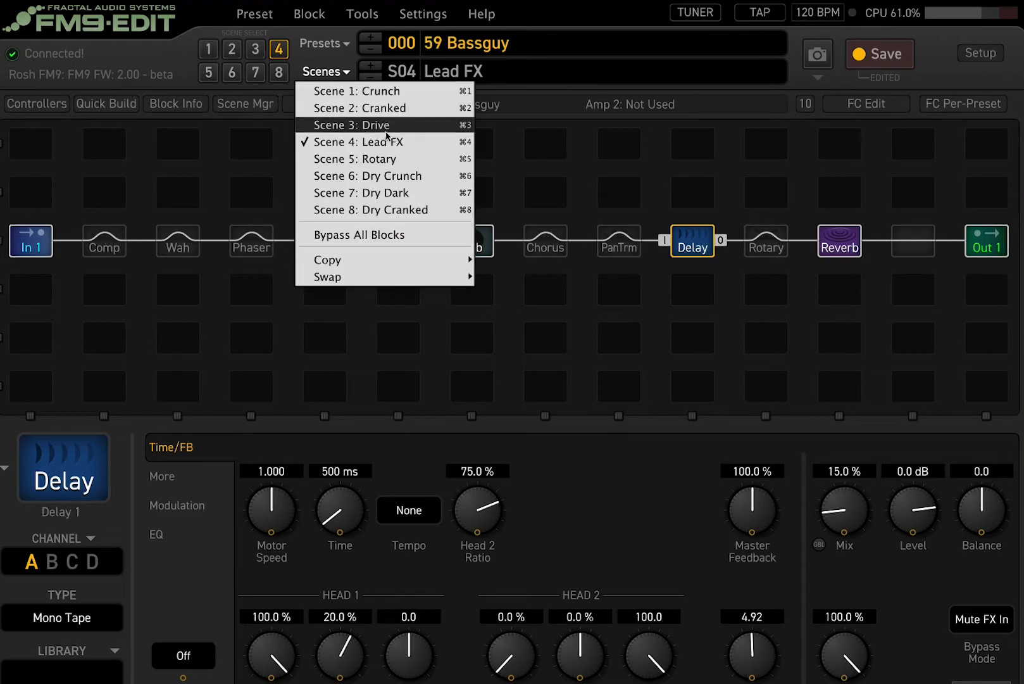
pyautogui.moveTo(565, 367)
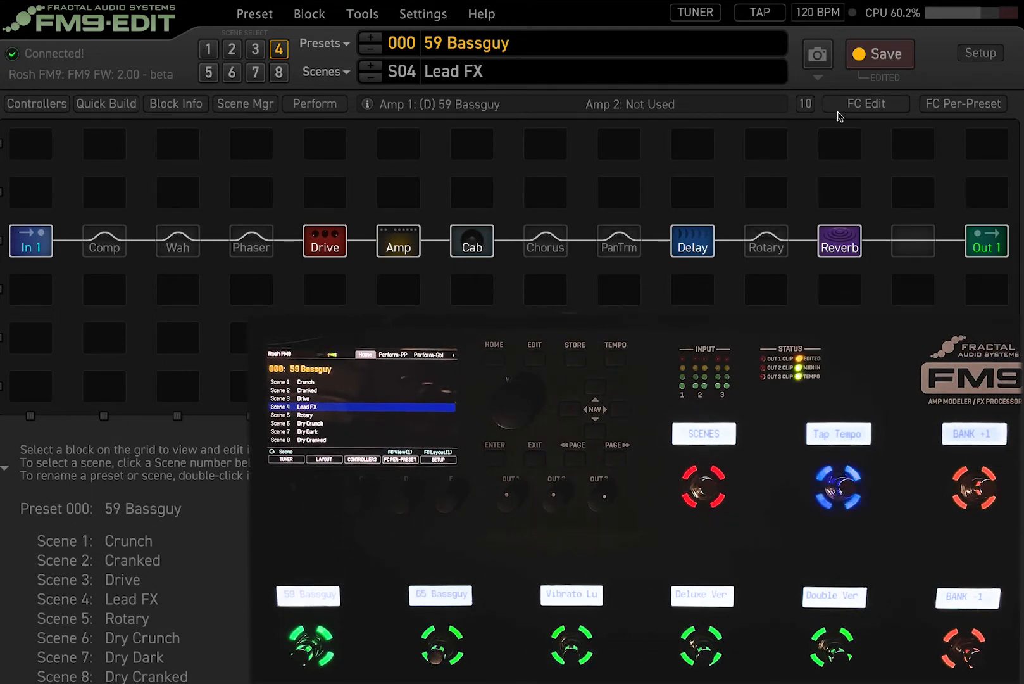
pyautogui.moveTo(839, 192)
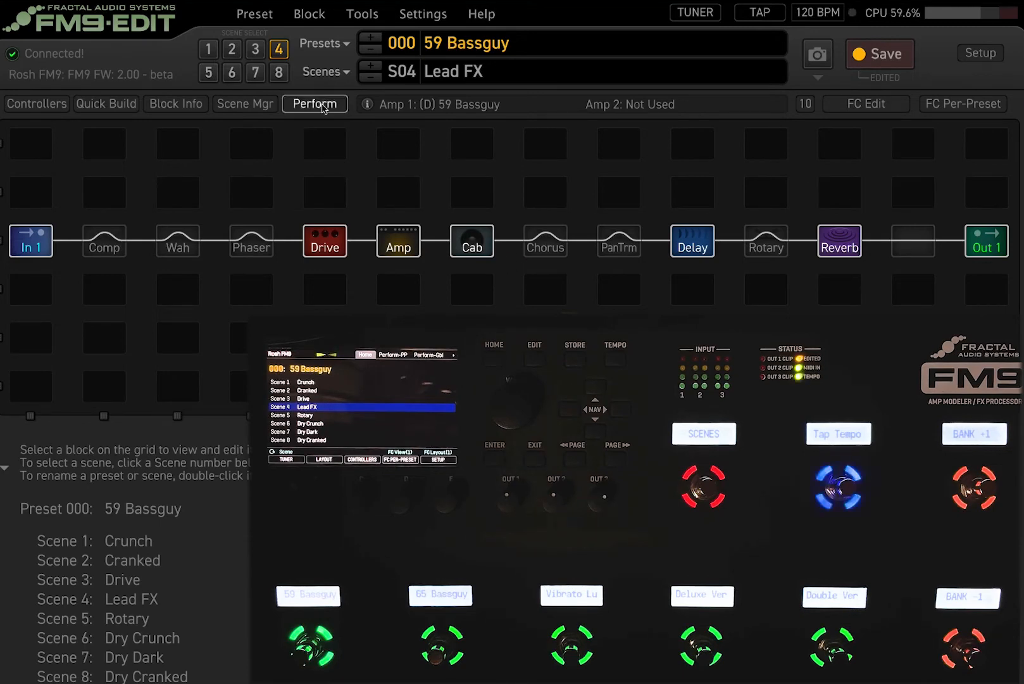
pyautogui.click(324, 43)
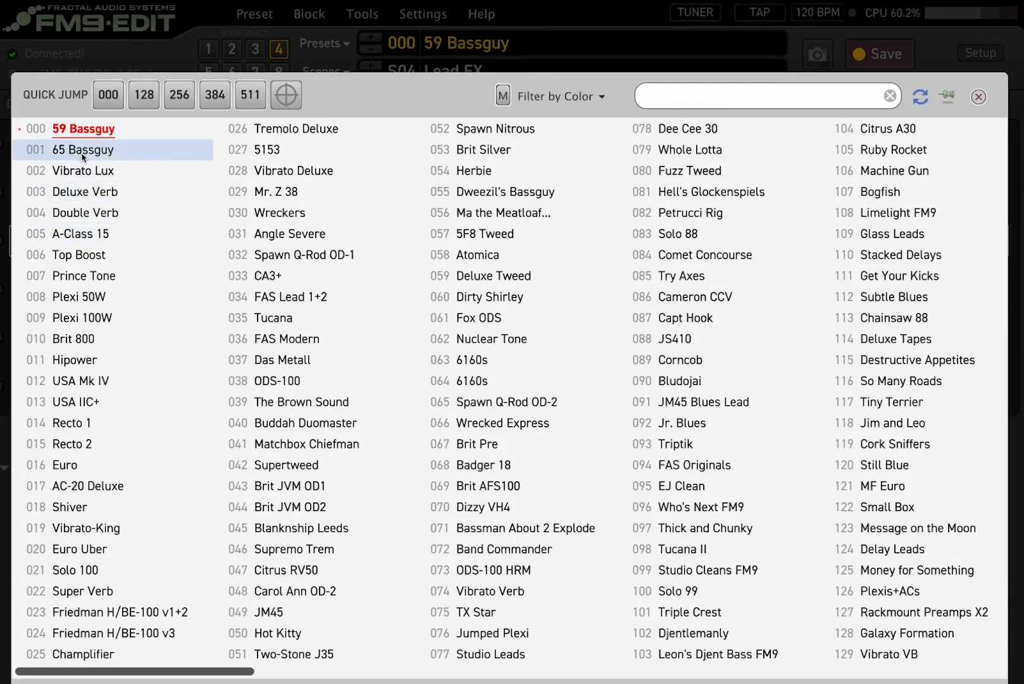
pyautogui.click(83, 129)
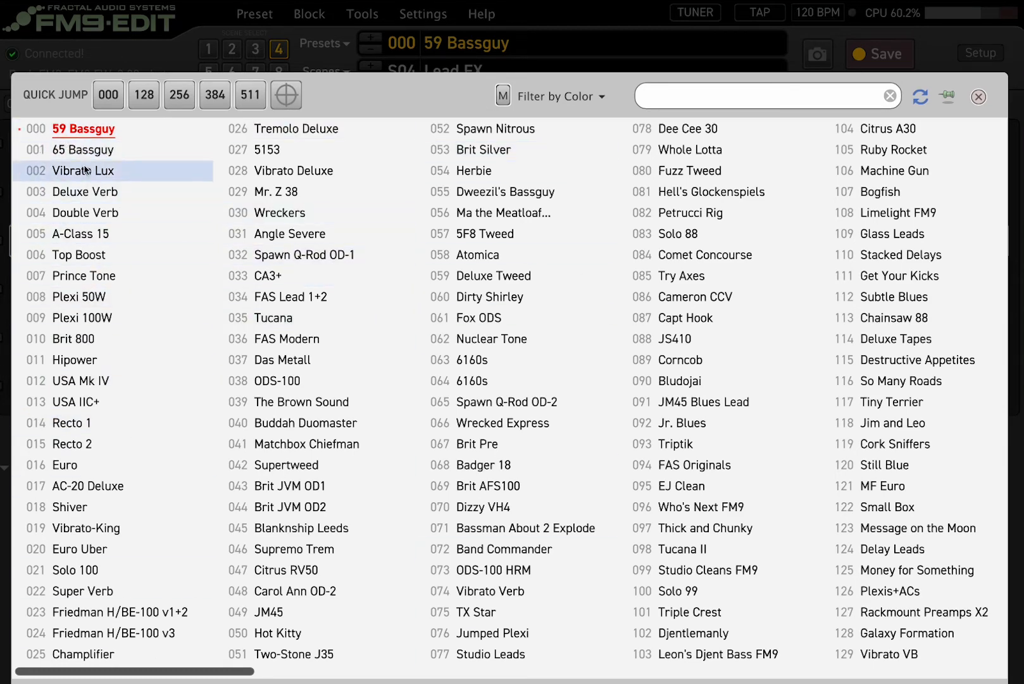
pyautogui.click(84, 129)
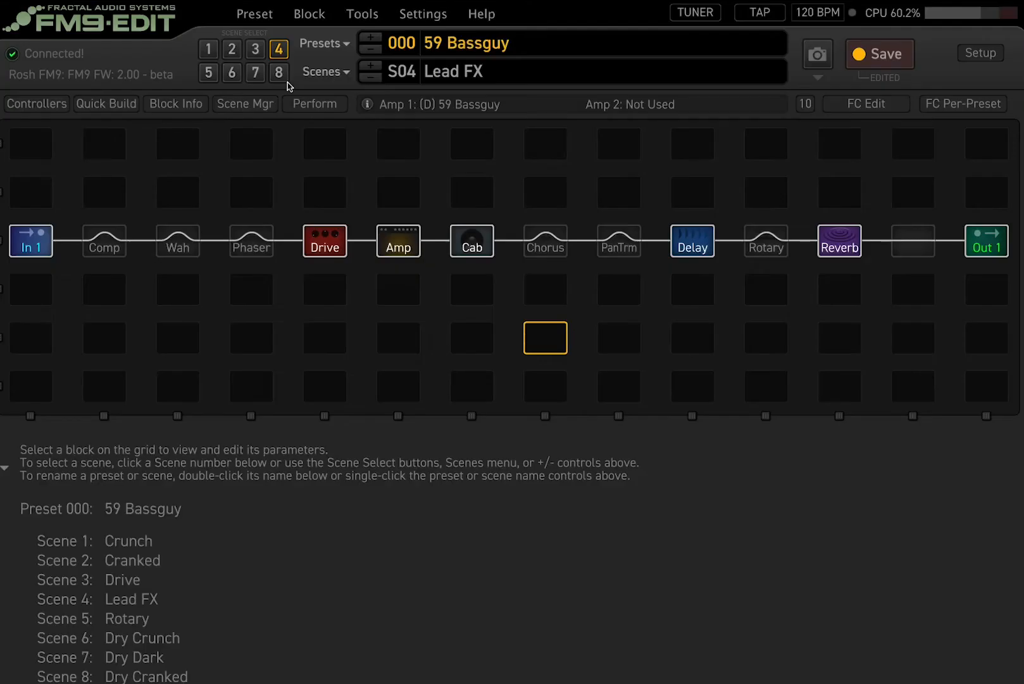
# Step: Load preset 65 Bassguy and step through scenes 2, 3 and 4, checking the Phaser
pyautogui.click(325, 71)
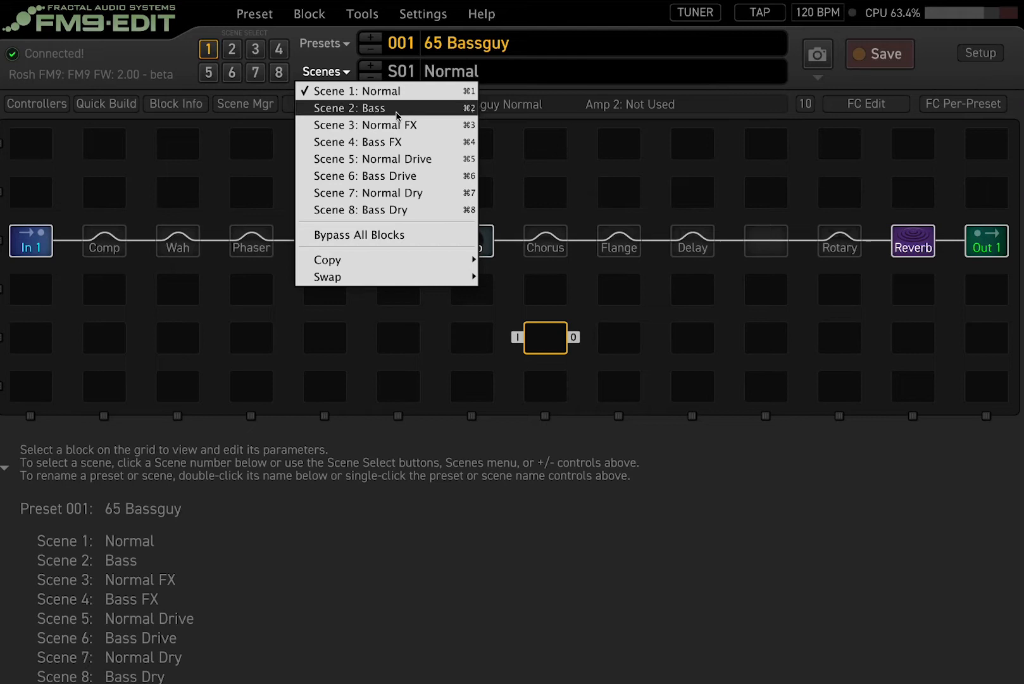
pyautogui.moveTo(463, 295)
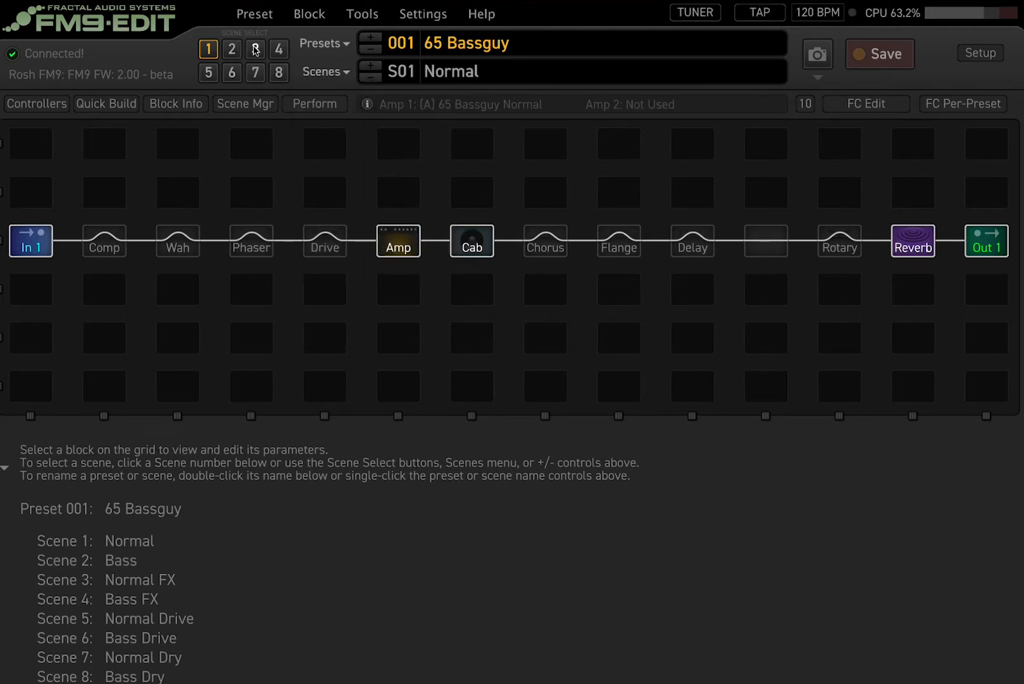
pyautogui.click(231, 49)
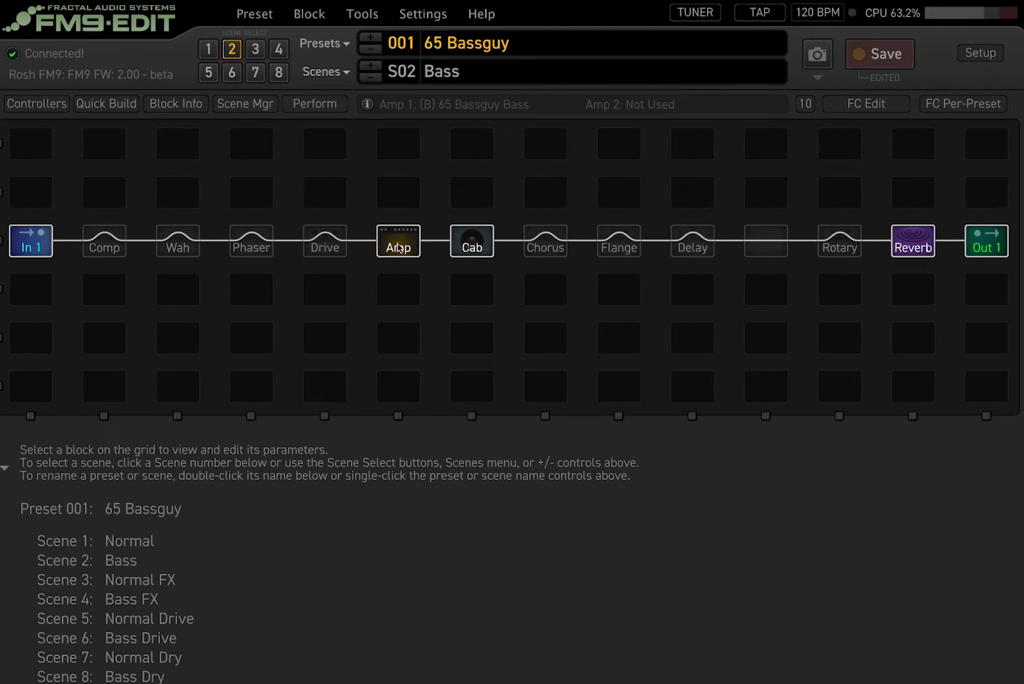
pyautogui.click(255, 50)
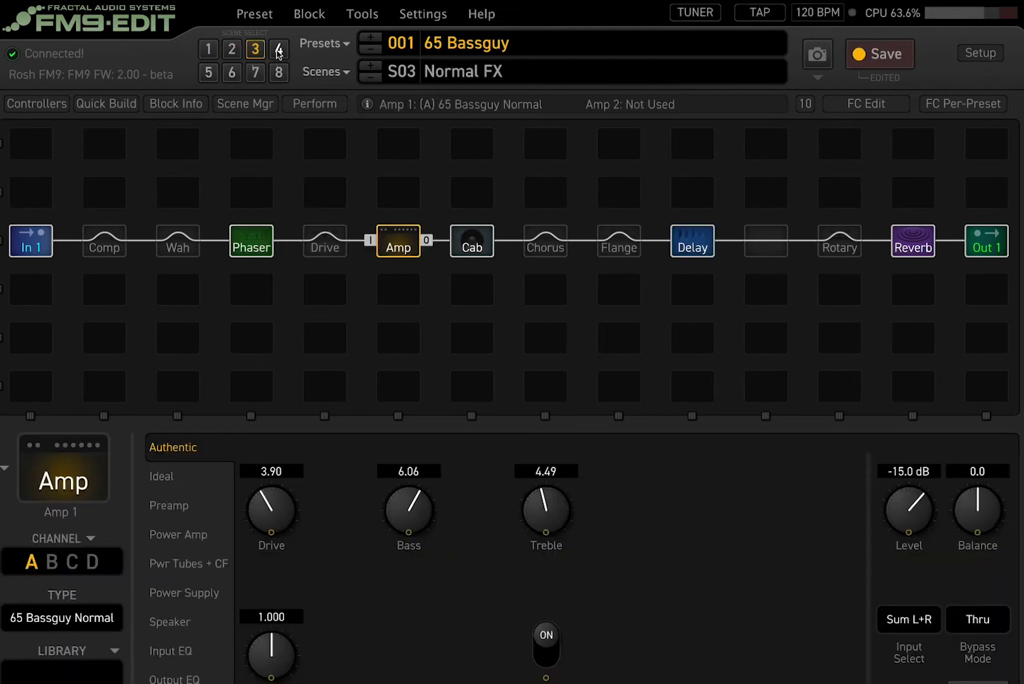
pyautogui.click(279, 49)
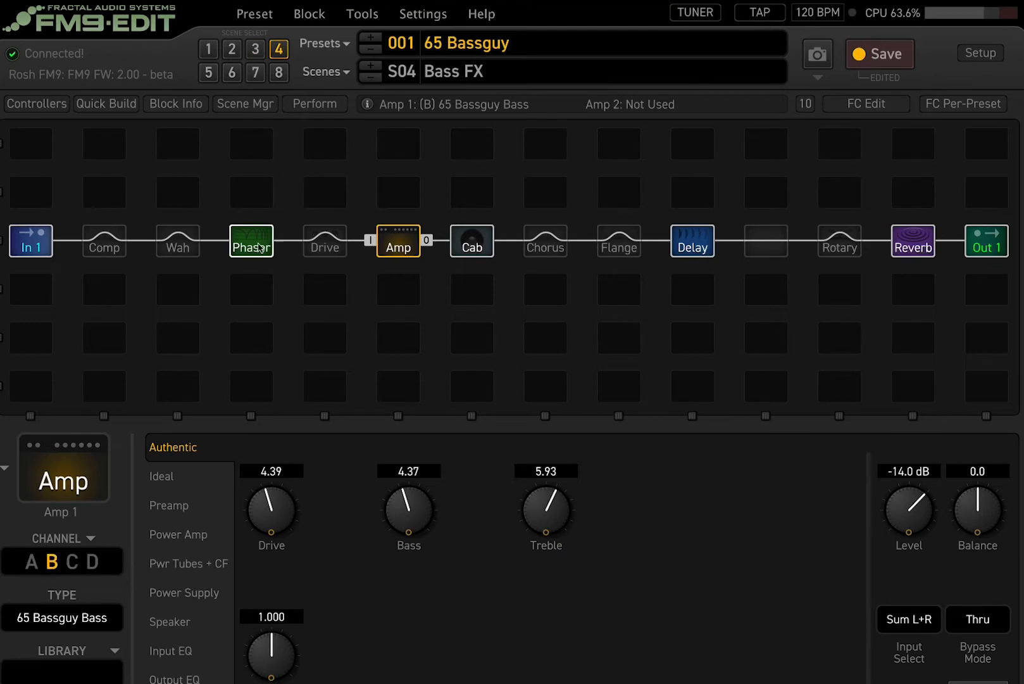
pyautogui.click(250, 241)
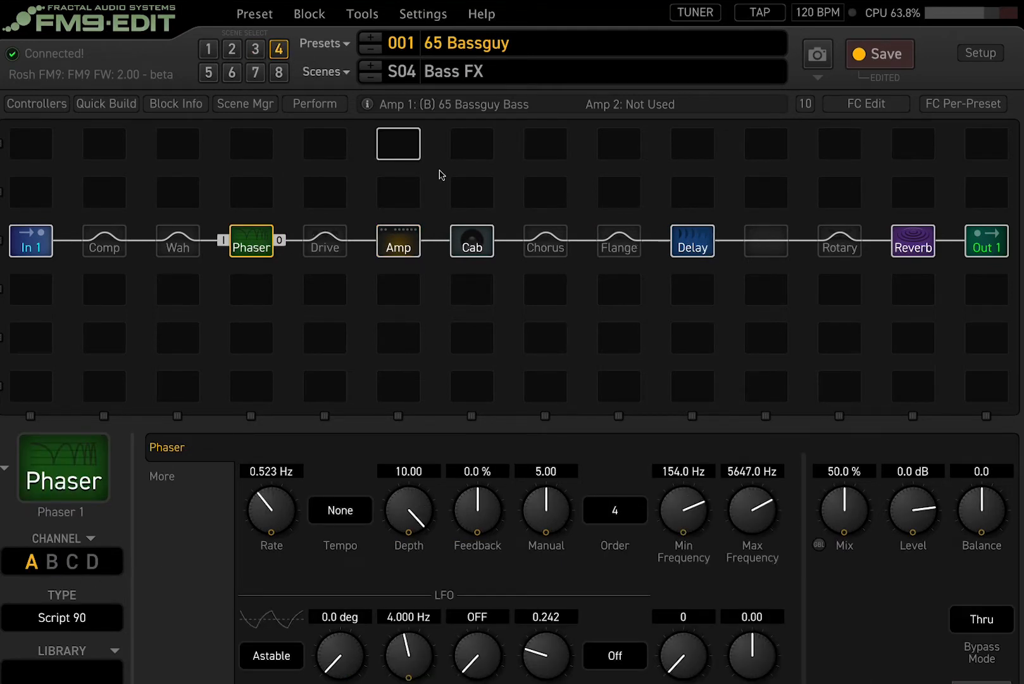
# Step: Step back through scenes 3 and 2, inspect Cab and Amp, then select scene 1 'Normal'
pyautogui.click(255, 49)
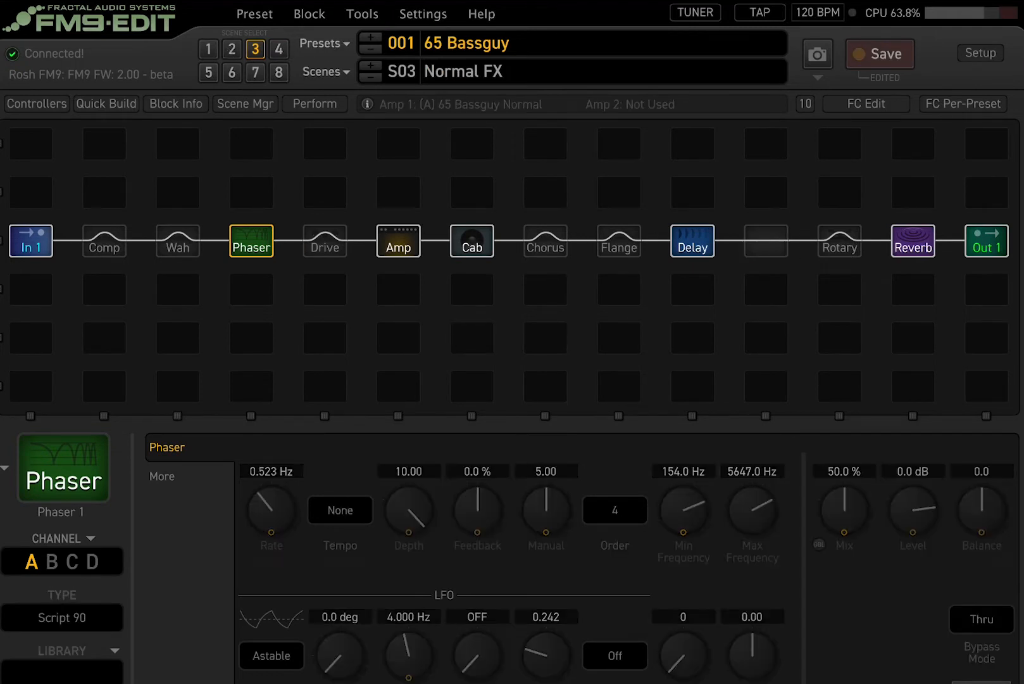
pyautogui.click(231, 49)
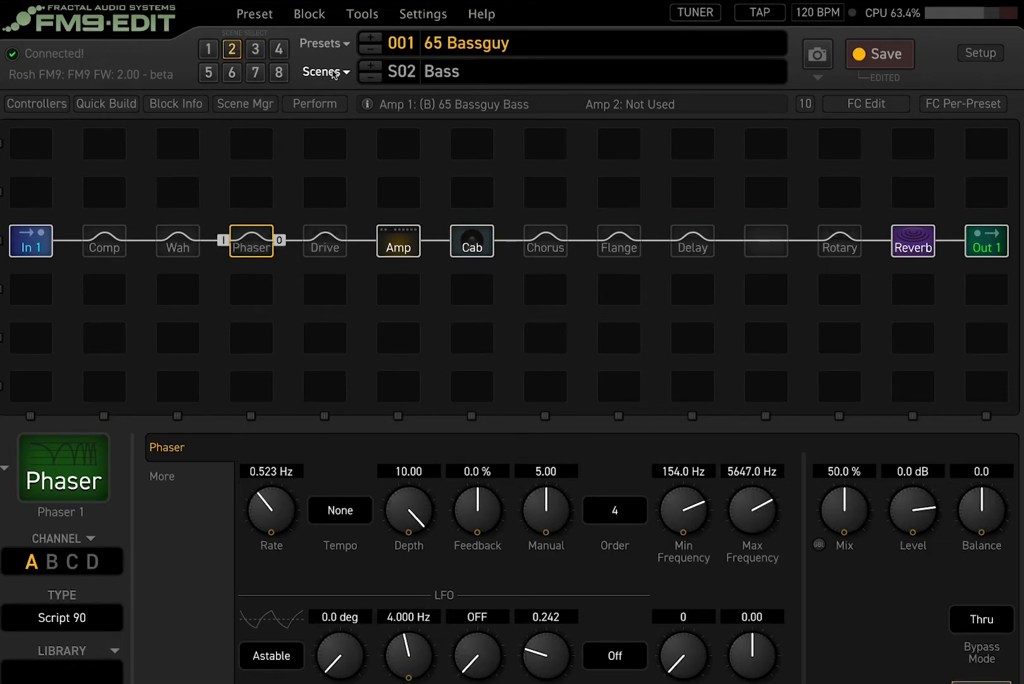
pyautogui.moveTo(323, 49)
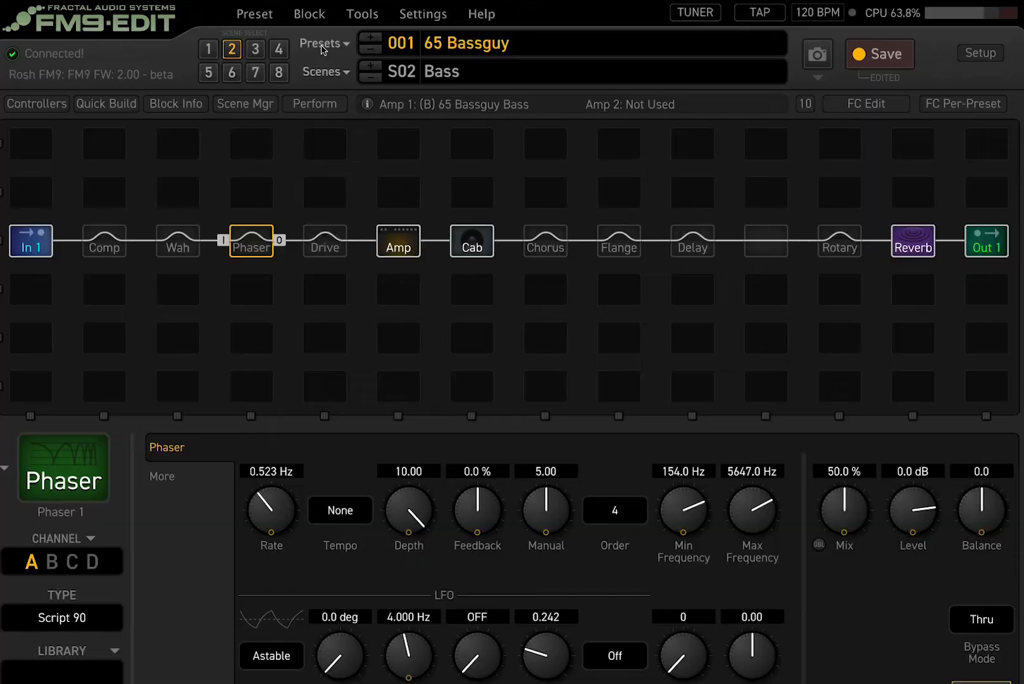
pyautogui.click(471, 240)
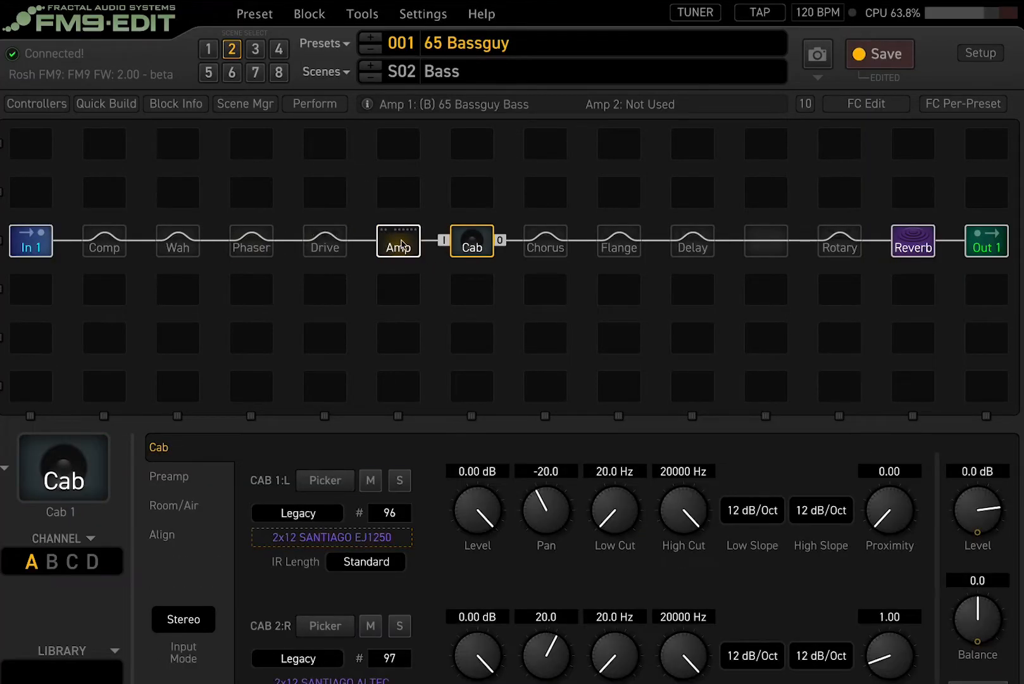
pyautogui.click(397, 241)
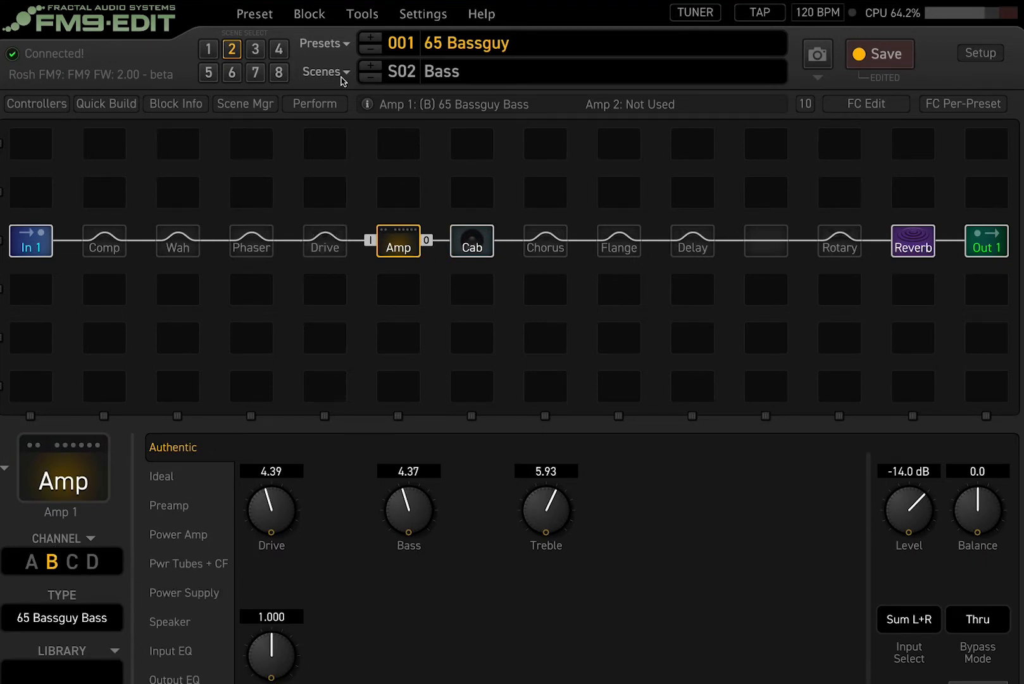
pyautogui.moveTo(185, 49)
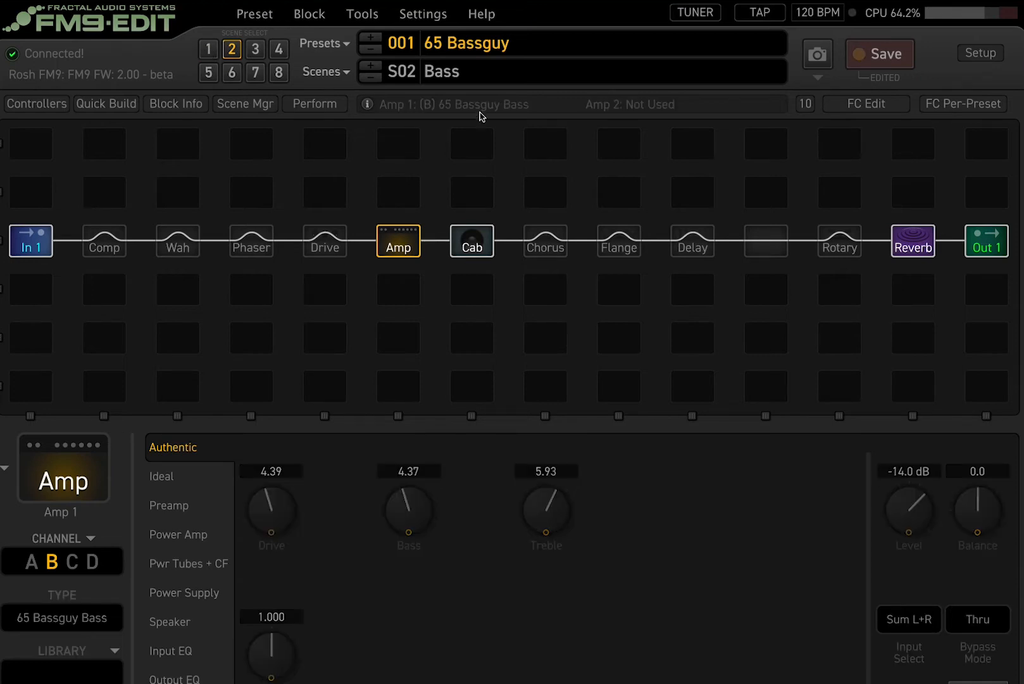
pyautogui.click(208, 49)
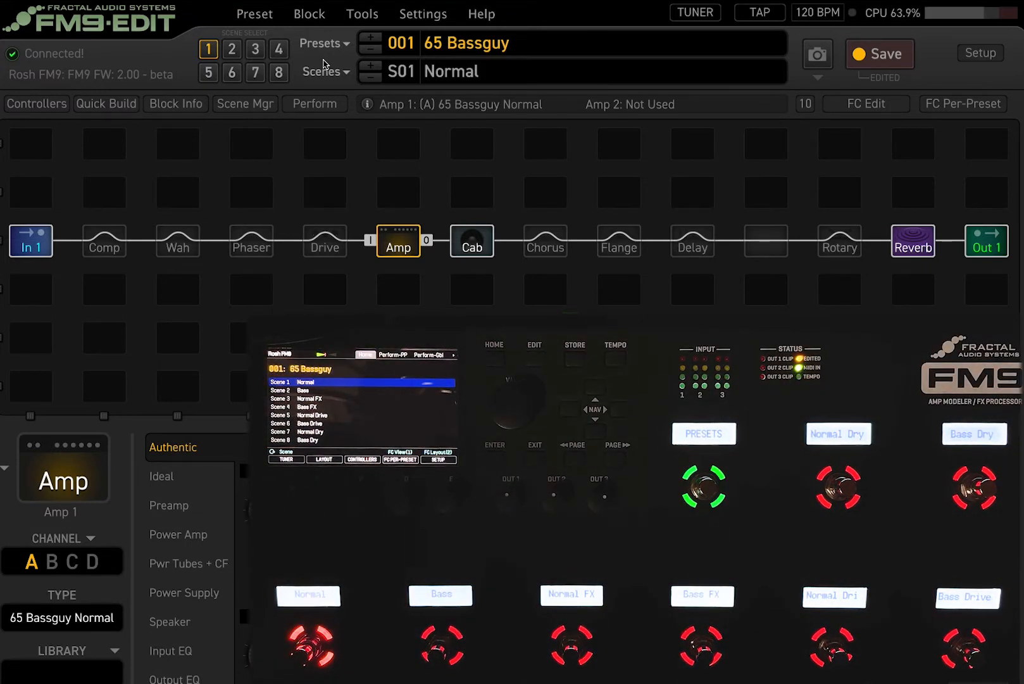
# Step: Rename 65 Bassguy's scene 1 from 'Normal' to 'Coffee'
pyautogui.click(324, 71)
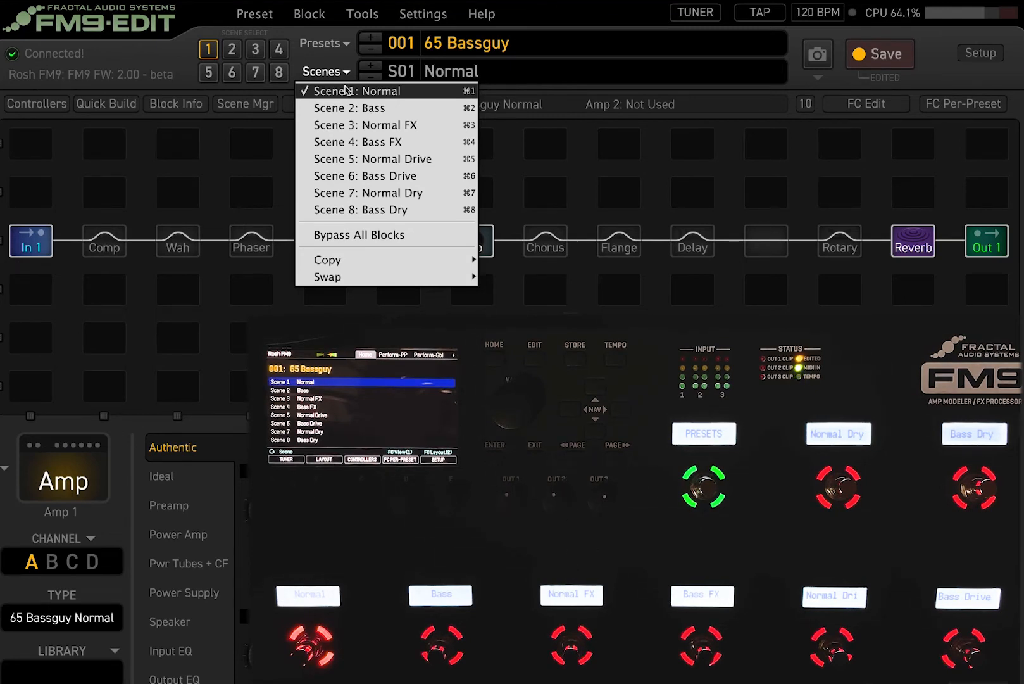
pyautogui.moveTo(404, 221)
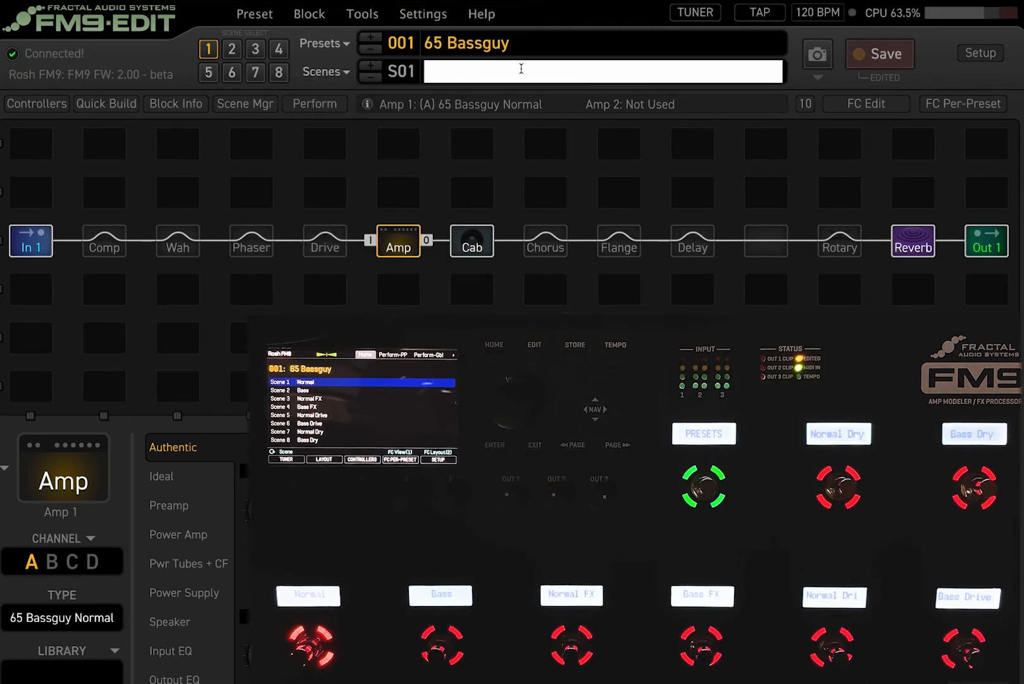
pyautogui.write('Coffee')
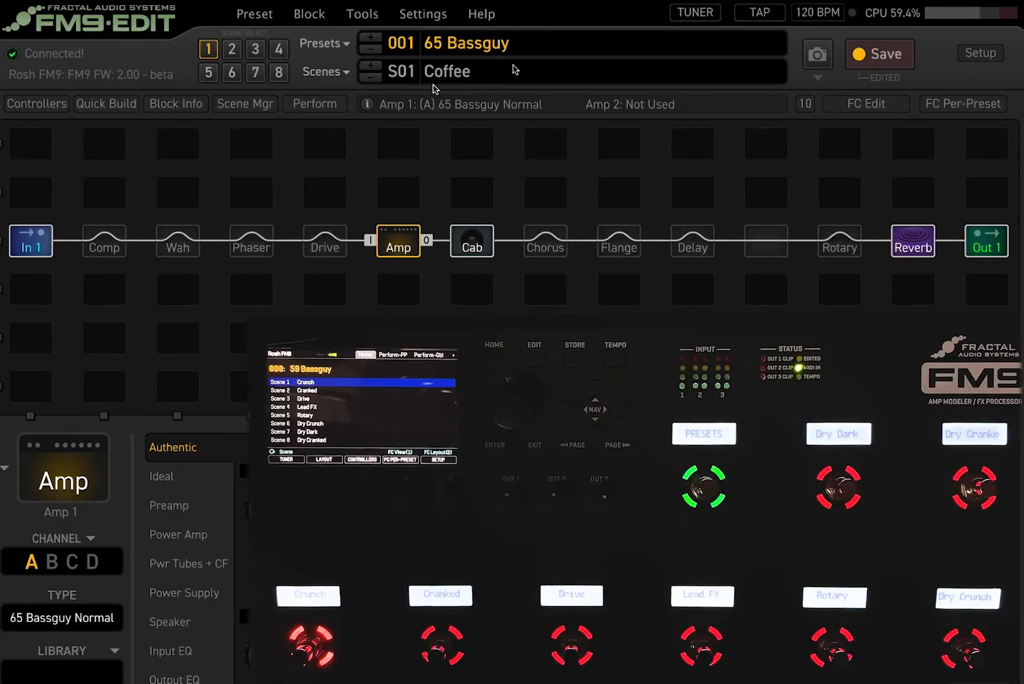
# Step: Back on preset 59 Bassguy, select scene 2 'Cranked' from the scene list
pyautogui.click(325, 70)
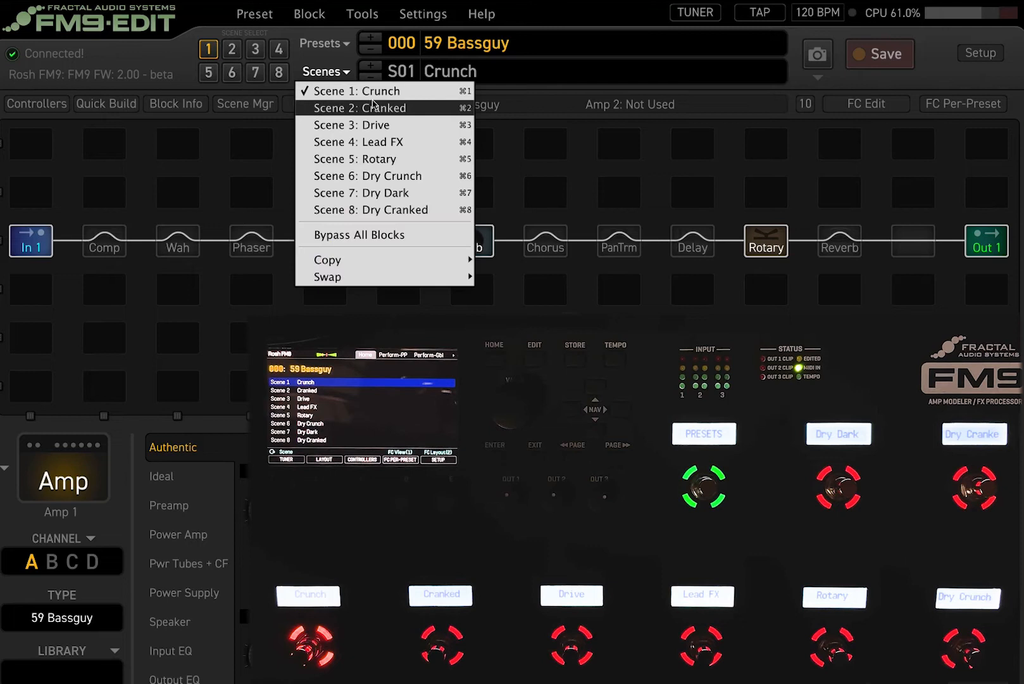
pyautogui.moveTo(397, 209)
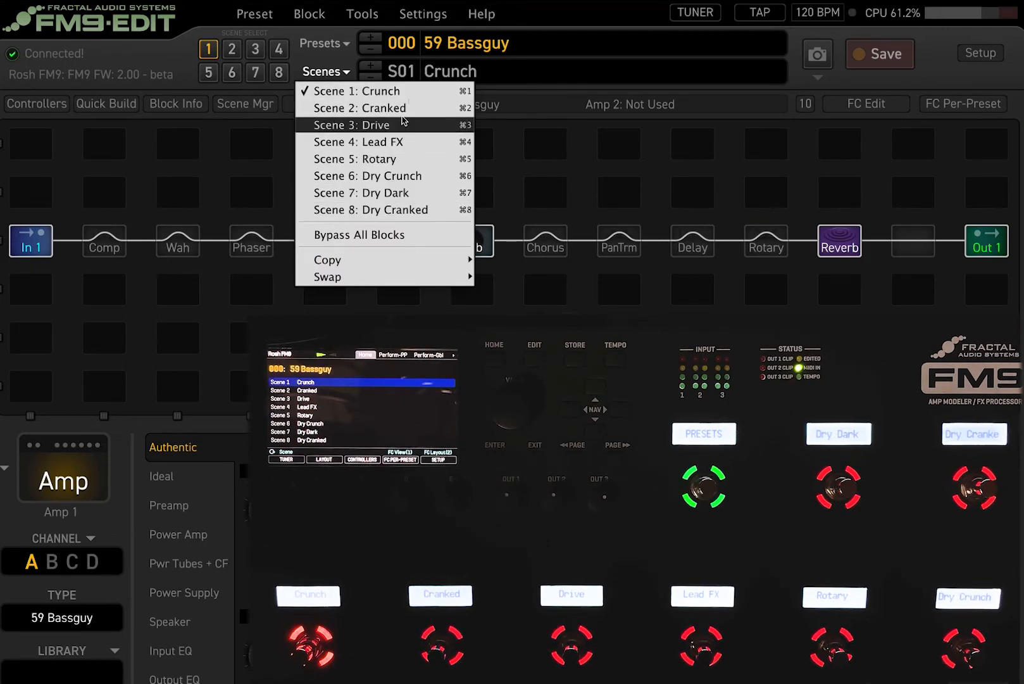
pyautogui.moveTo(402, 108)
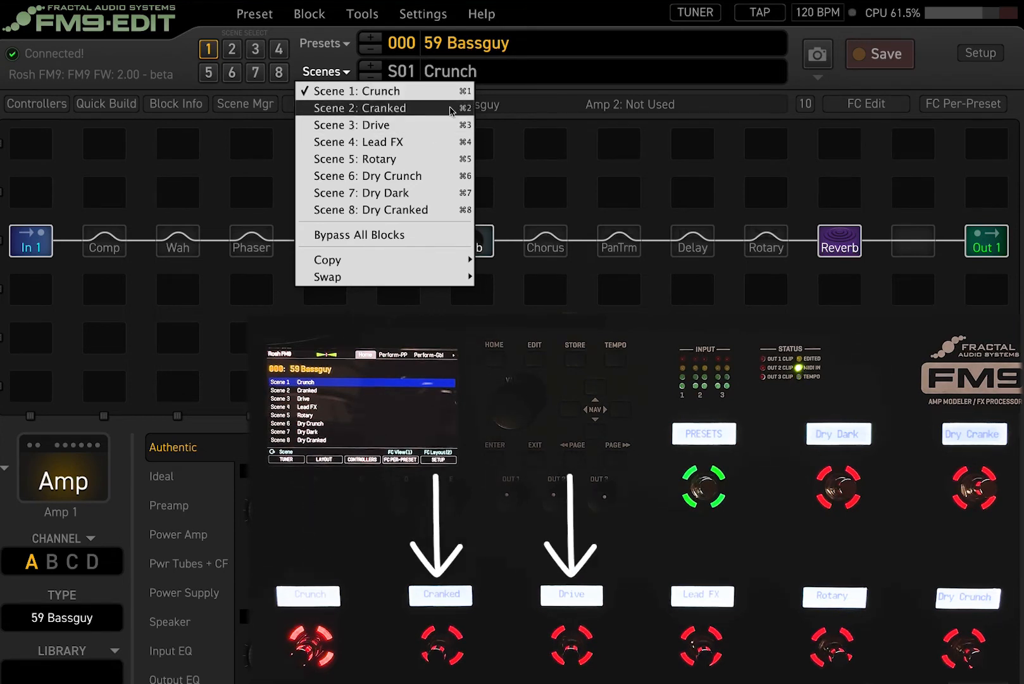
pyautogui.click(371, 107)
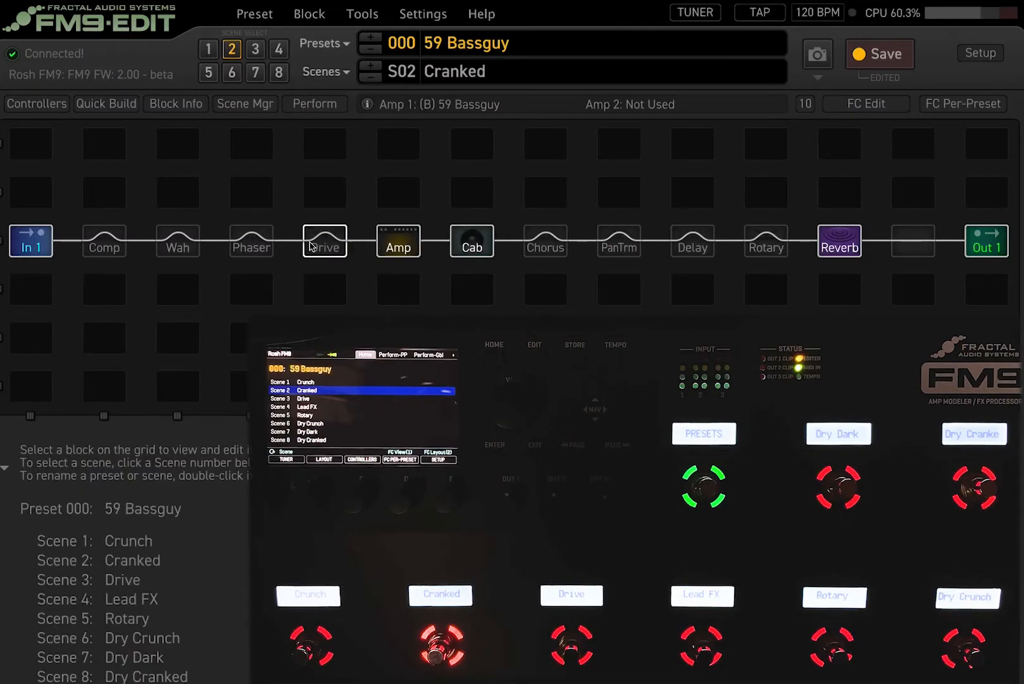
pyautogui.moveTo(691, 241)
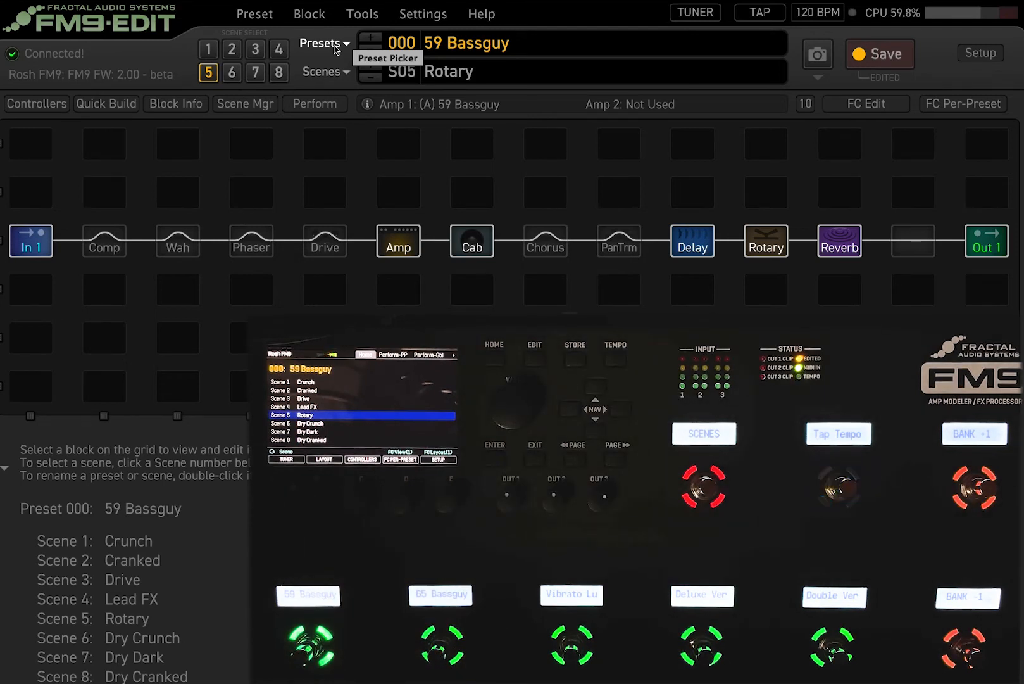
pyautogui.moveTo(336, 34)
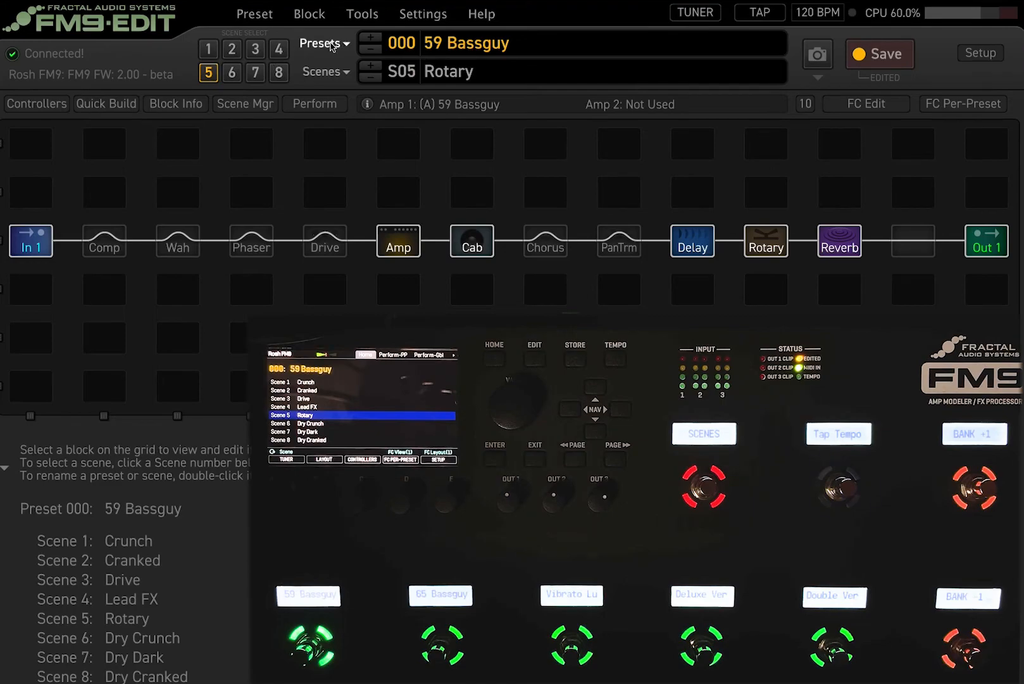
pyautogui.click(321, 43)
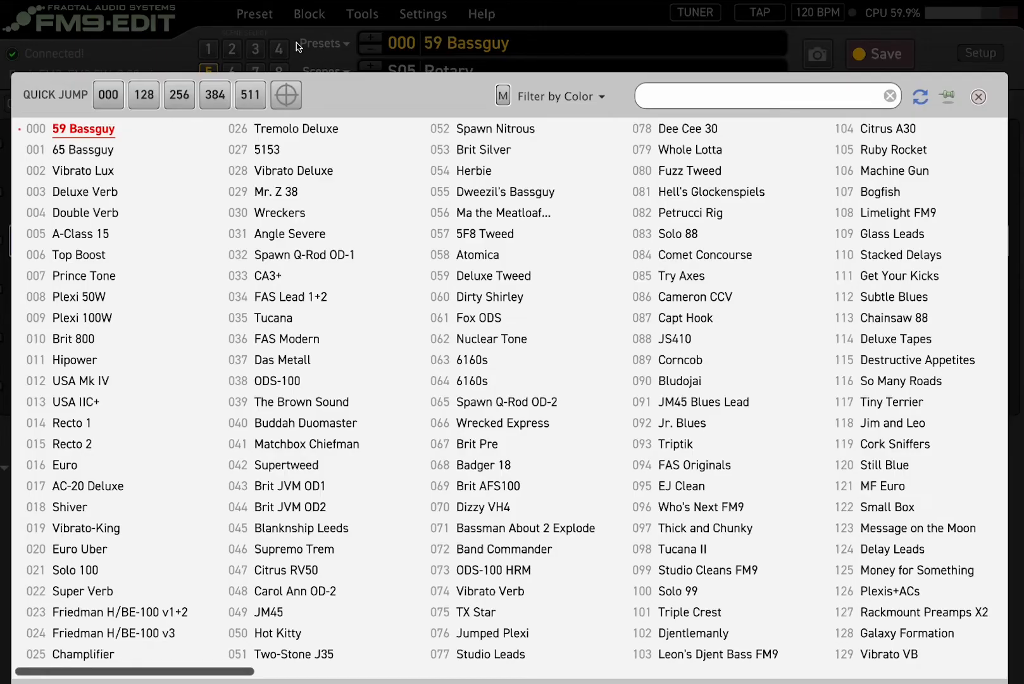
pyautogui.click(978, 97)
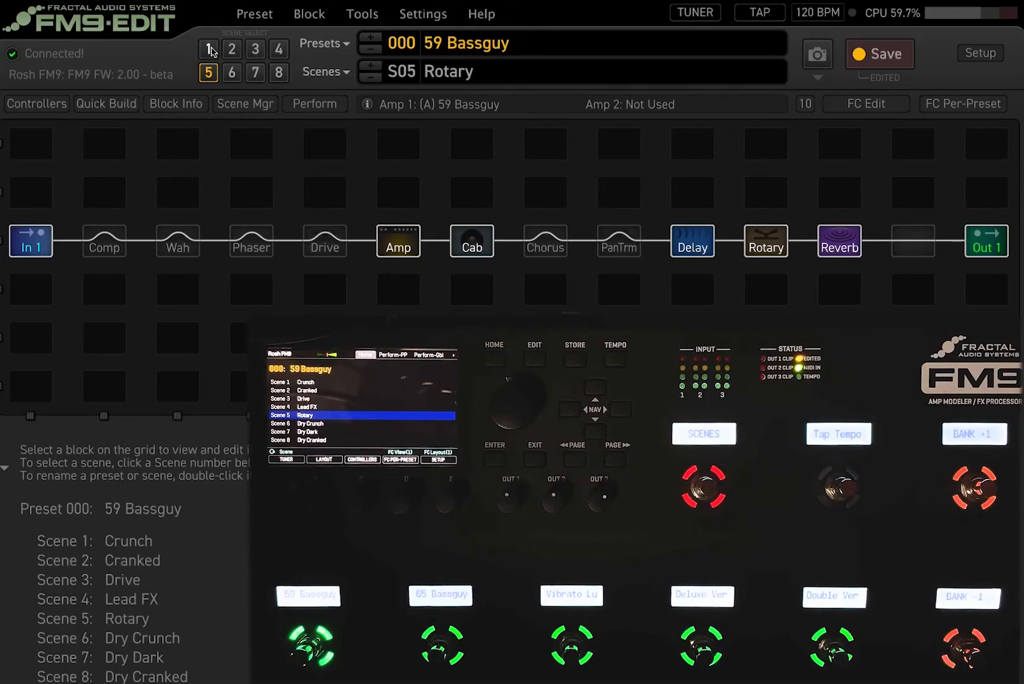
pyautogui.moveTo(282, 50)
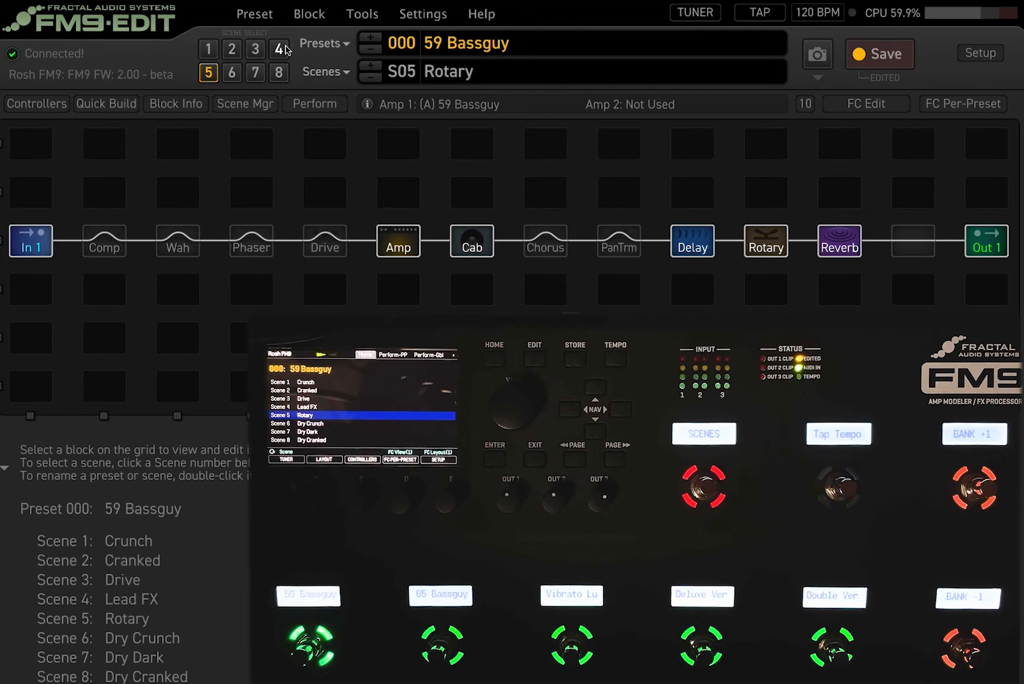
pyautogui.moveTo(216, 55)
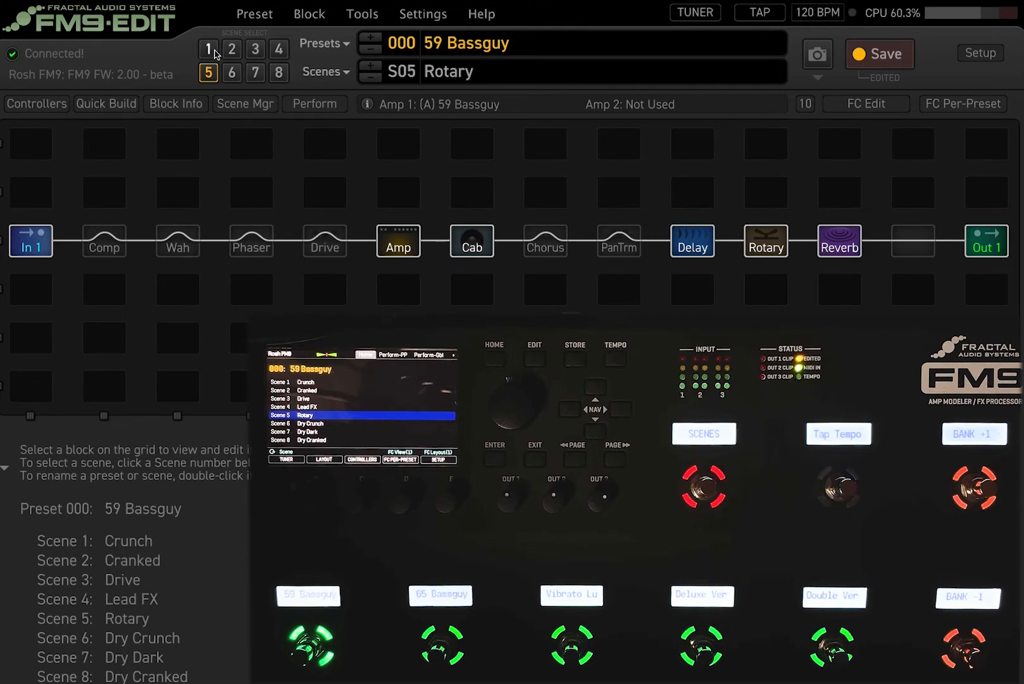
pyautogui.moveTo(320, 71)
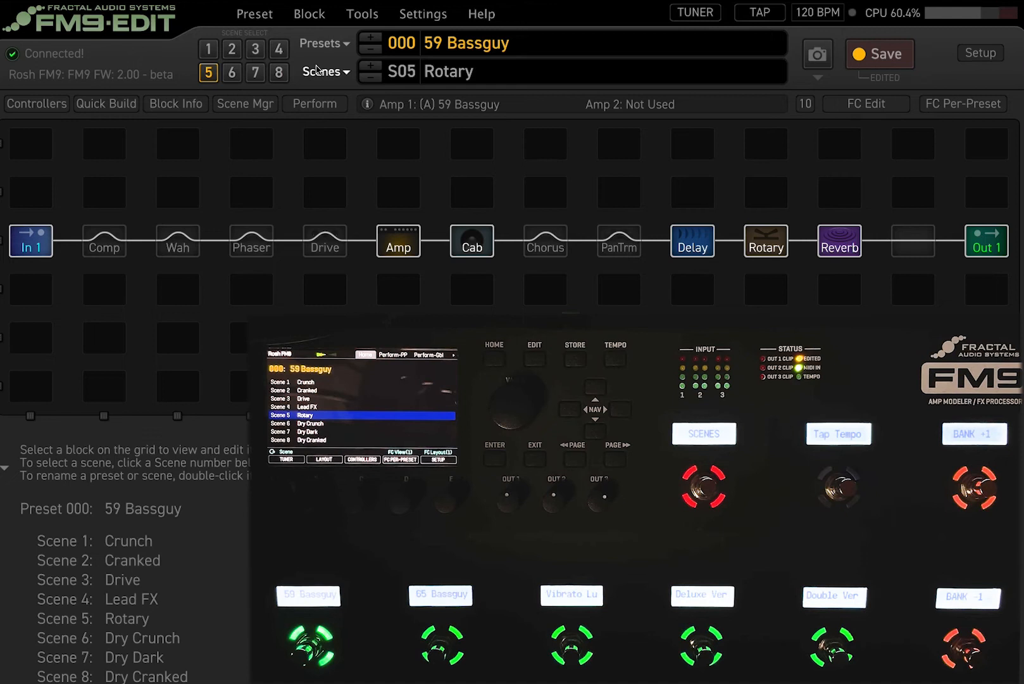
pyautogui.click(323, 71)
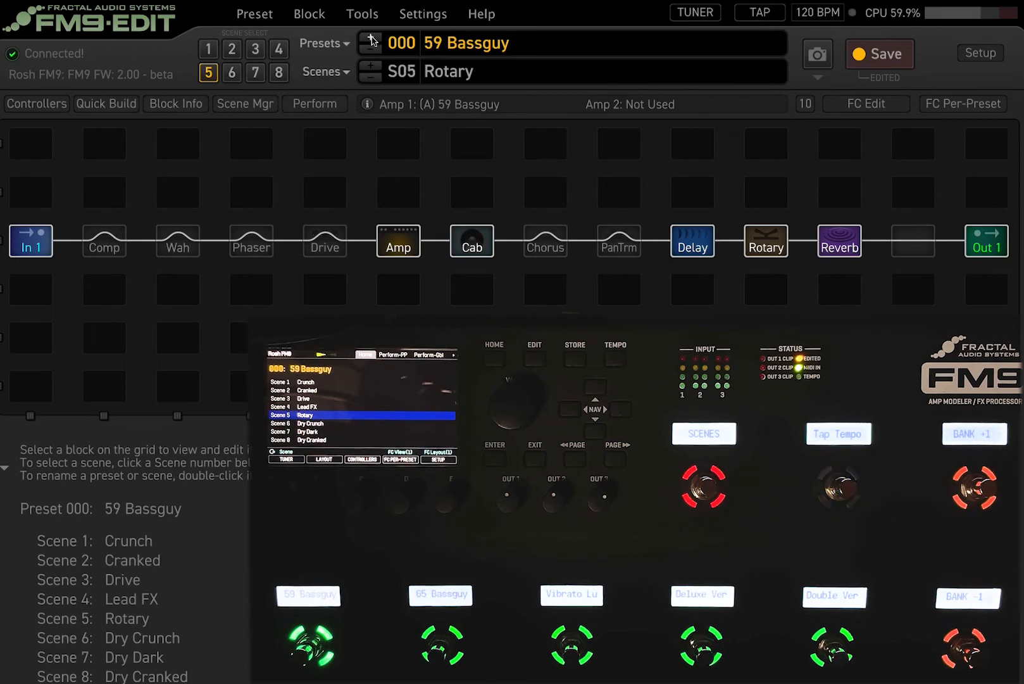
pyautogui.moveTo(314, 62)
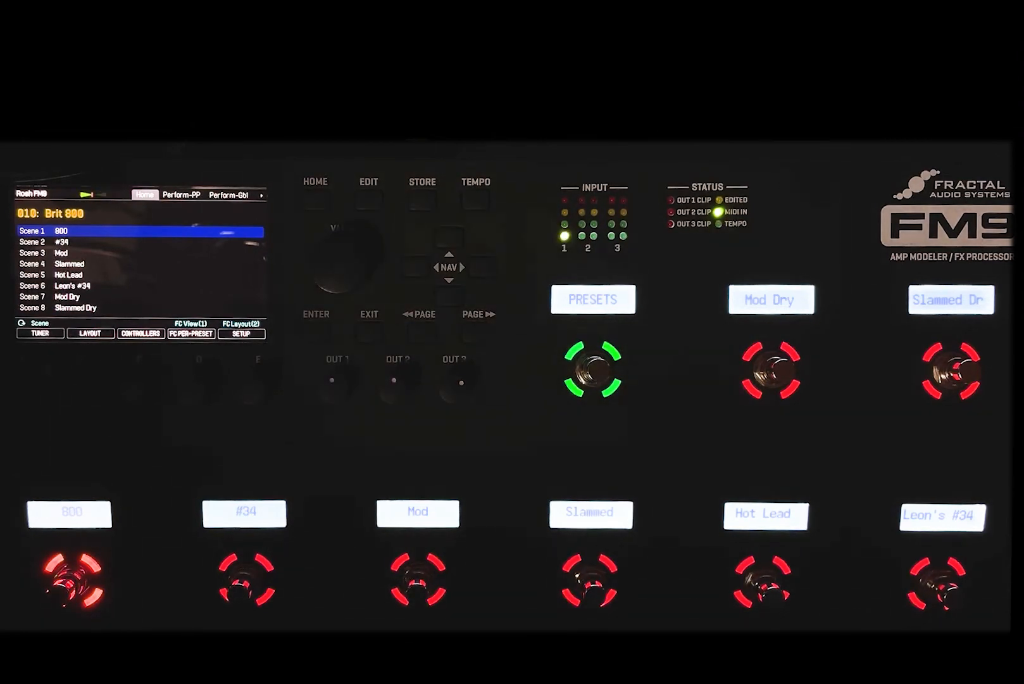
# Step: Step through Brit 800 scenes on the footswitches, then load preset 002 Vibrato Lux
pyautogui.click(244, 578)
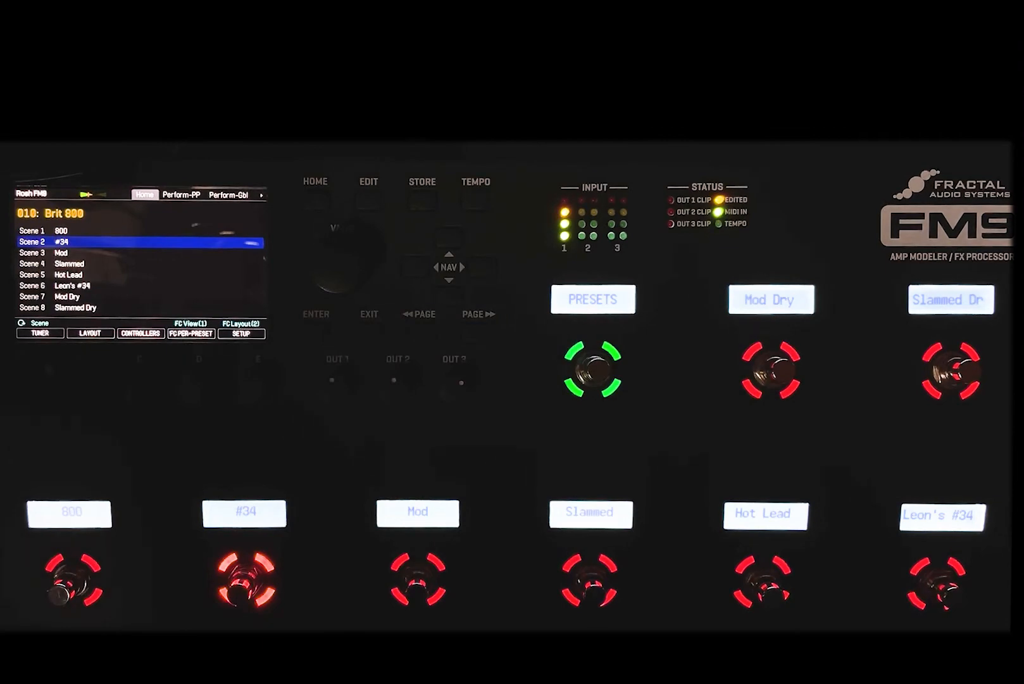
pyautogui.click(244, 580)
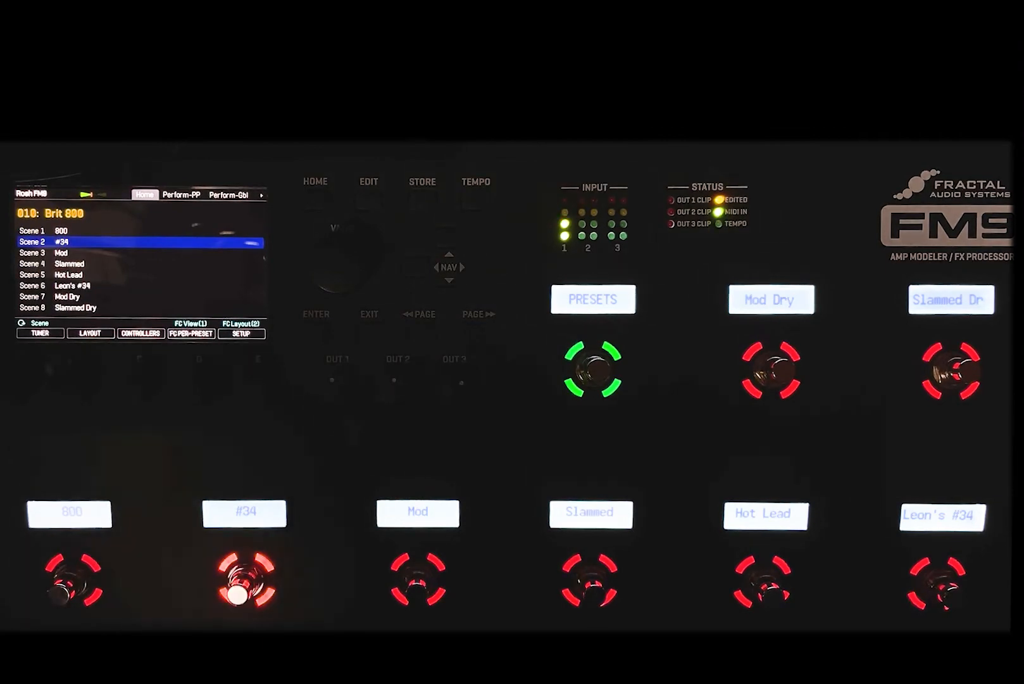
pyautogui.click(416, 579)
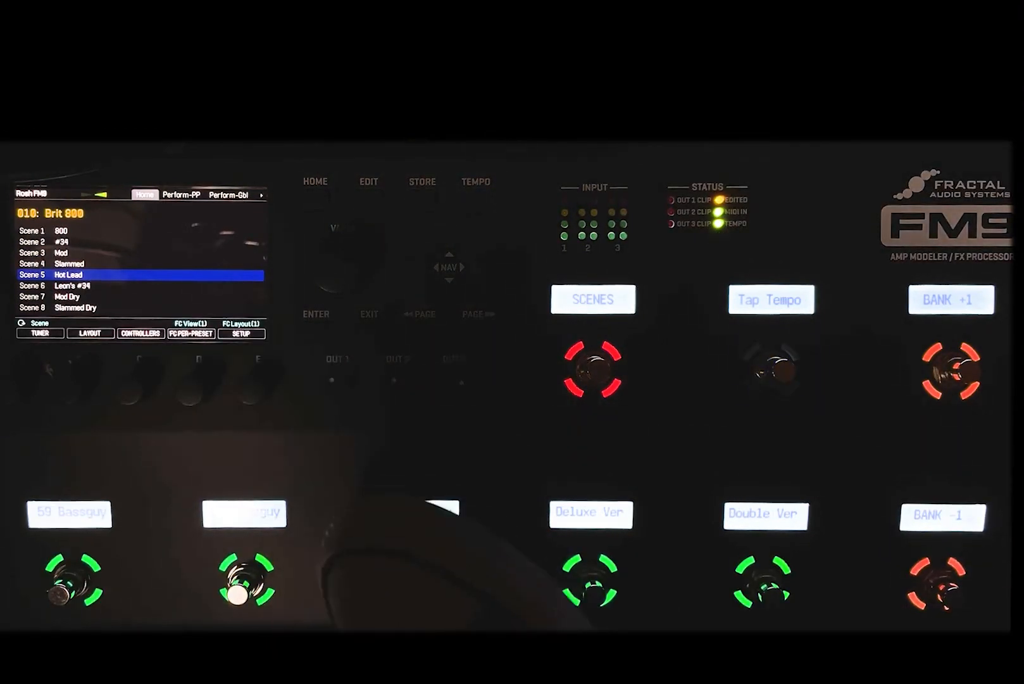
pyautogui.click(417, 582)
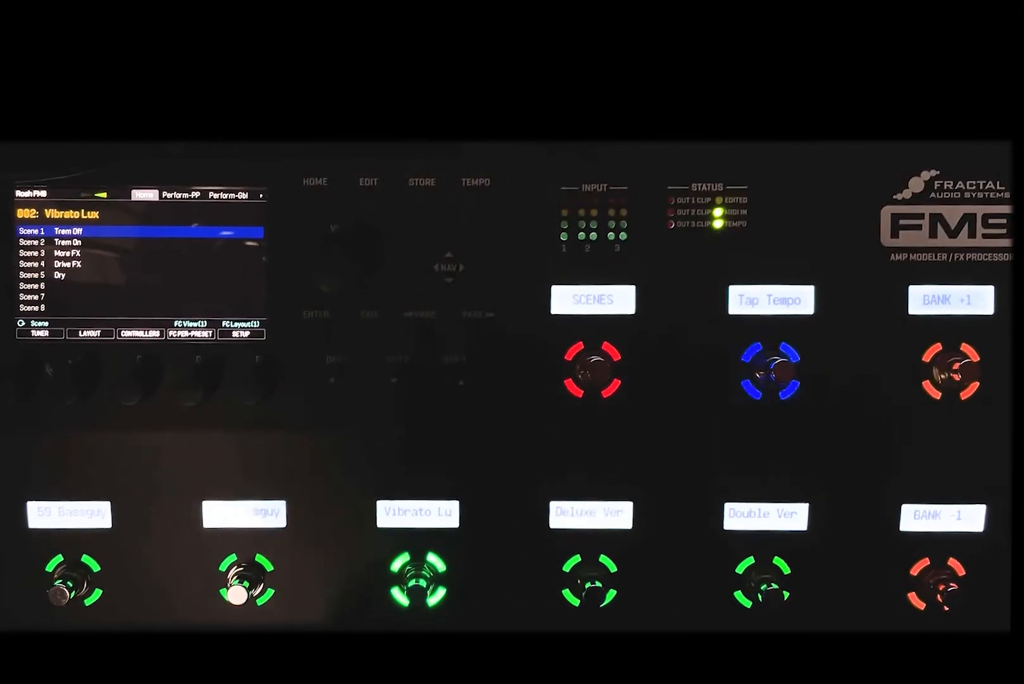
pyautogui.click(324, 70)
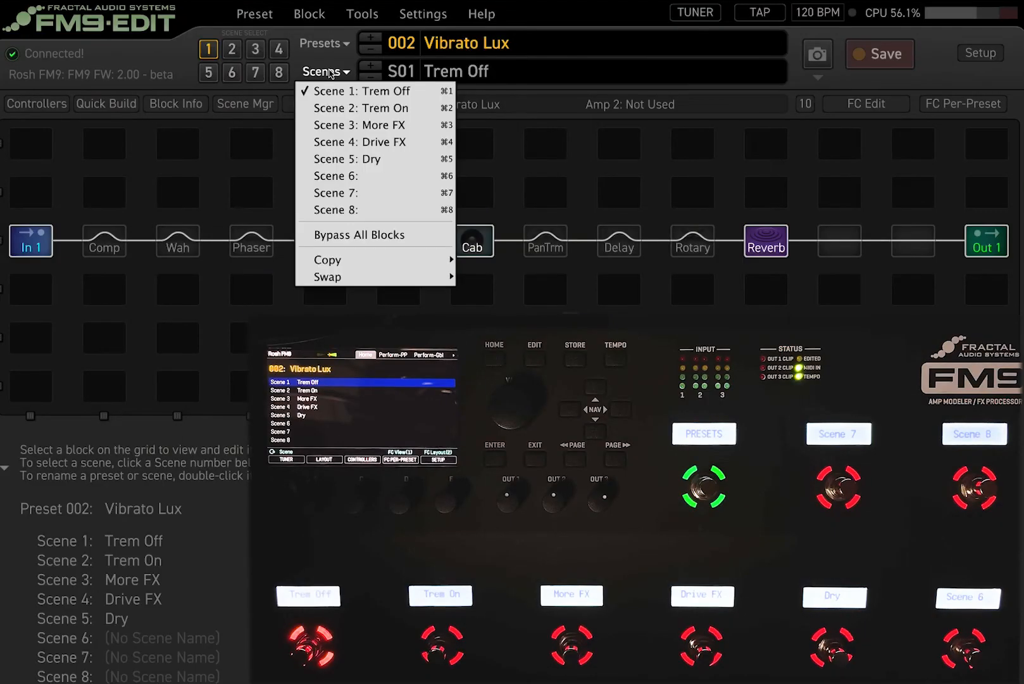
pyautogui.moveTo(366, 175)
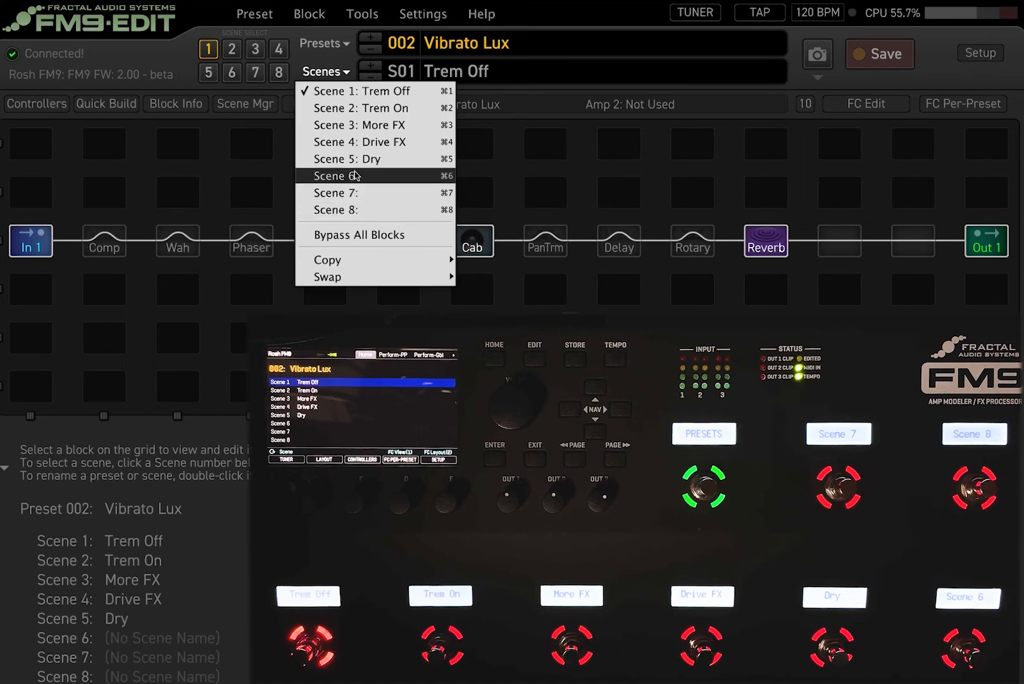
pyautogui.moveTo(353, 175)
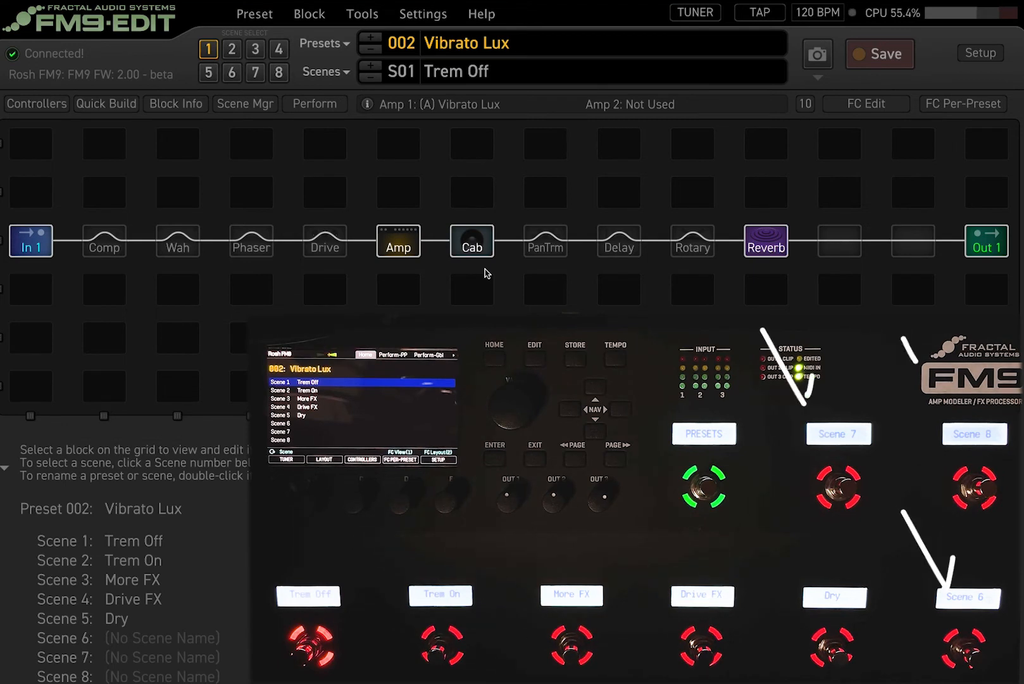
pyautogui.click(325, 71)
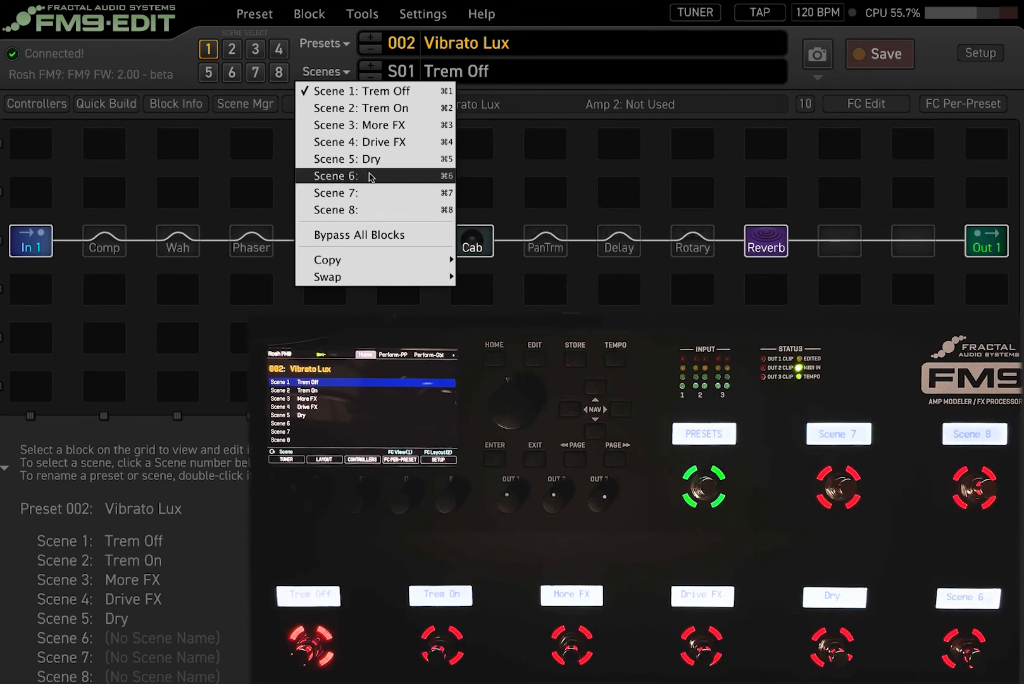
pyautogui.moveTo(360, 107)
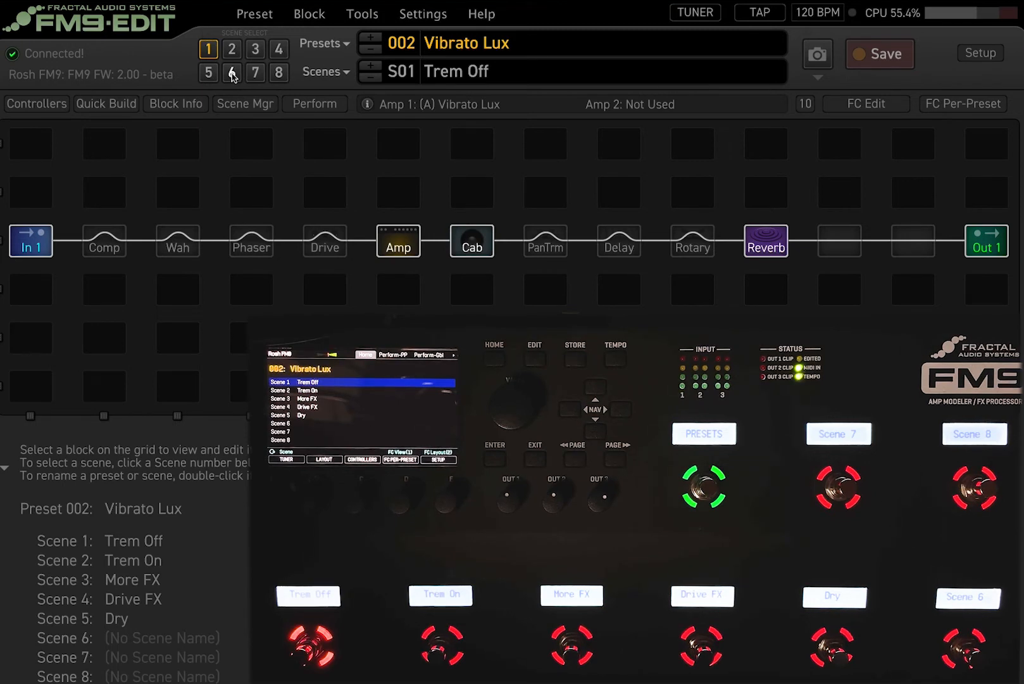
# Step: On empty scene 6, engage Delay and Rotary and name the scene 'delay +rotary'
pyautogui.click(231, 68)
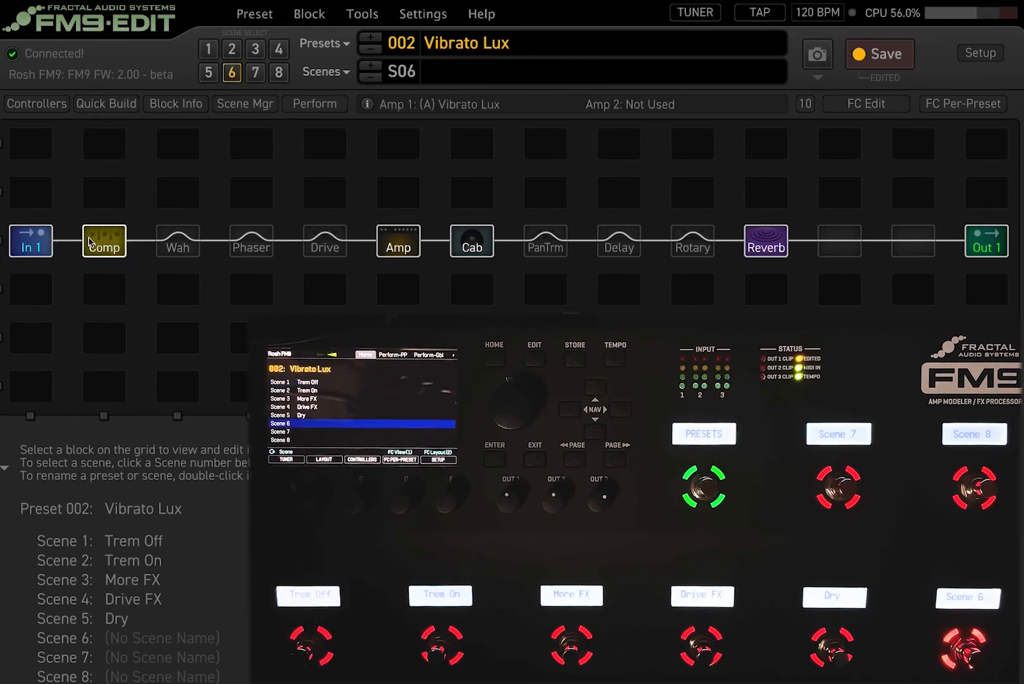
pyautogui.click(103, 241)
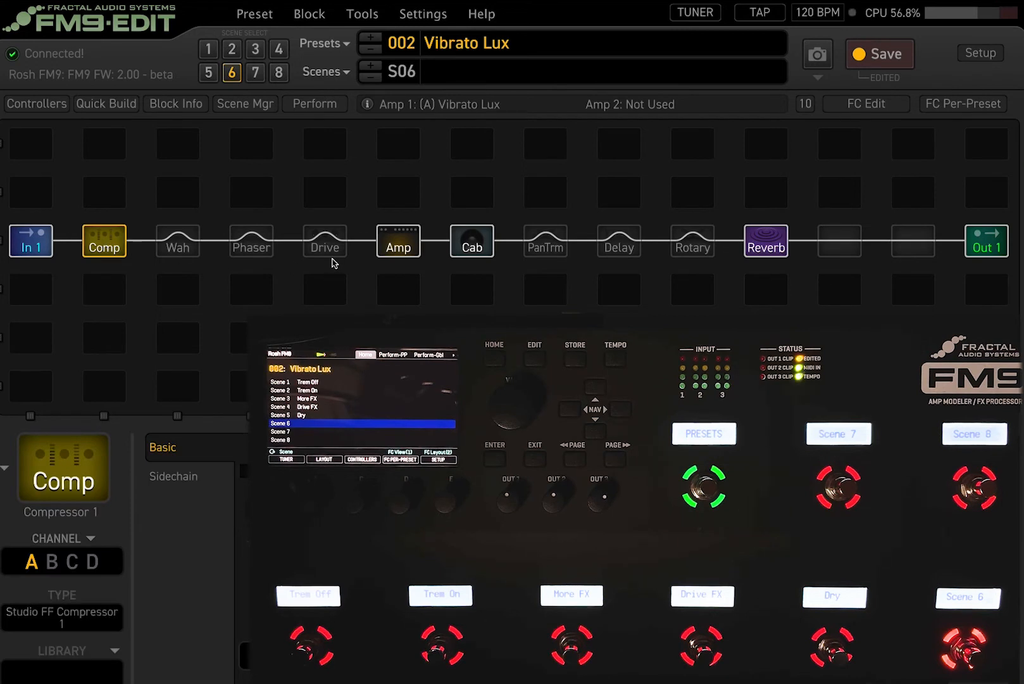
pyautogui.click(617, 241)
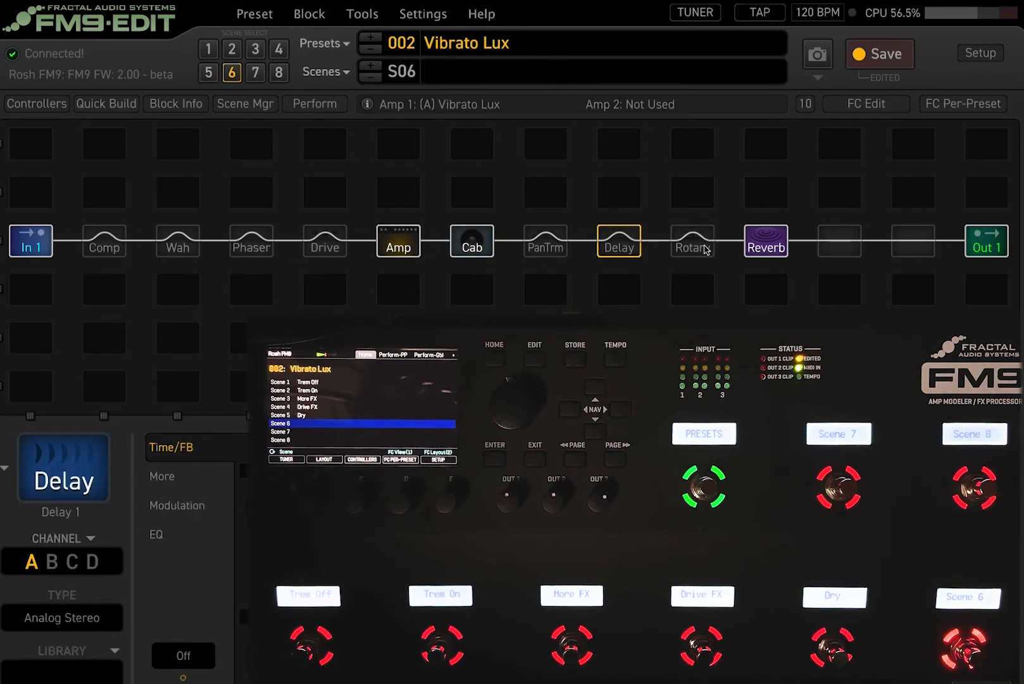
pyautogui.click(692, 241)
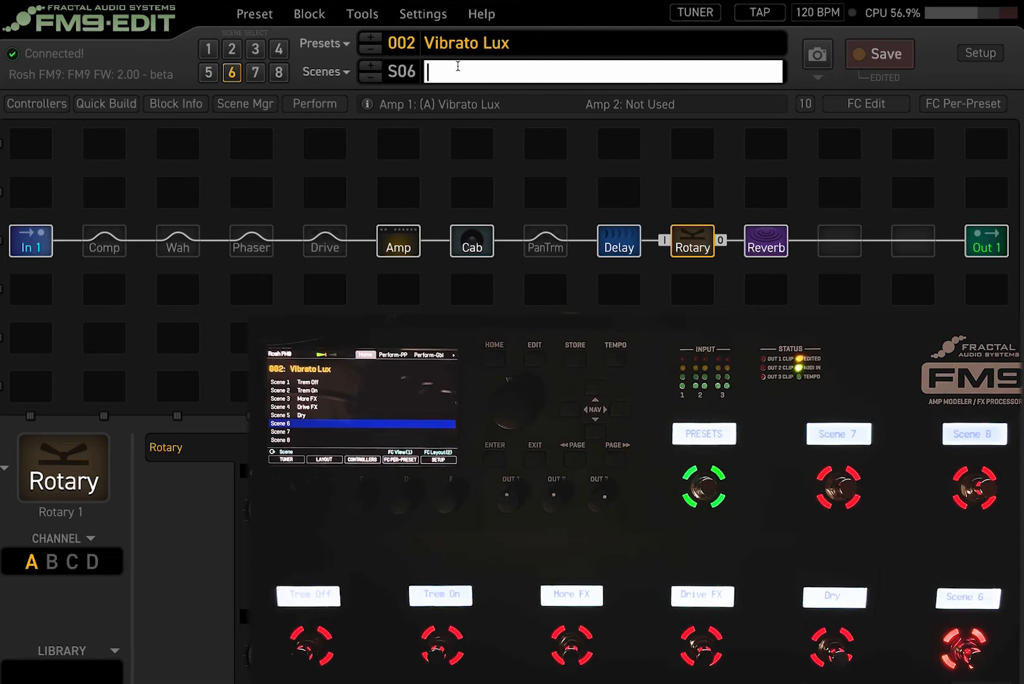
pyautogui.write('delay')
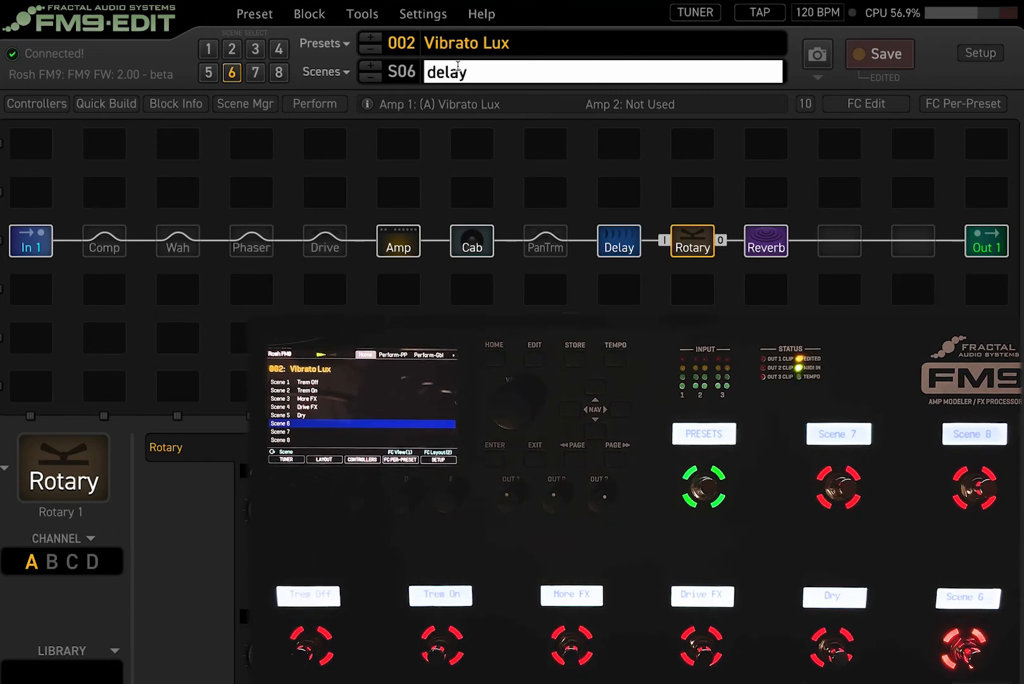
pyautogui.write('+rotary')
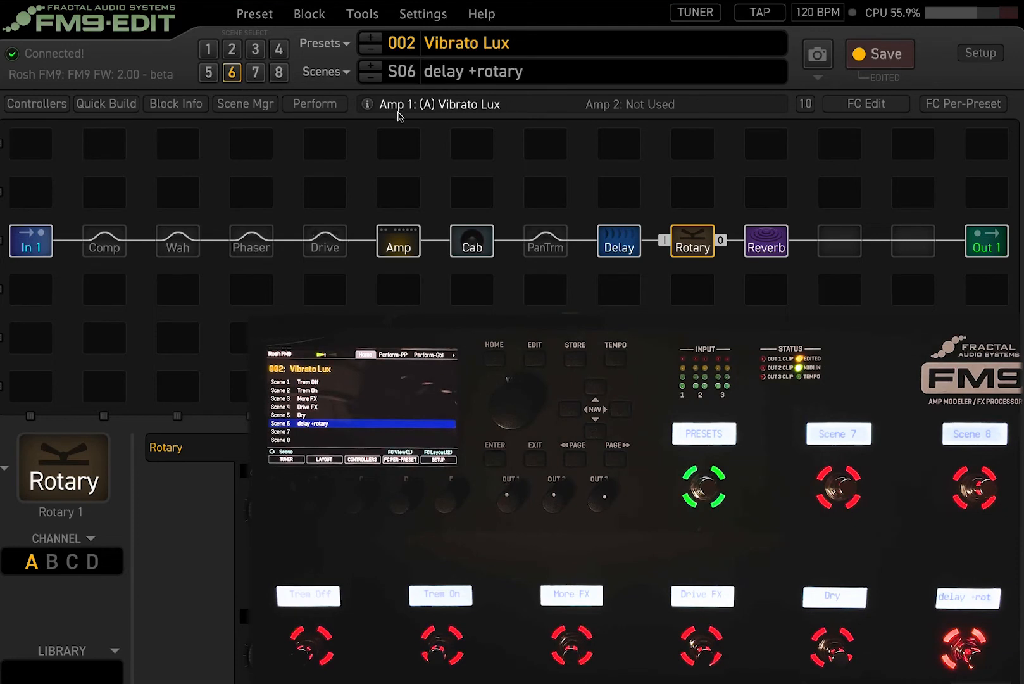
pyautogui.moveTo(446, 192)
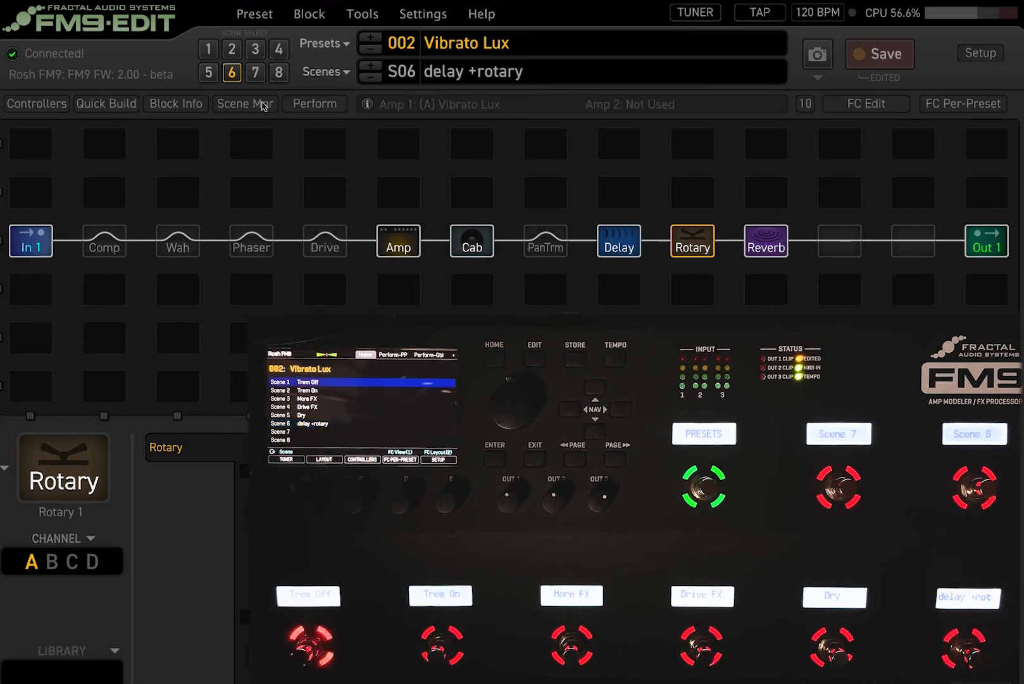
# Step: Compare scene 6 'delay +rotary' with scene 1 'Trem Off', inspecting Delay, and end on scene 1
pyautogui.click(207, 49)
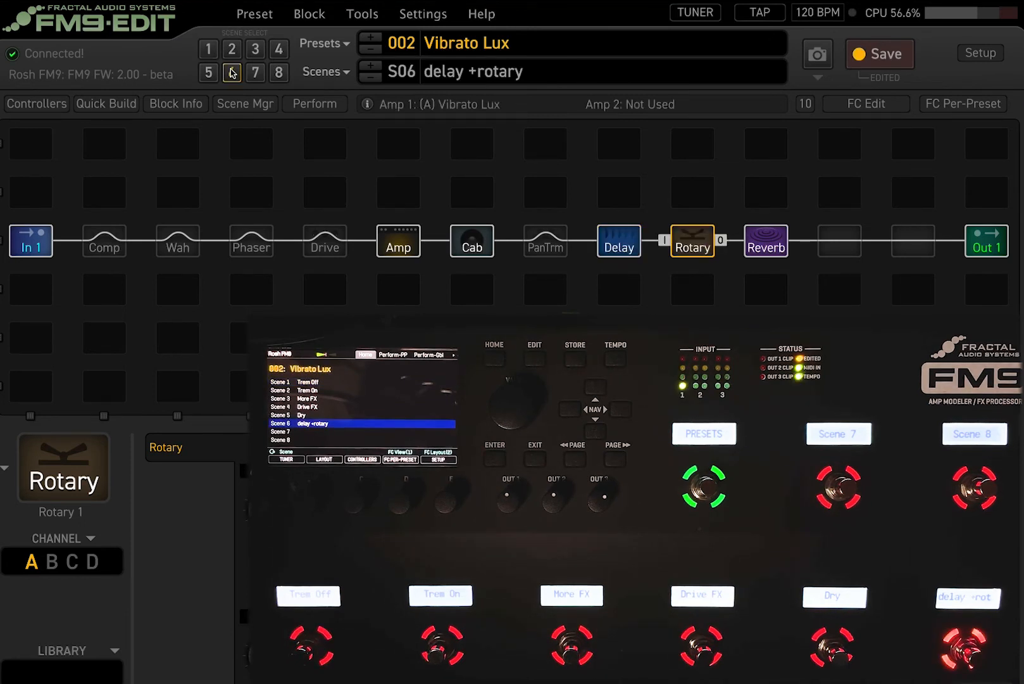
pyautogui.click(208, 48)
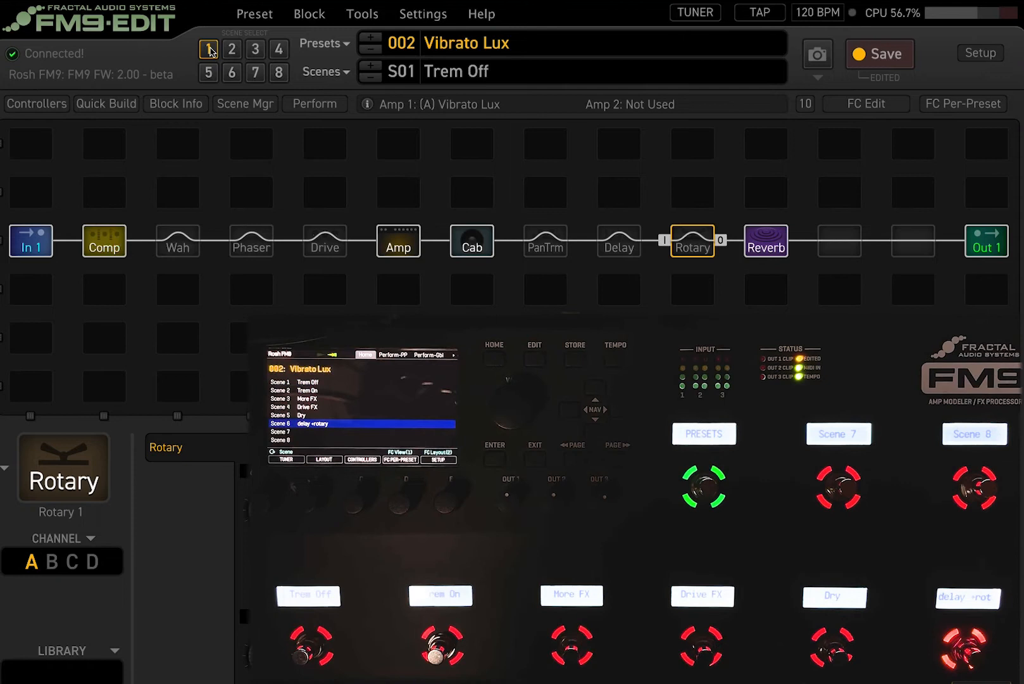
pyautogui.click(231, 73)
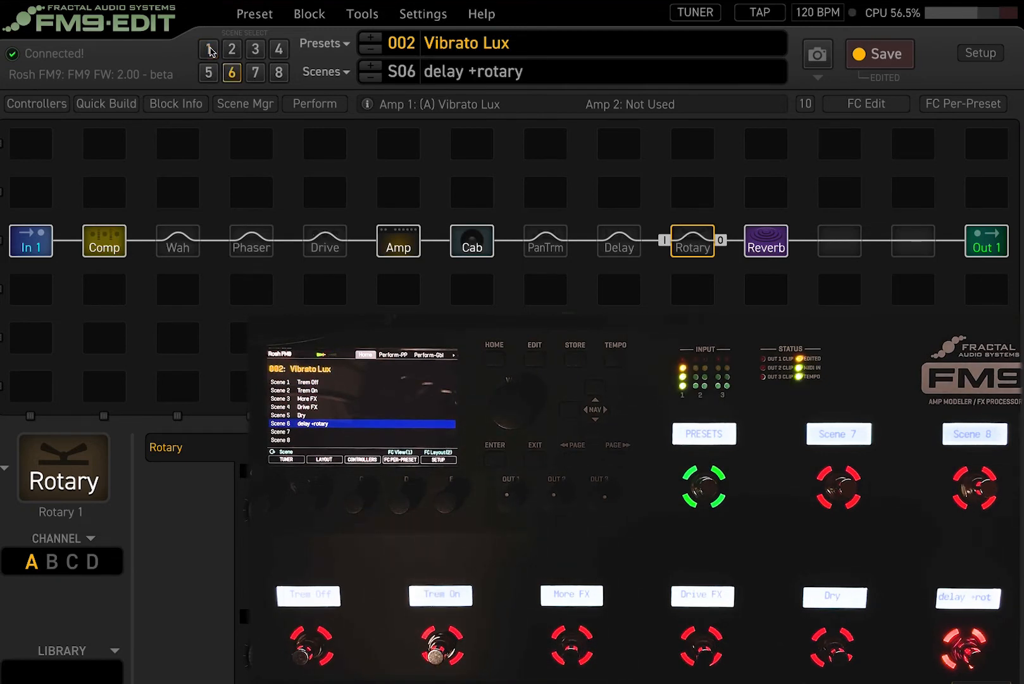
pyautogui.click(617, 241)
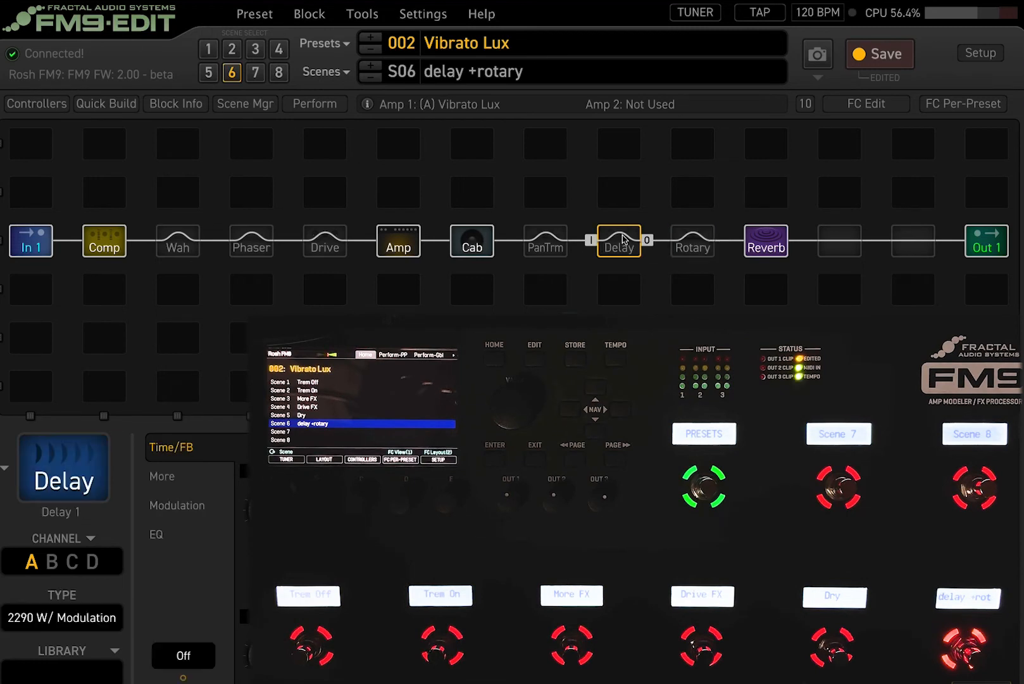
pyautogui.click(691, 241)
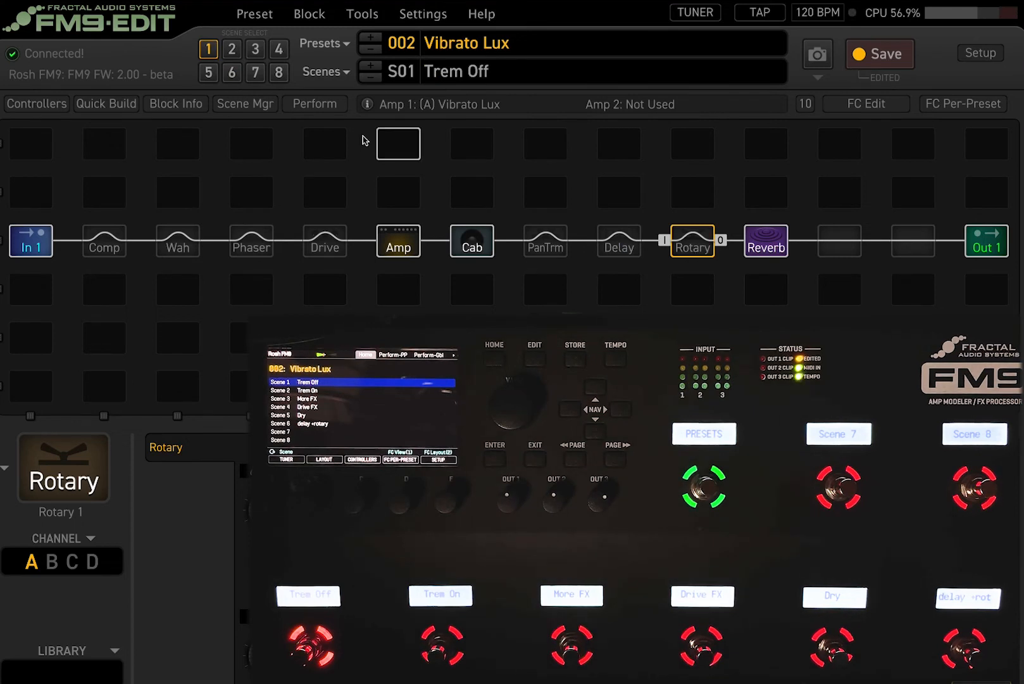
pyautogui.moveTo(325, 71)
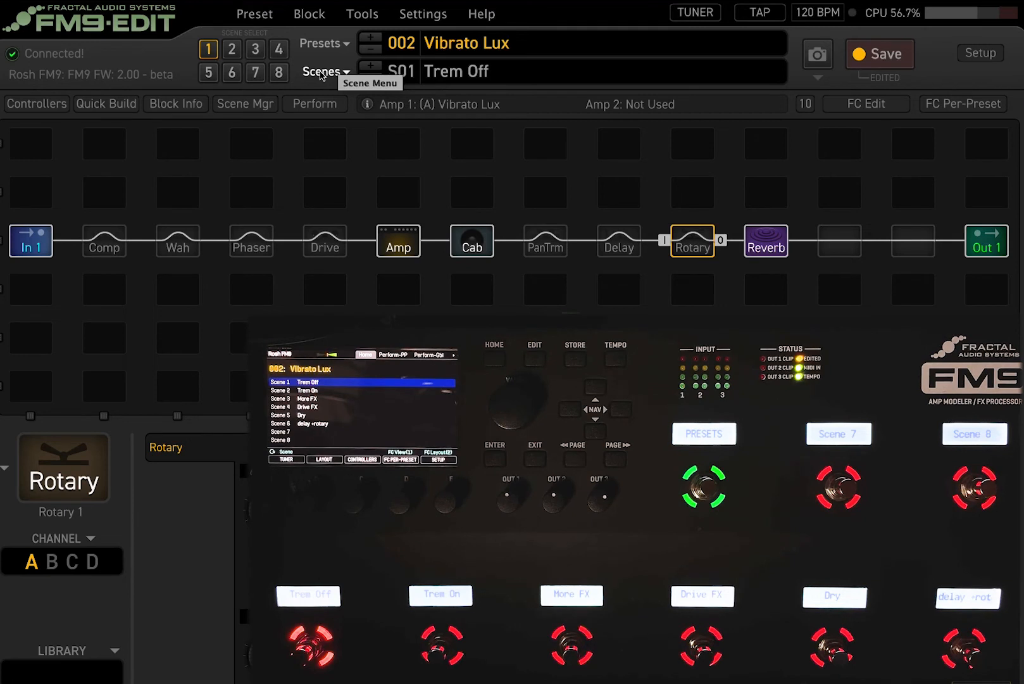
# Step: Glance at Vibrato Lux's scene list, then bring up the full preset browser
pyautogui.click(324, 70)
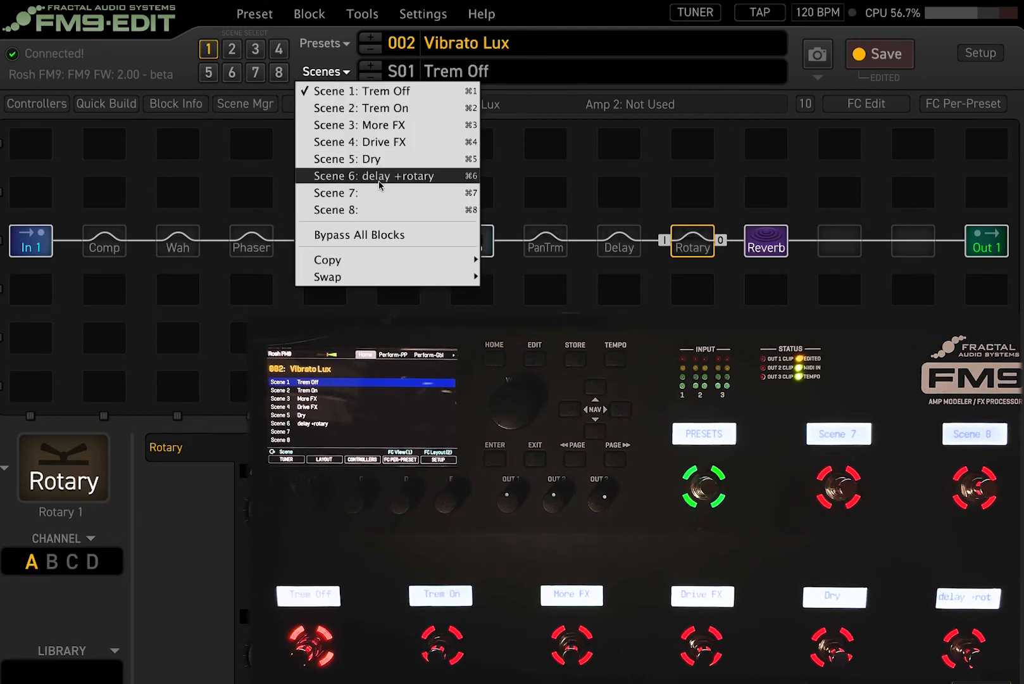
pyautogui.click(320, 43)
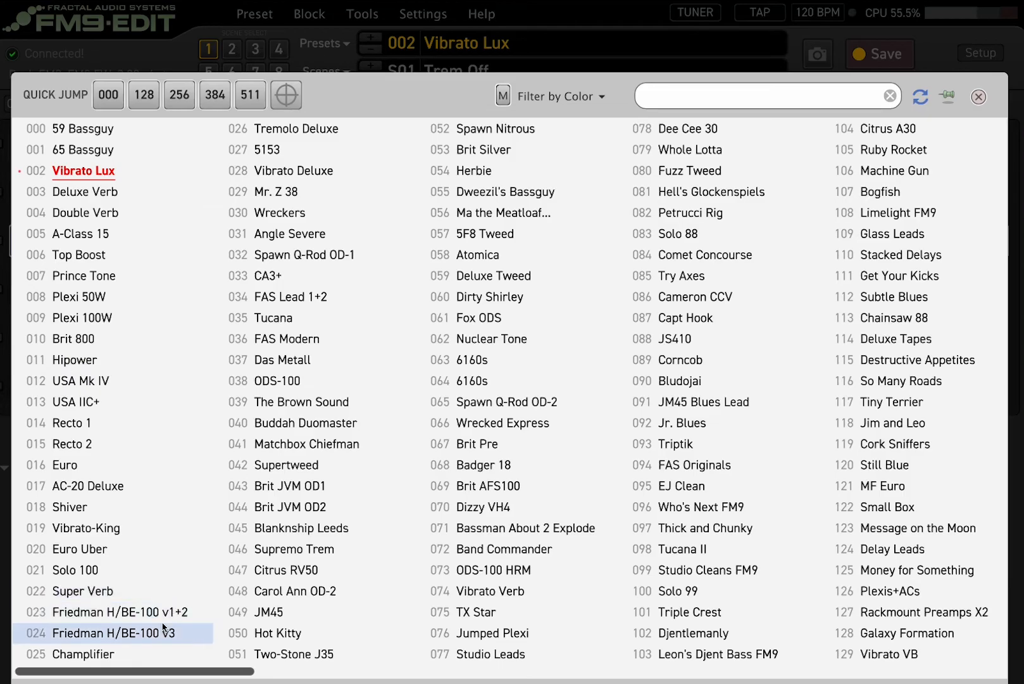
# Step: Load preset 024 Friedman H/BE-100 v3 and review its four named scenes
pyautogui.doubleClick(121, 633)
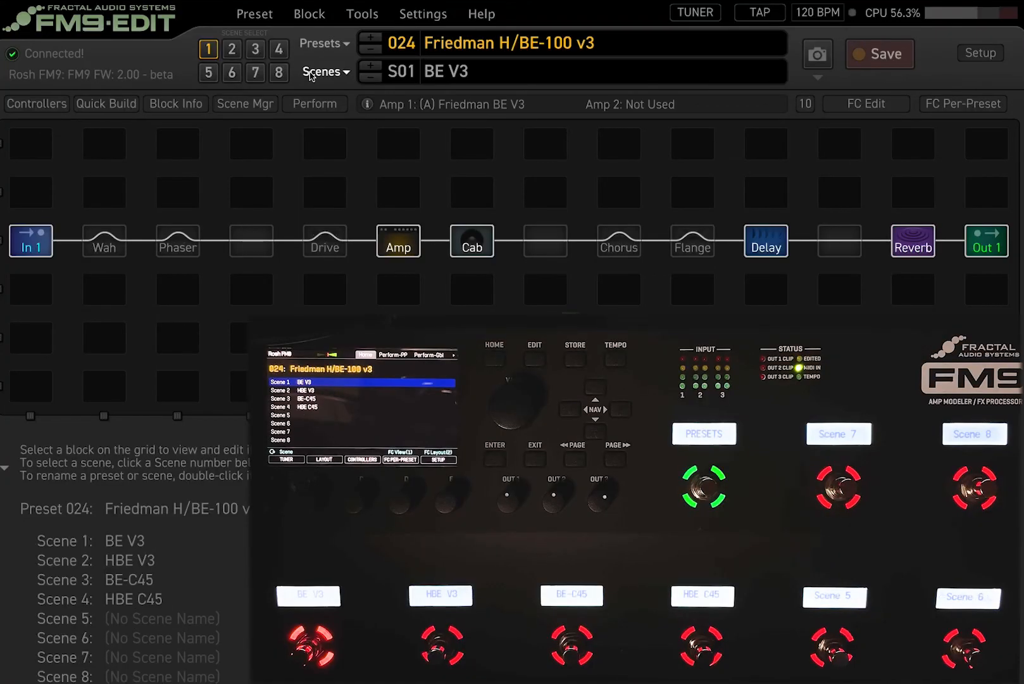
pyautogui.click(325, 70)
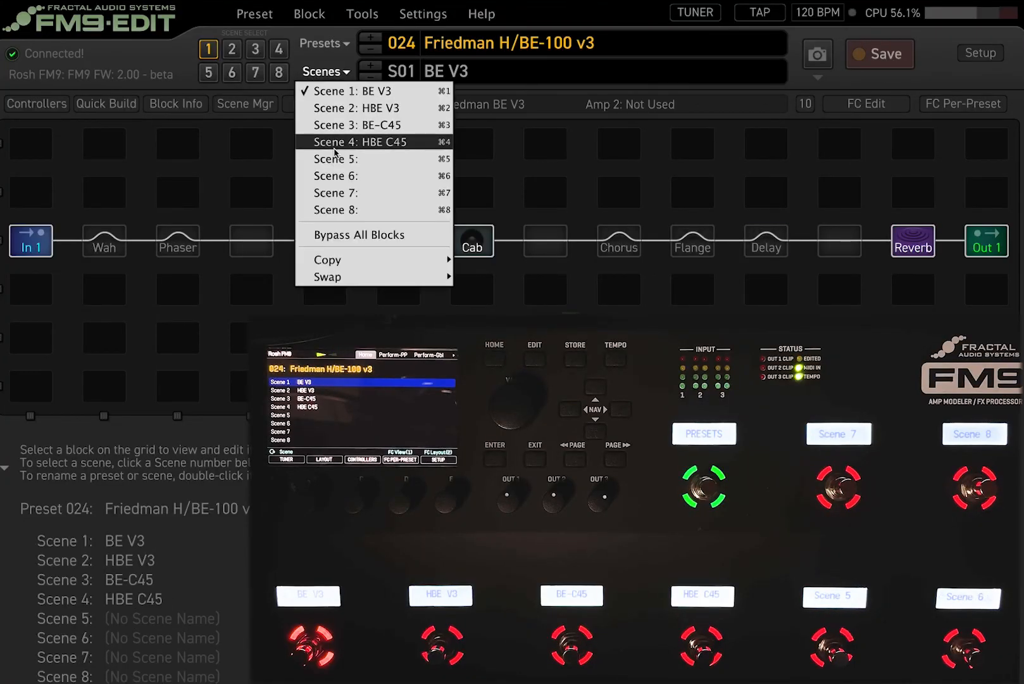
pyautogui.moveTo(325, 51)
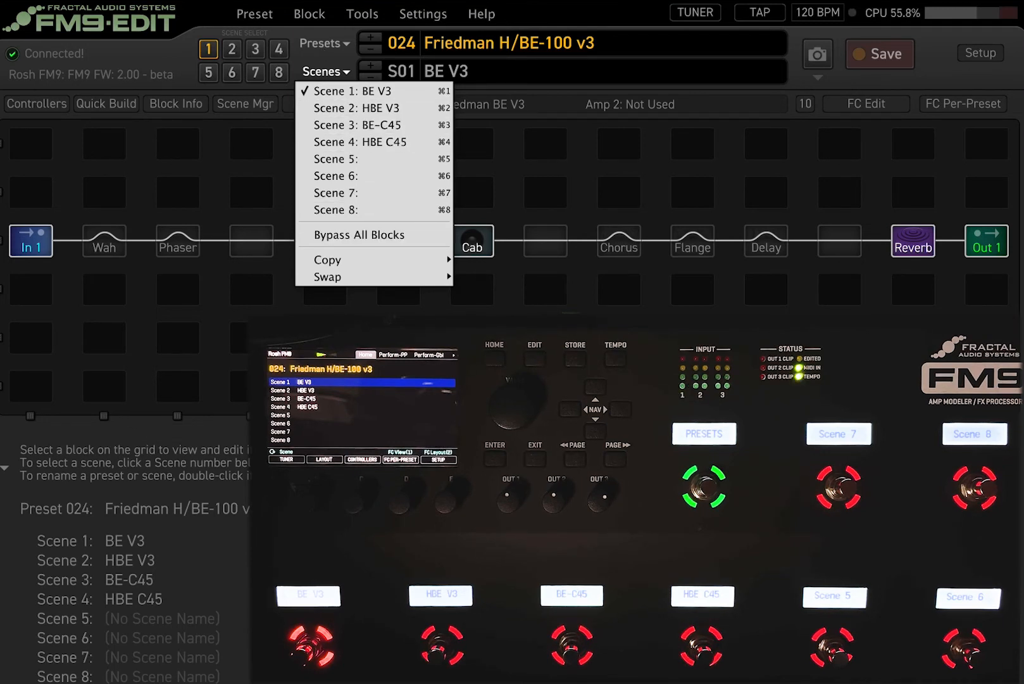
pyautogui.moveTo(356, 160)
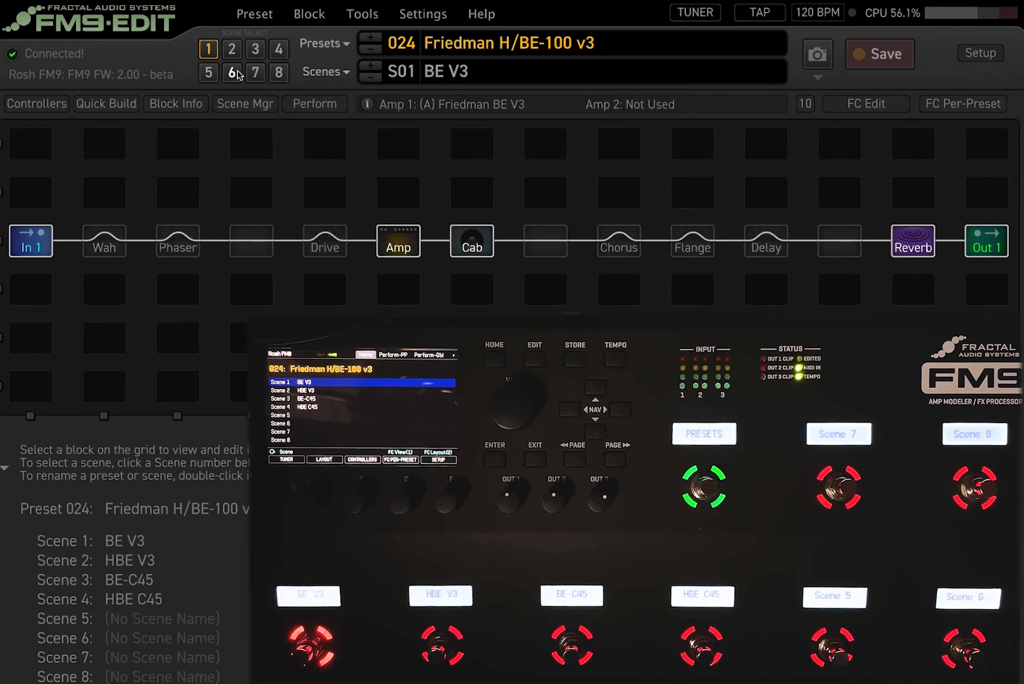
pyautogui.moveTo(328, 85)
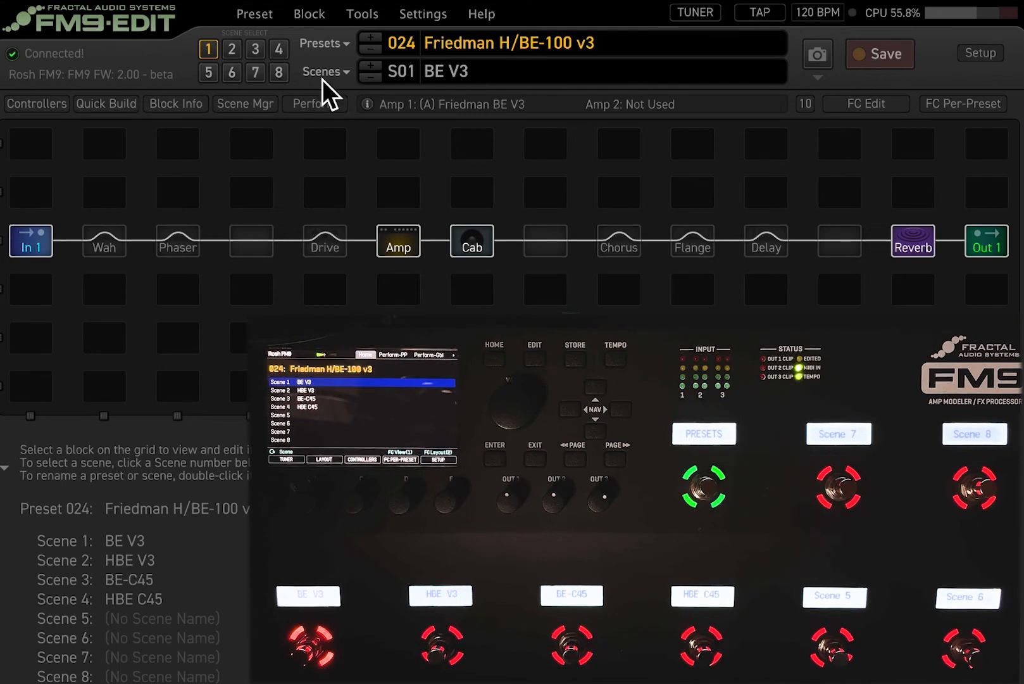
pyautogui.moveTo(392, 153)
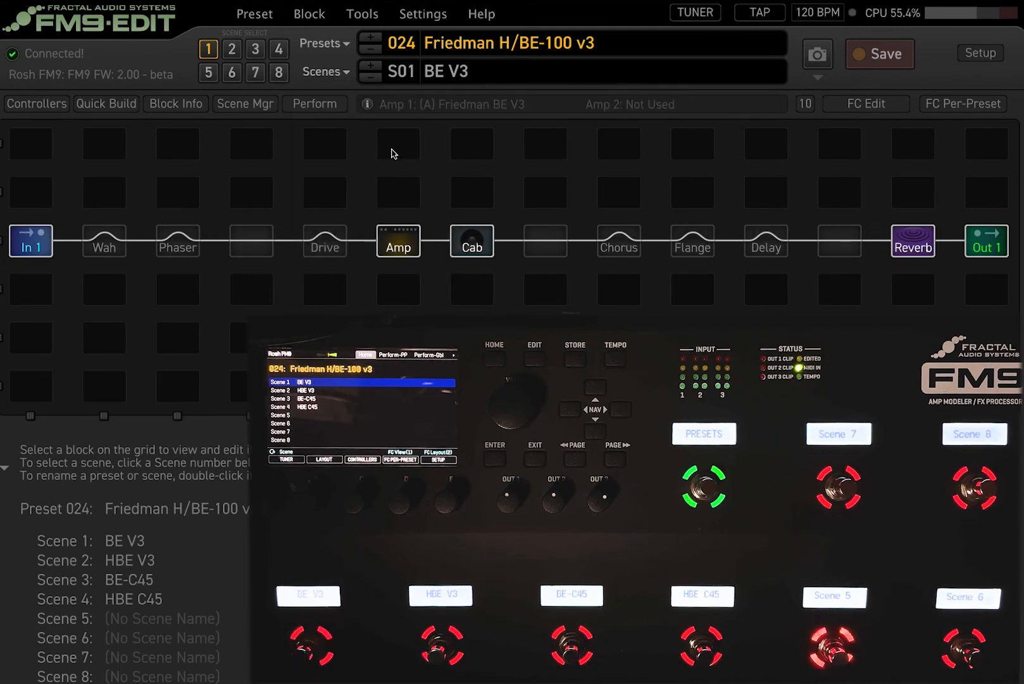
# Step: On scene 5, engage the Delay block and name the scene 'flange + dly'
pyautogui.click(691, 241)
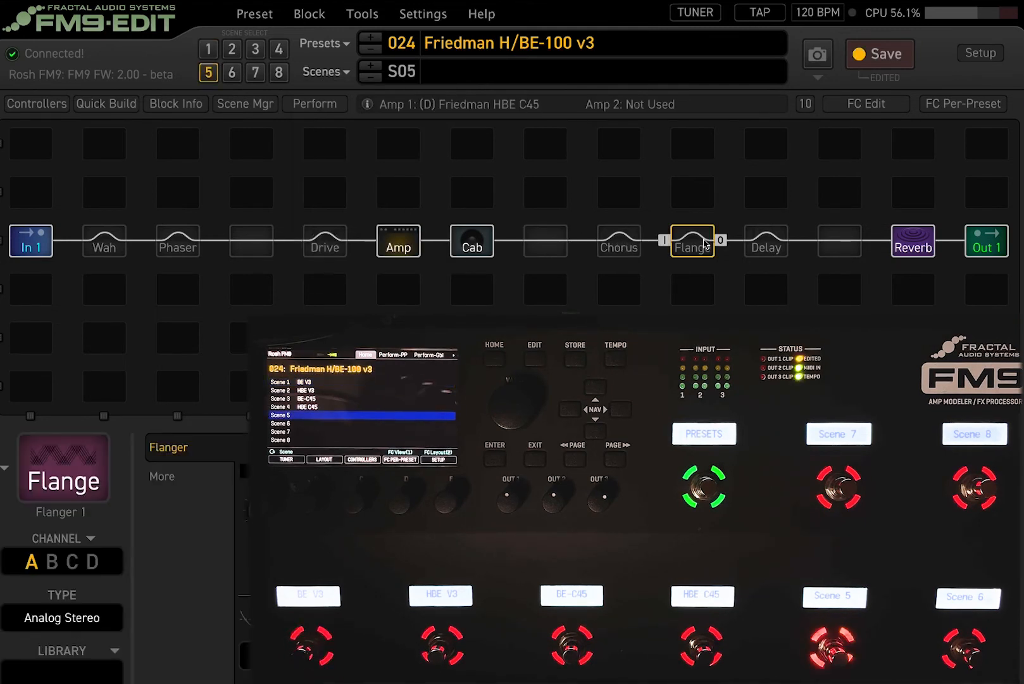
pyautogui.moveTo(765, 240)
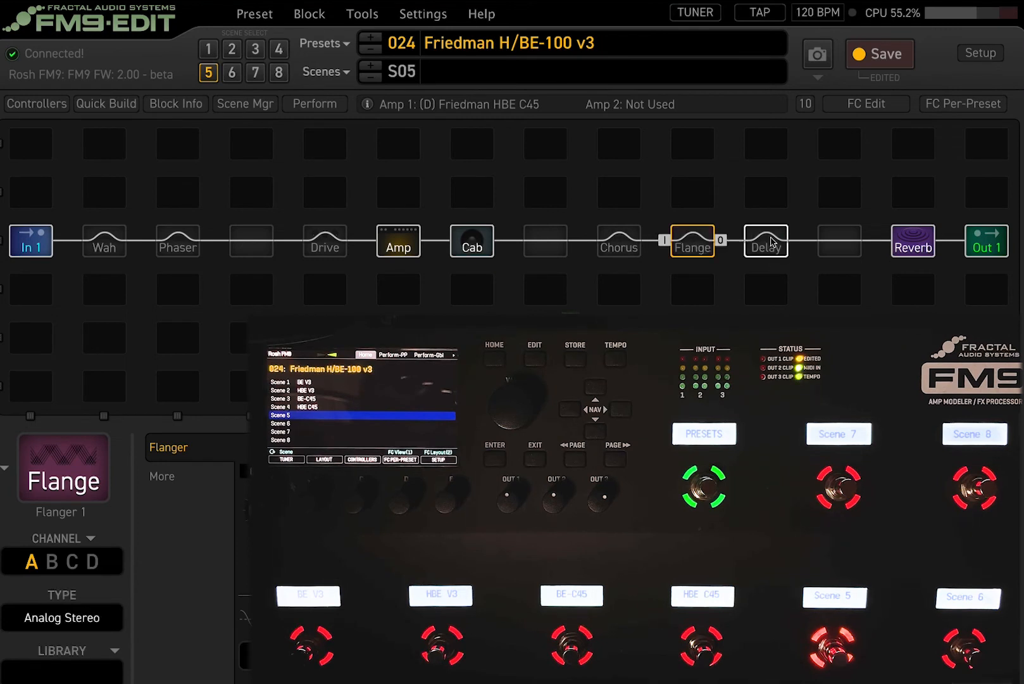
pyautogui.click(765, 241)
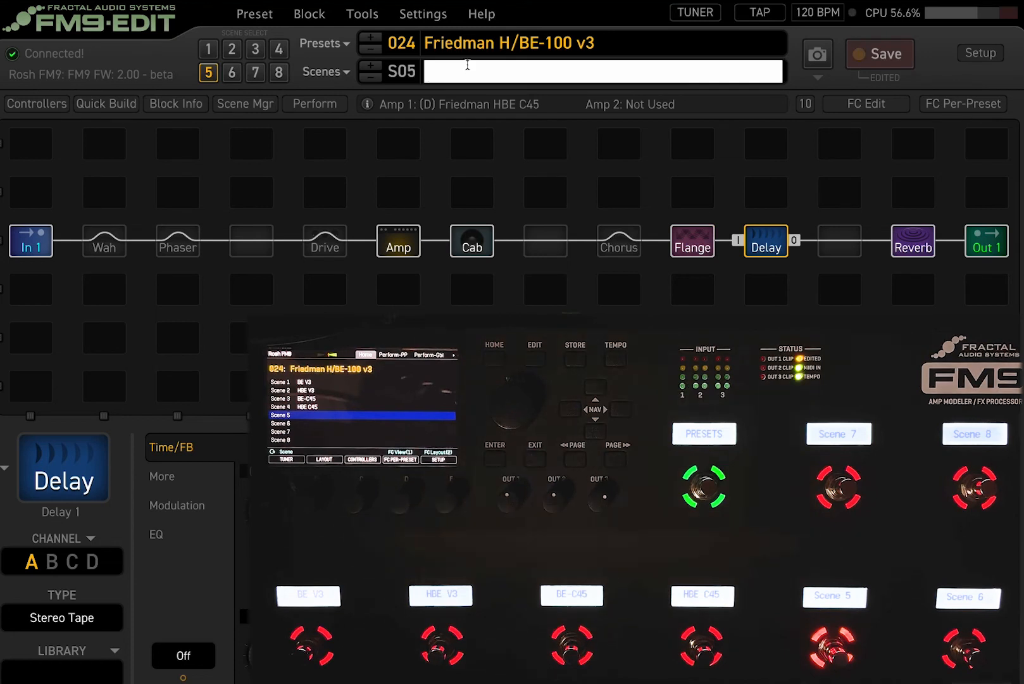
pyautogui.write('flange')
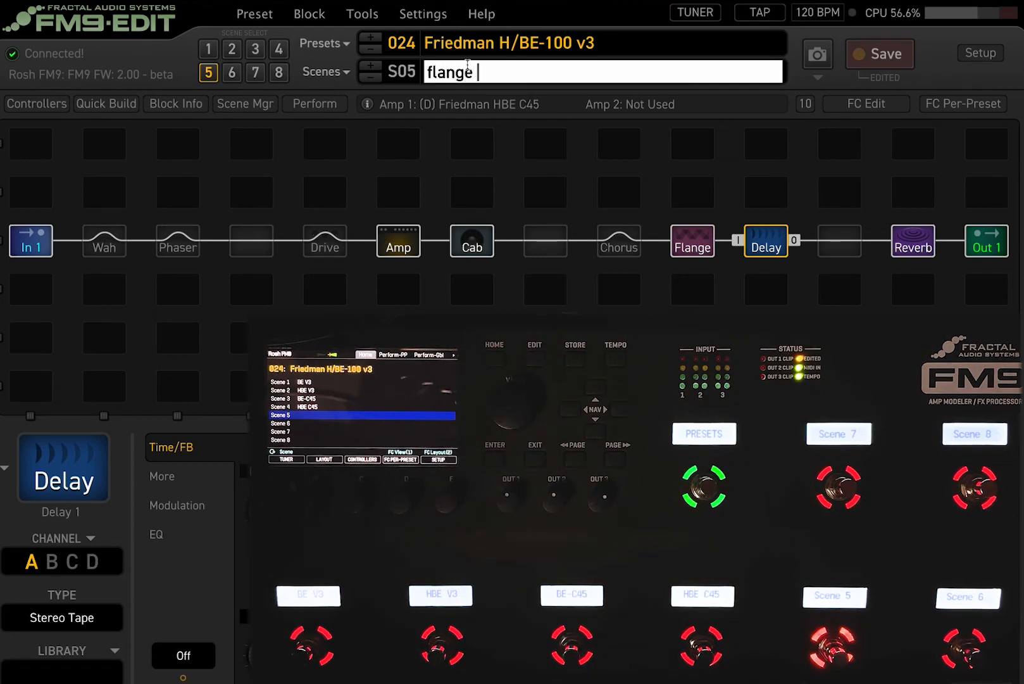
pyautogui.write('+ dly')
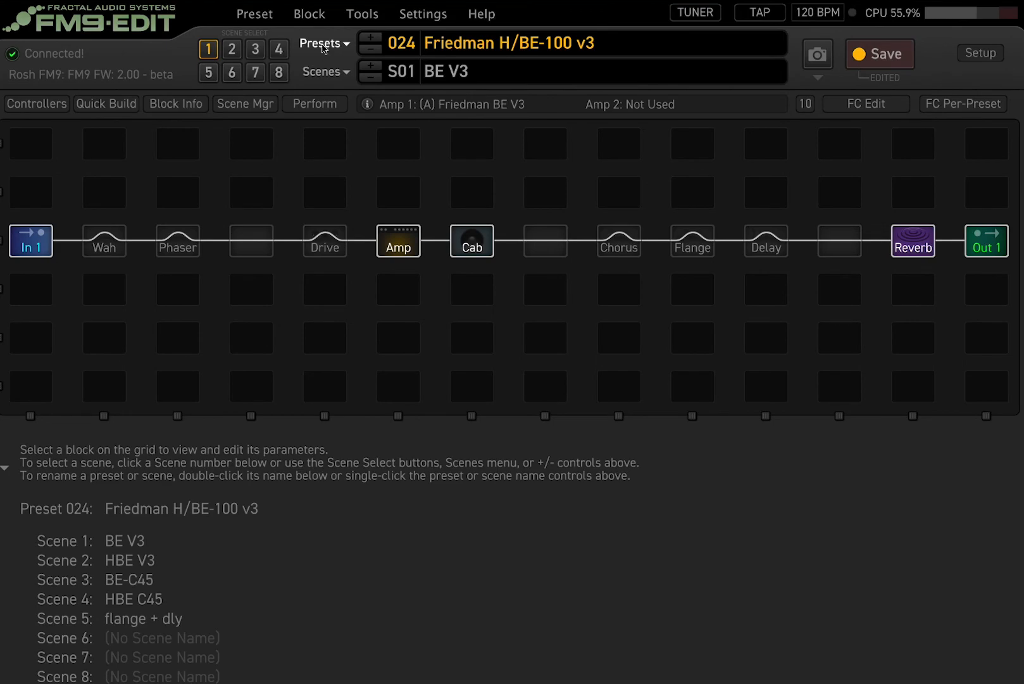
pyautogui.click(324, 43)
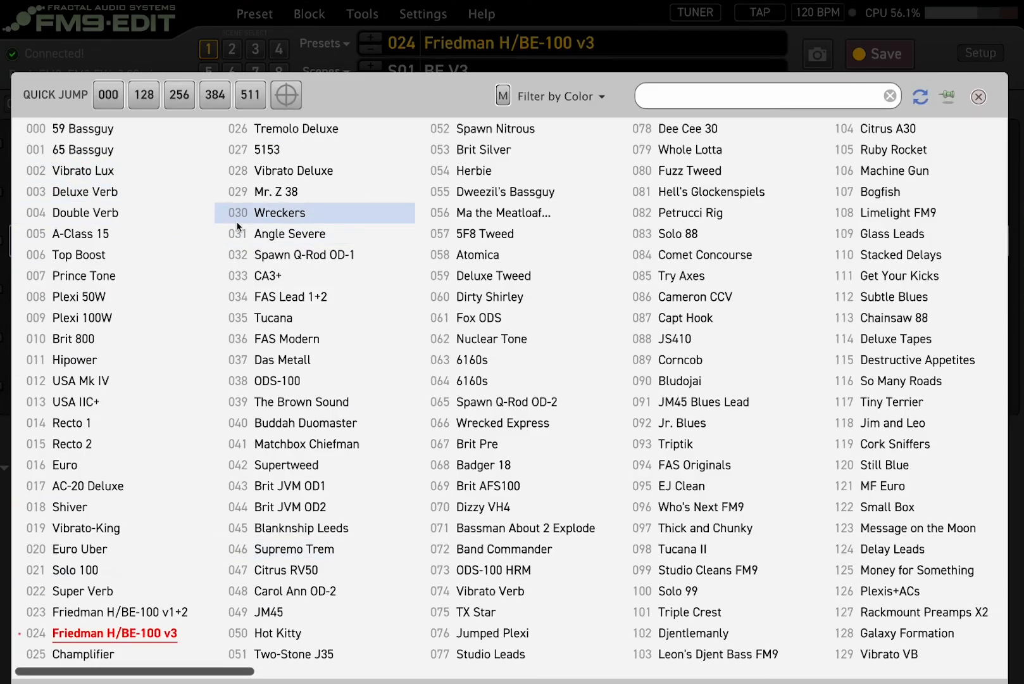
pyautogui.click(83, 129)
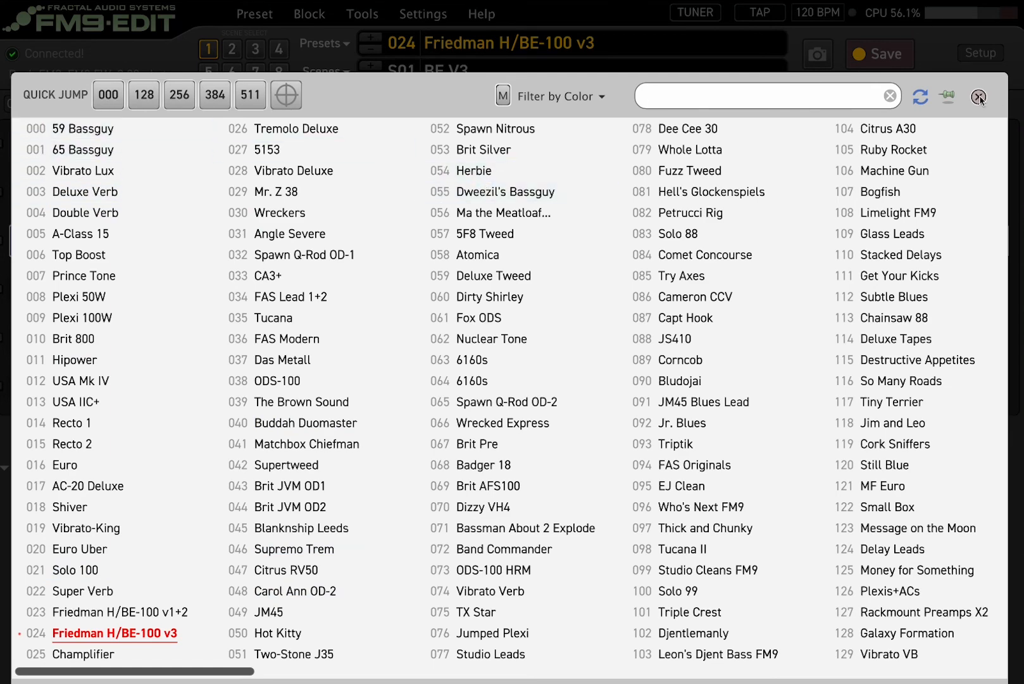
pyautogui.click(978, 96)
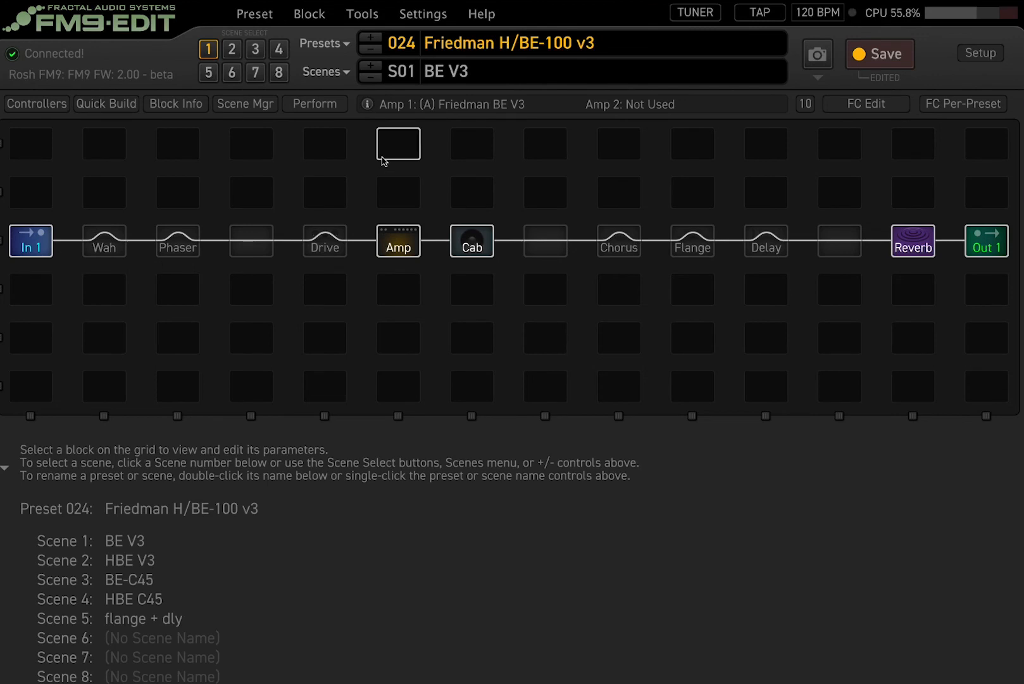
pyautogui.moveTo(472, 144)
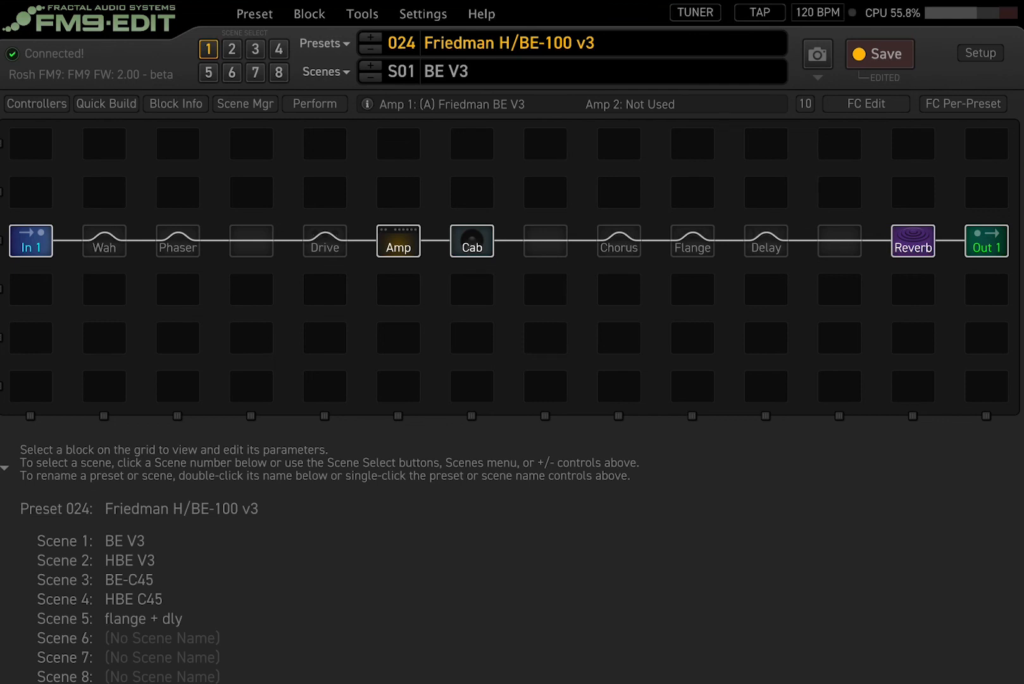
pyautogui.moveTo(840, 19)
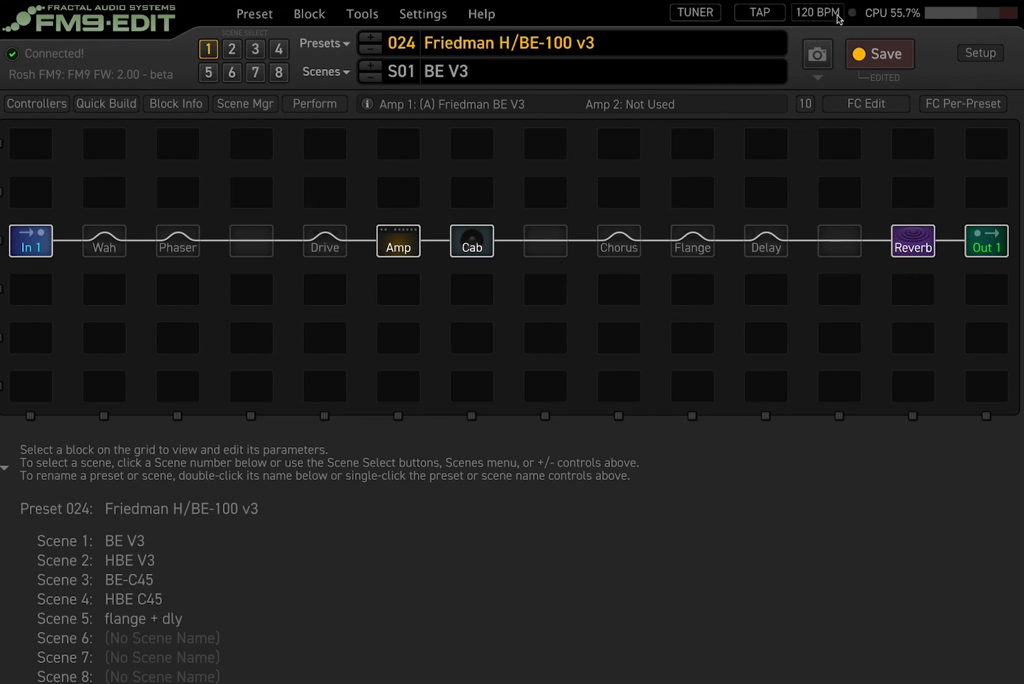